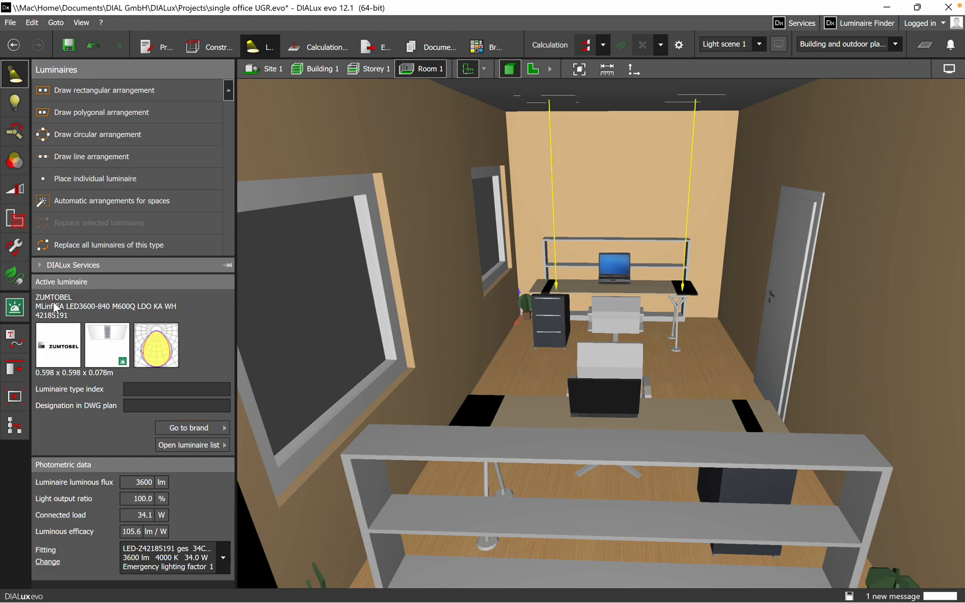
{"action": "mouse_move", "coordinate": [79, 372]}
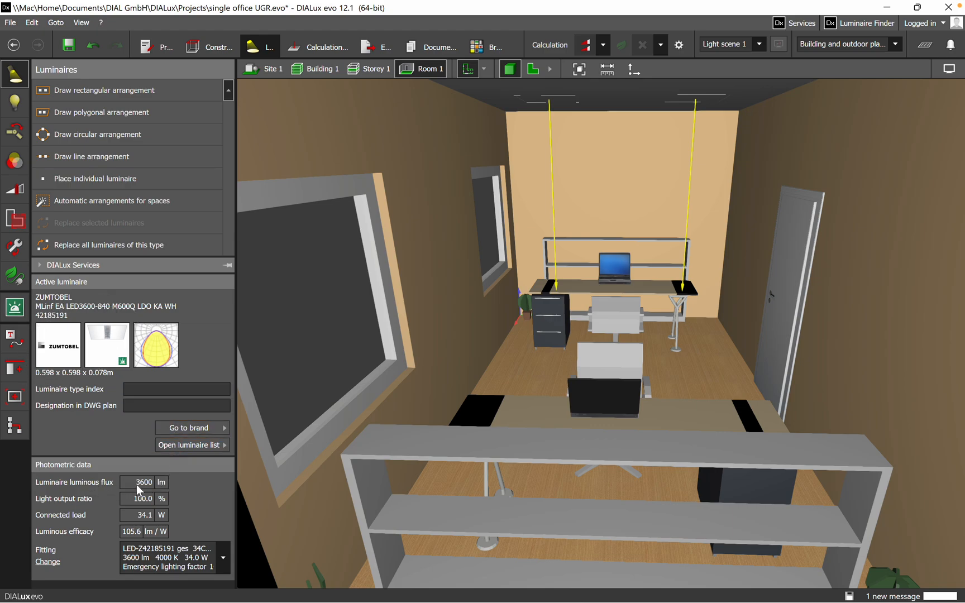
{"action": "mouse_move", "coordinate": [66, 549]}
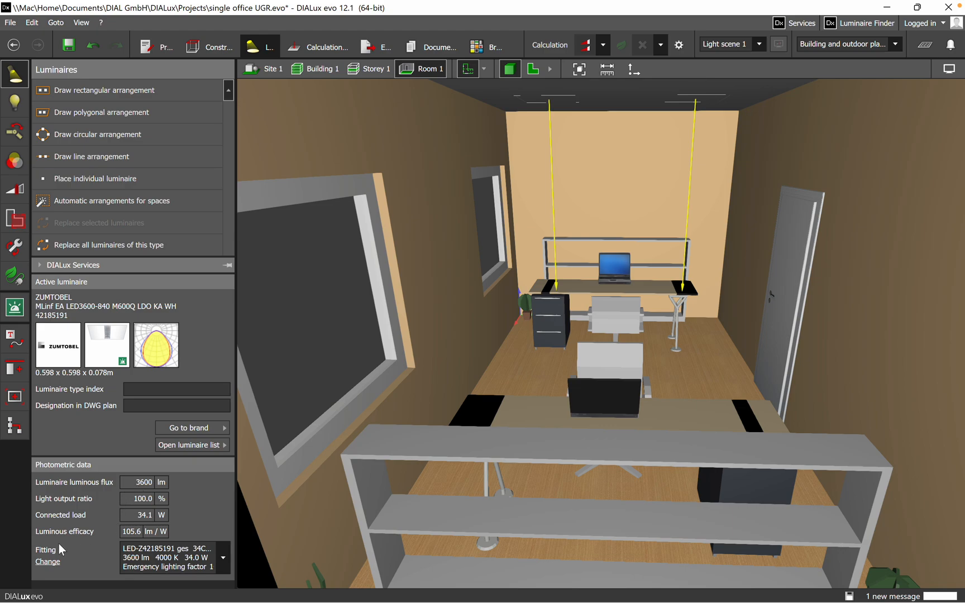
{"action": "mouse_move", "coordinate": [143, 528]}
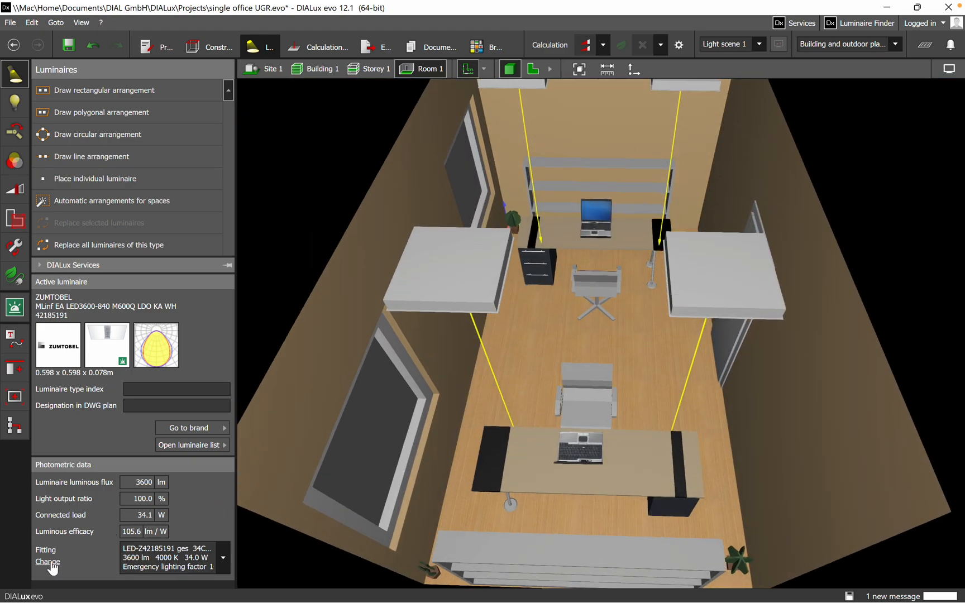
Step: Show the four ceiling luminaires' LED lamp properties and clear the 3600 lm flux field
{"action": "left_click", "coordinate": [13, 102]}
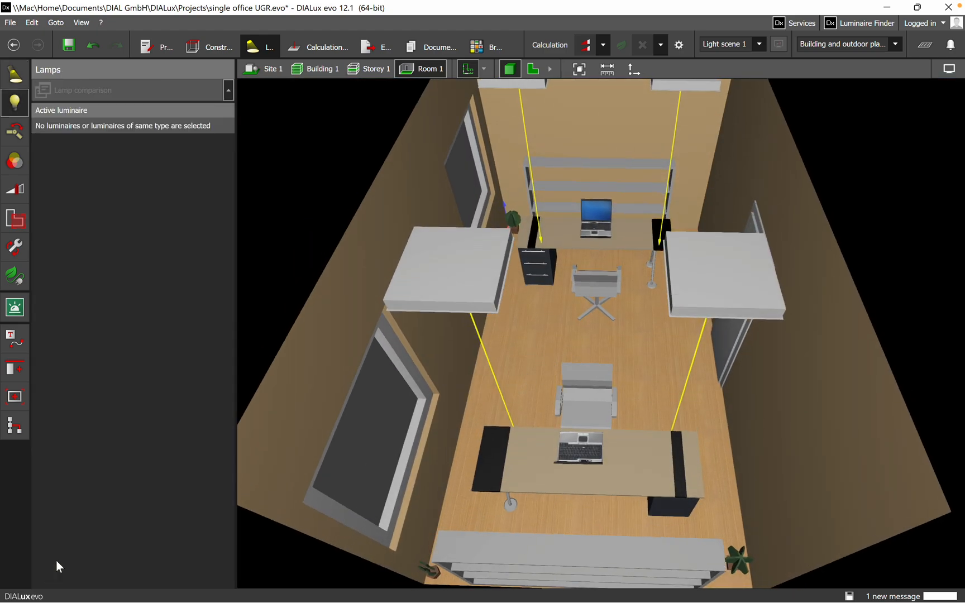
{"action": "mouse_move", "coordinate": [132, 78]}
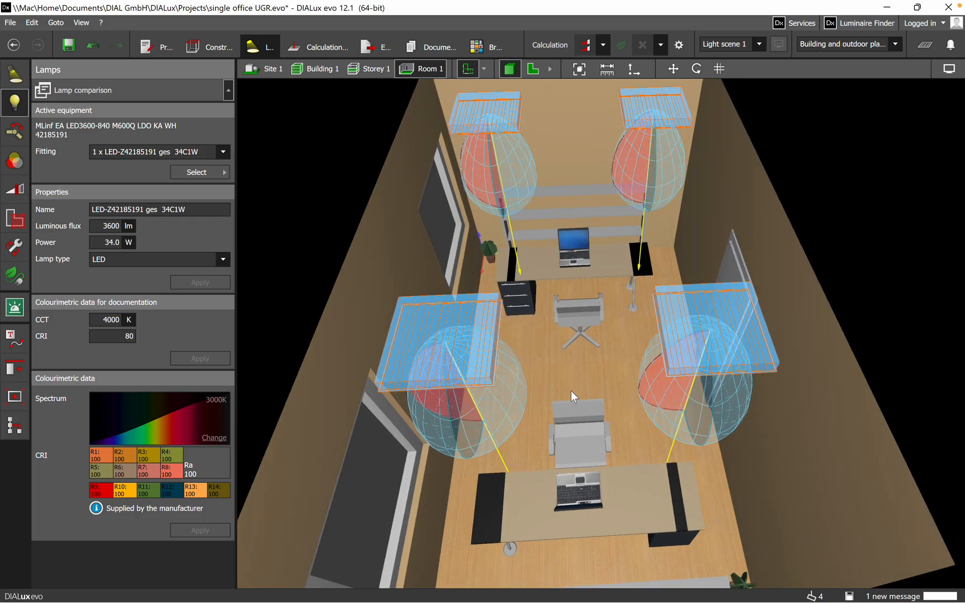
{"action": "left_click", "coordinate": [109, 226]}
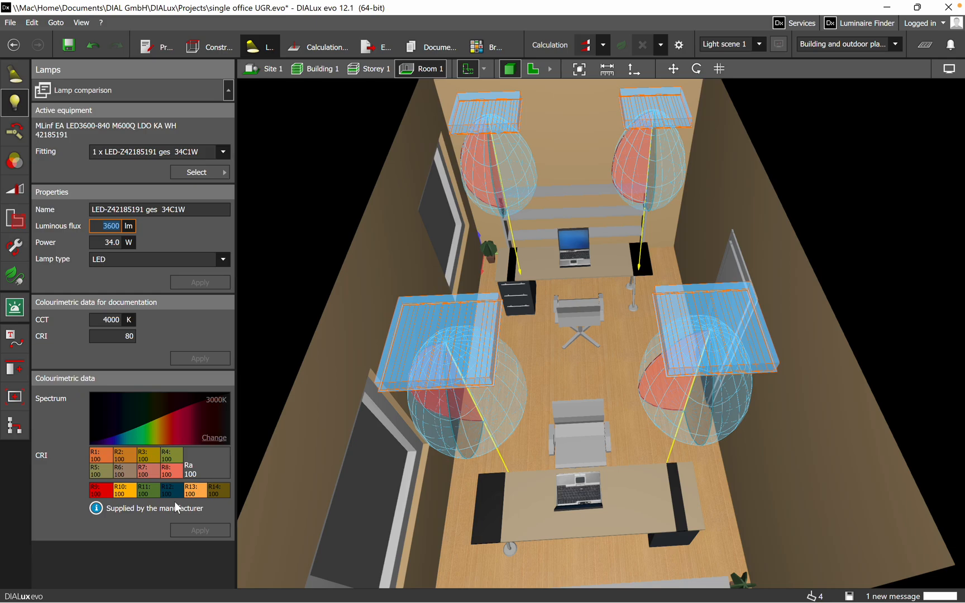
{"action": "mouse_move", "coordinate": [296, 455]}
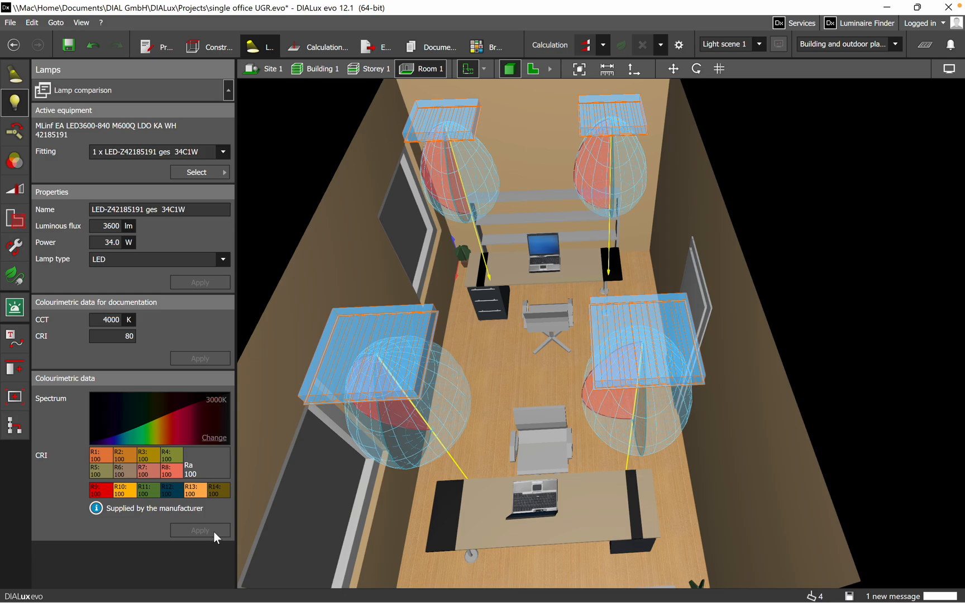
{"action": "left_click", "coordinate": [110, 226]}
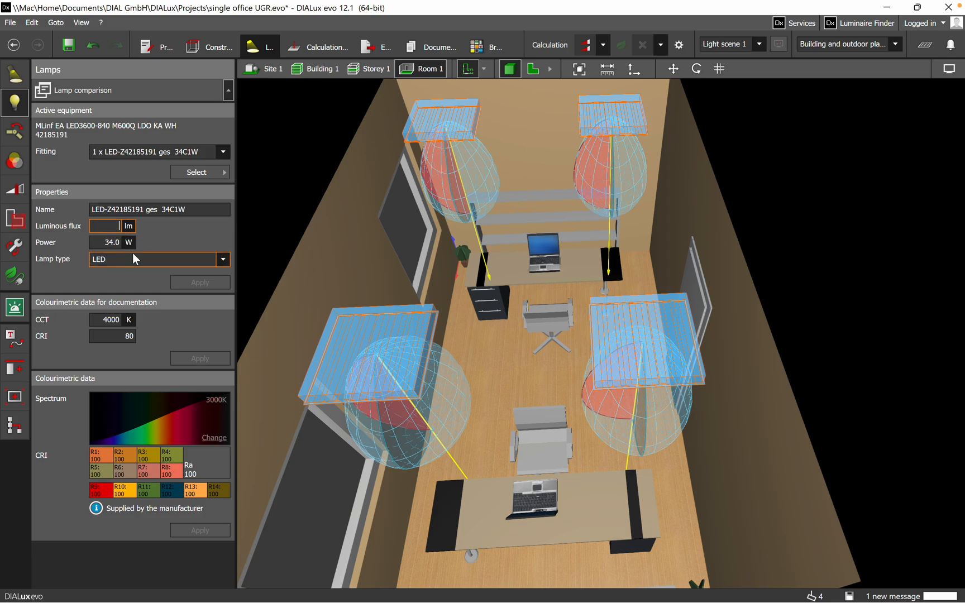
Step: Enter 4000 lm as the ceiling lamps' luminous flux
{"action": "type", "text": "4000"}
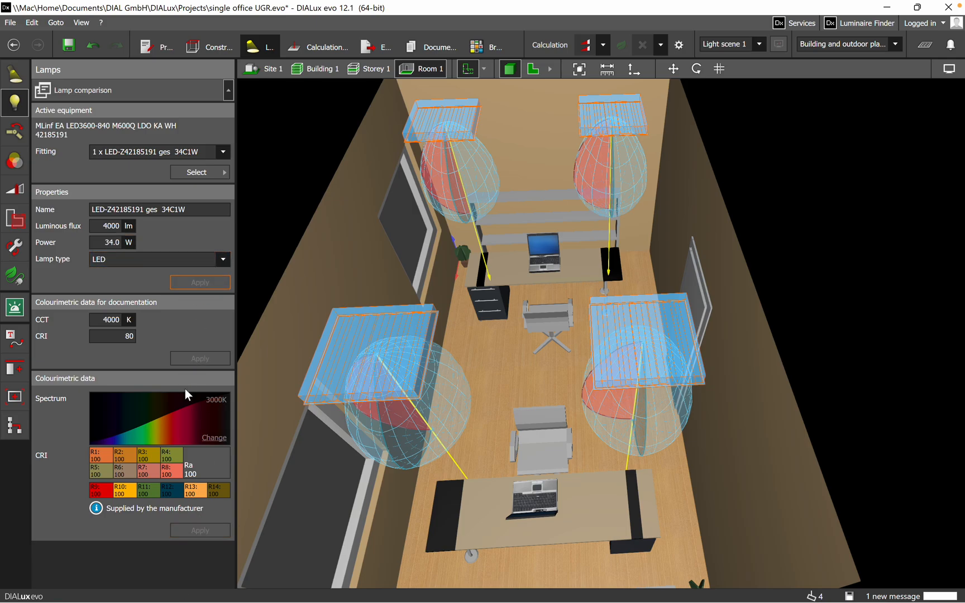
{"action": "mouse_move", "coordinate": [46, 117]}
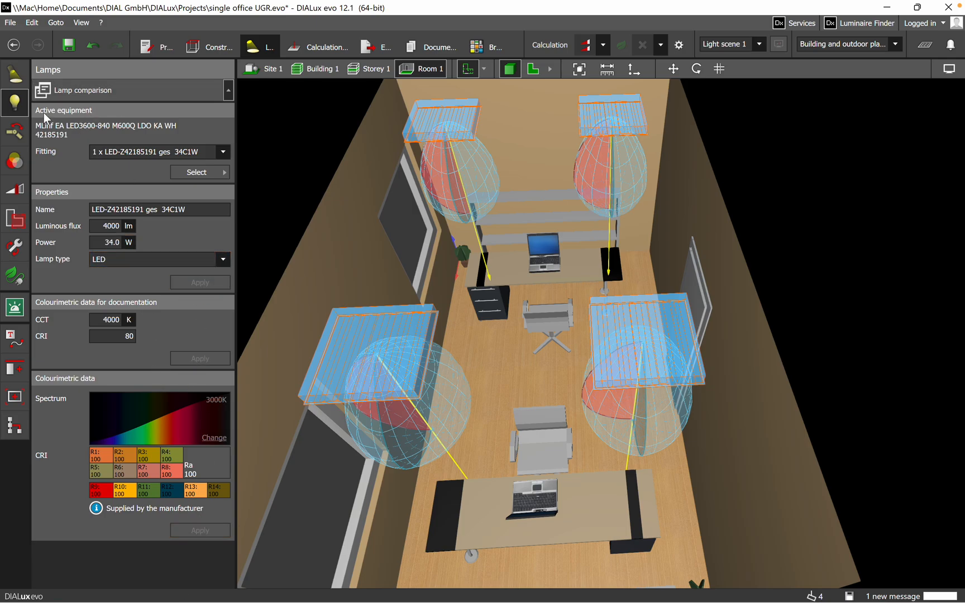
{"action": "mouse_move", "coordinate": [44, 161]}
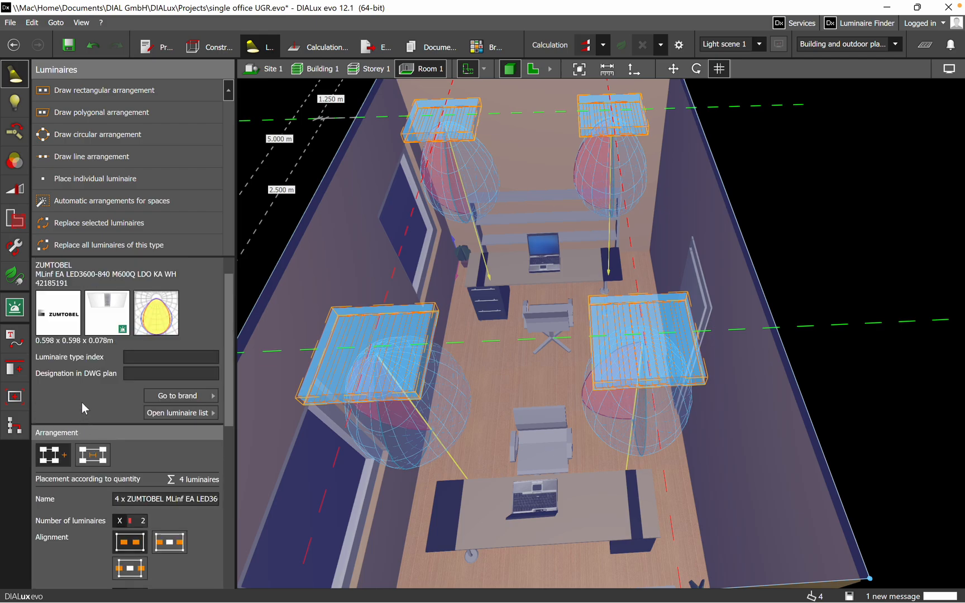
Step: Calculate the lighting and orbit to inspect the 561 lx and UGR 16.1 results
{"action": "left_click", "coordinate": [93, 422]}
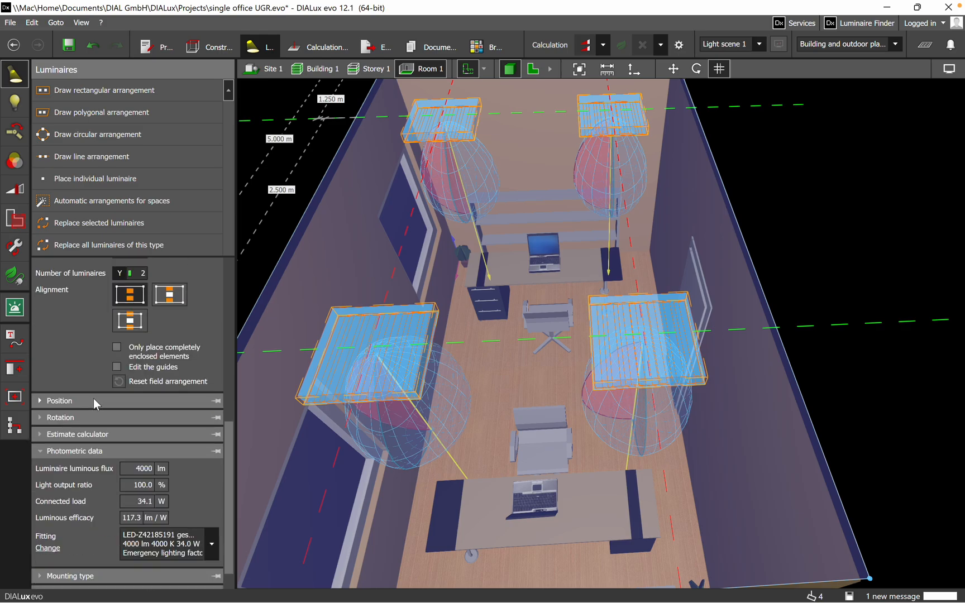
{"action": "mouse_move", "coordinate": [157, 474]}
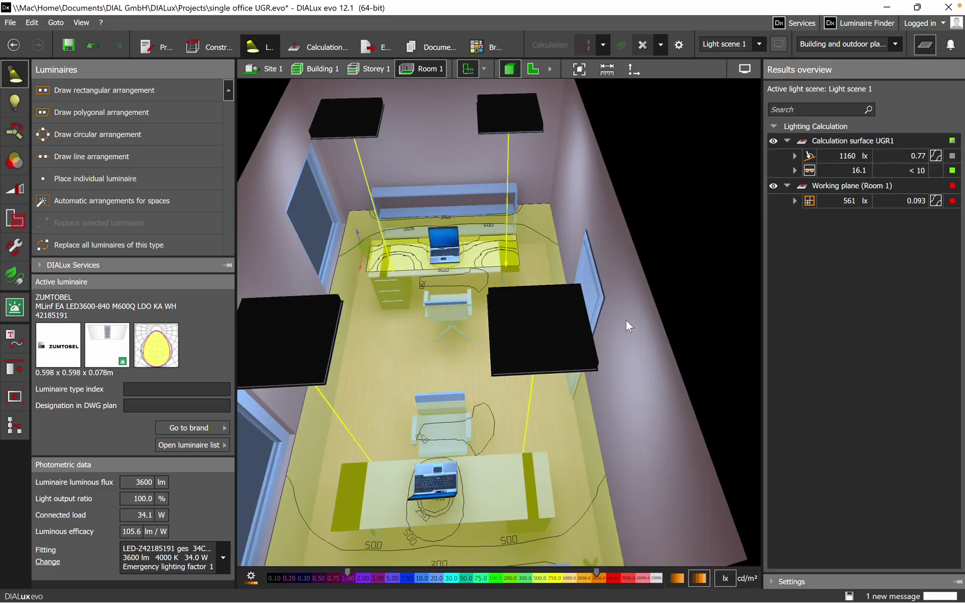
{"action": "mouse_move", "coordinate": [600, 484]}
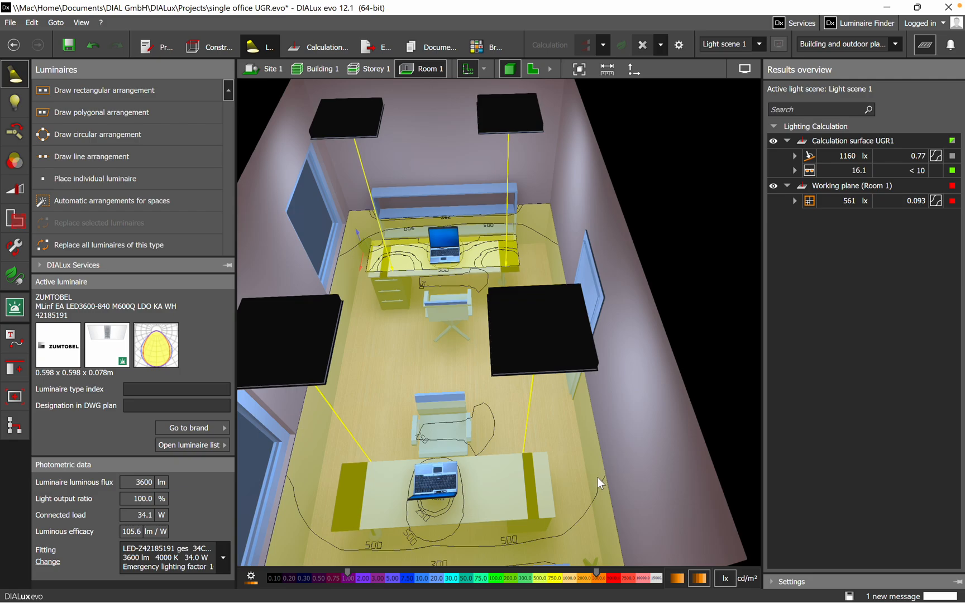
{"action": "left_click_drag", "start_coordinate": [599, 482], "coordinate": [692, 460]}
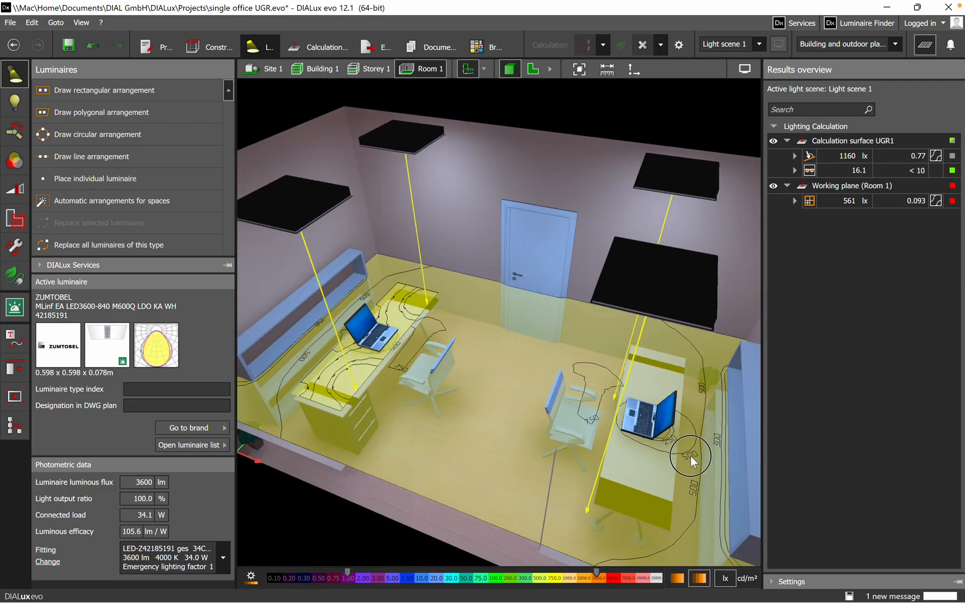
{"action": "left_click_drag", "start_coordinate": [692, 460], "coordinate": [532, 358]}
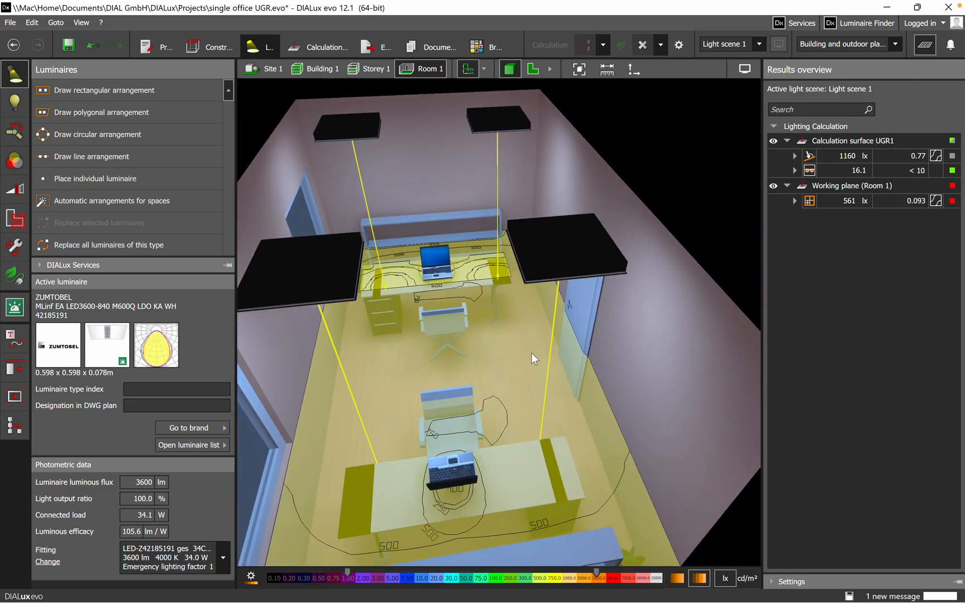
{"action": "left_click_drag", "start_coordinate": [533, 358], "coordinate": [415, 340]}
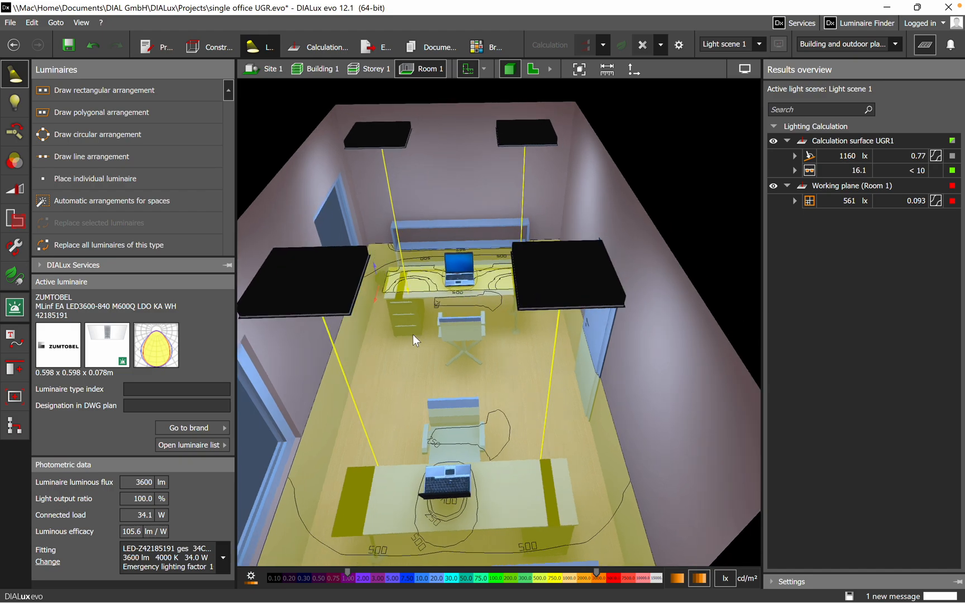
{"action": "mouse_move", "coordinate": [467, 369]}
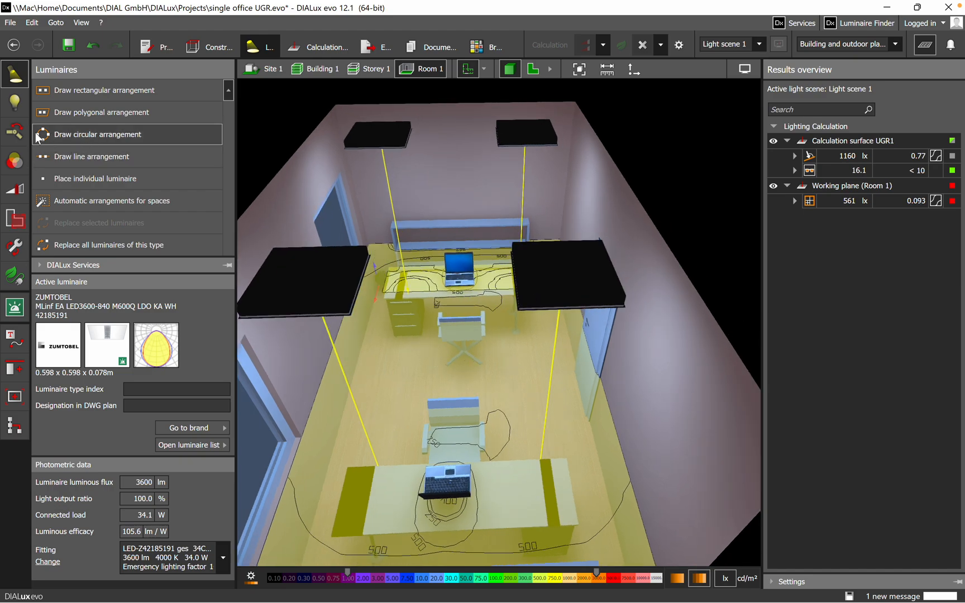
Step: Reopen the ceiling luminaires' lamp properties and retype the luminous flux as 3000 lm
{"action": "left_click", "coordinate": [14, 103]}
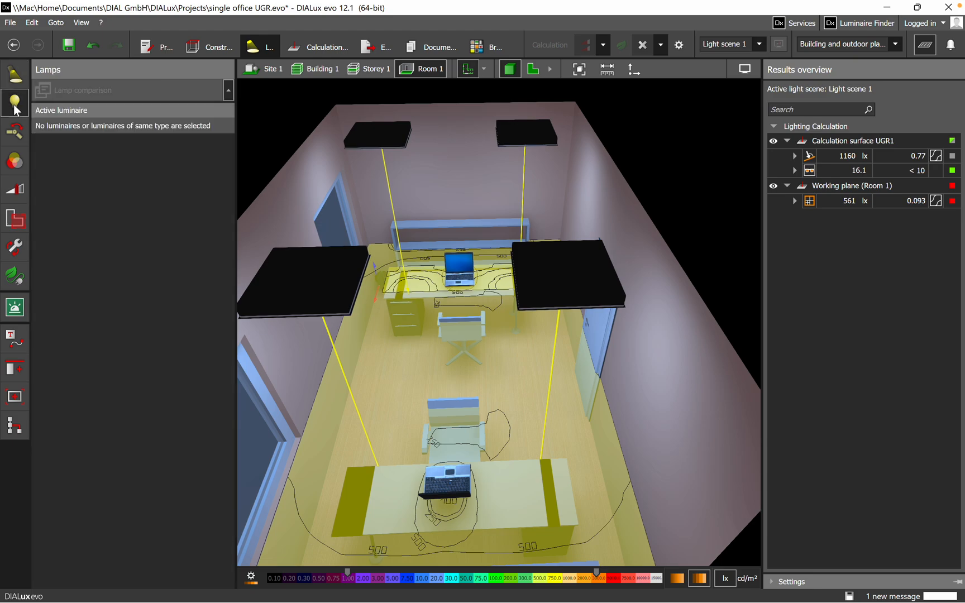
{"action": "left_click", "coordinate": [302, 284]}
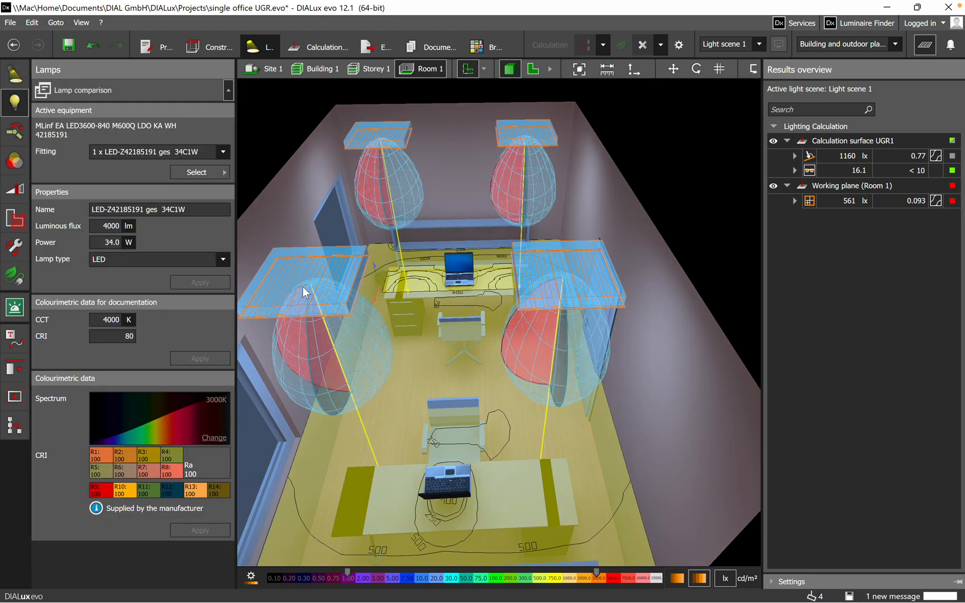
{"action": "left_click", "coordinate": [110, 225]}
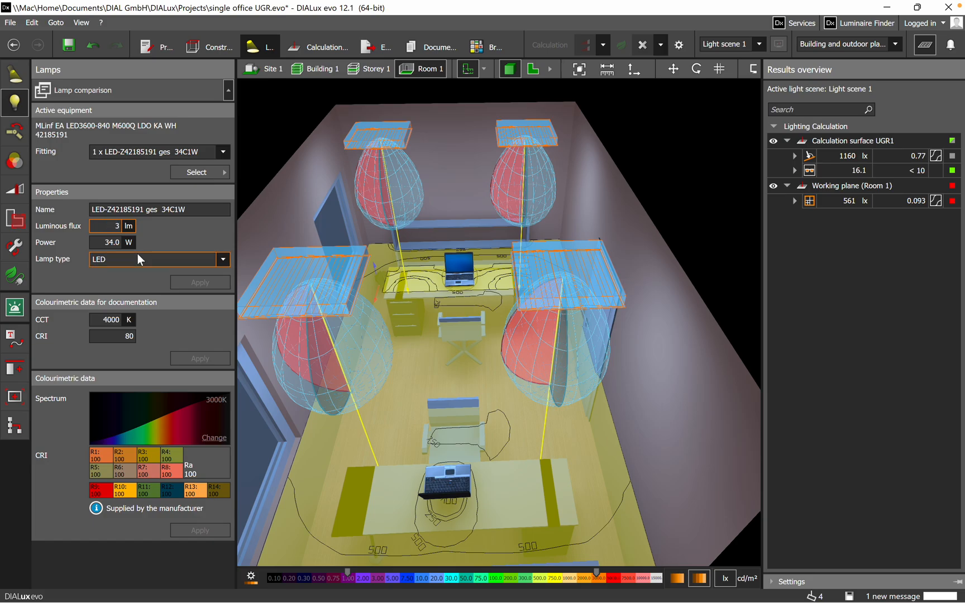
{"action": "type", "text": "300"}
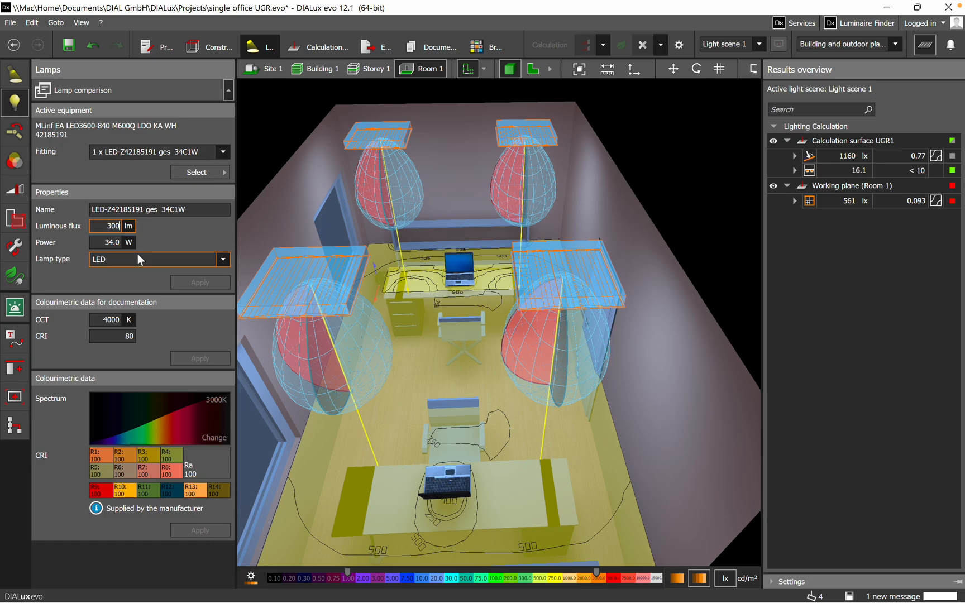
{"action": "type", "text": "30000"}
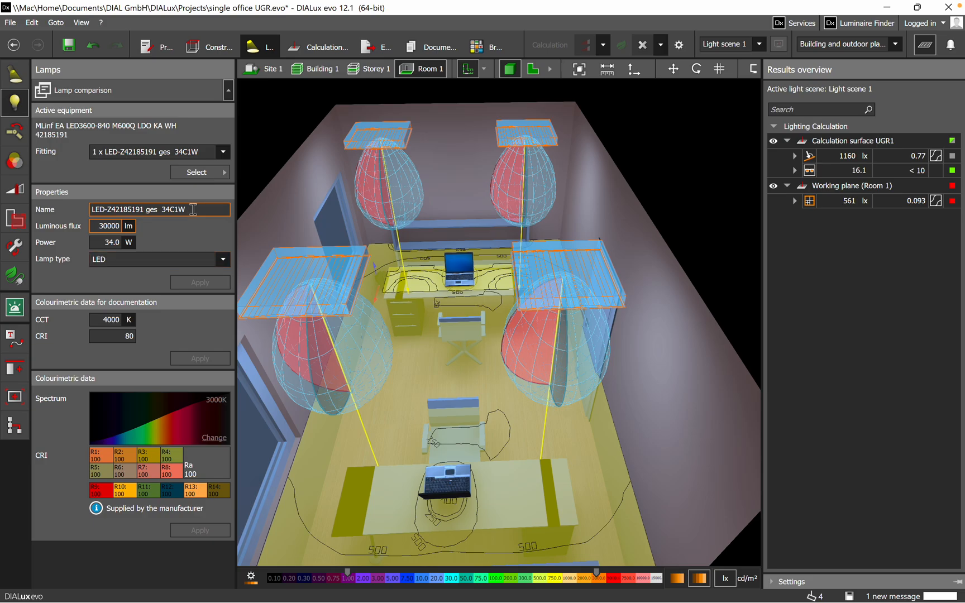
{"action": "type", "text": "3000"}
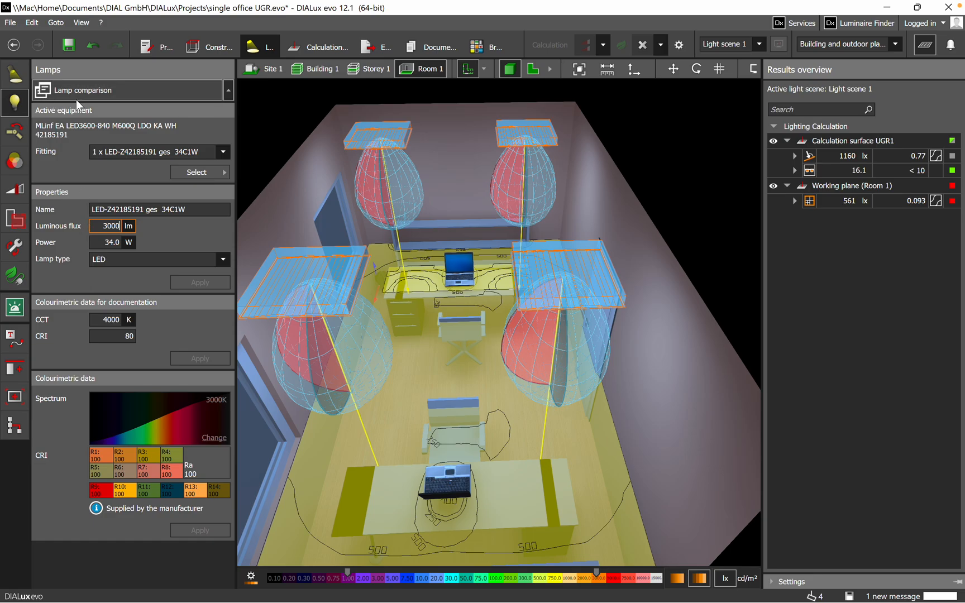
{"action": "mouse_move", "coordinate": [148, 378]}
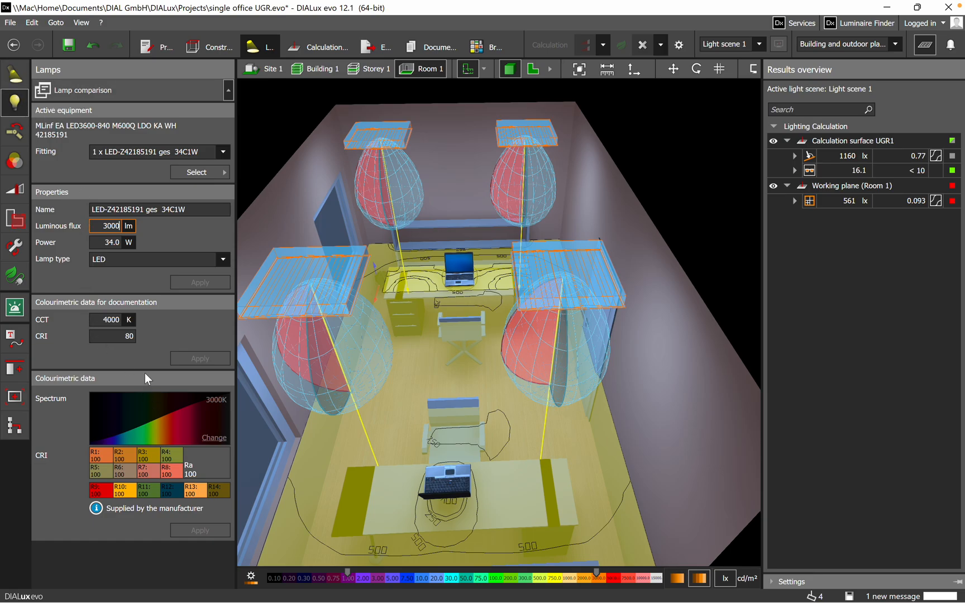
{"action": "left_click", "coordinate": [15, 71]}
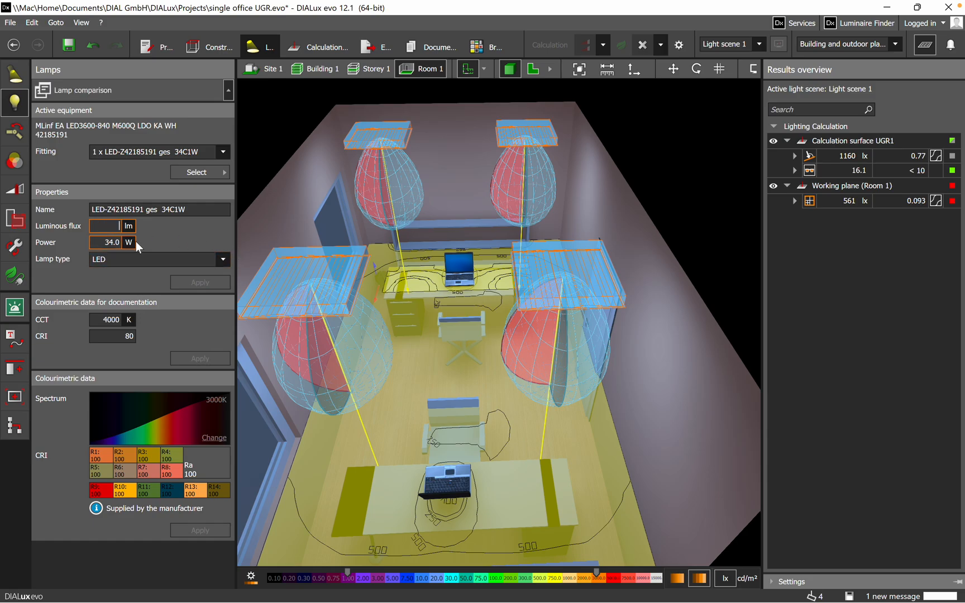
Step: Apply 3000 lm flux to the four luminaires, accepting that existing results become obsolete
{"action": "type", "text": "3000"}
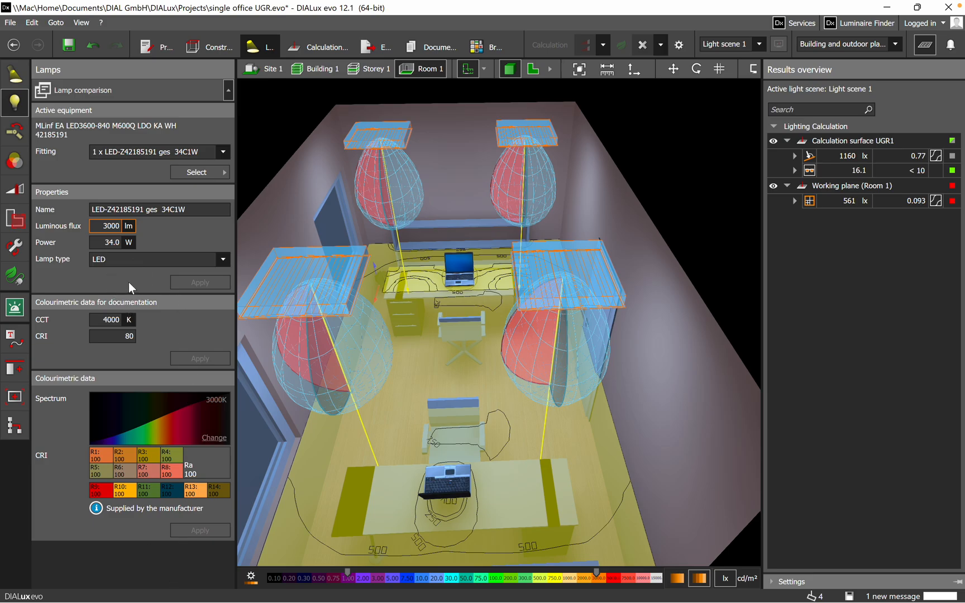
{"action": "left_click", "coordinate": [222, 259]}
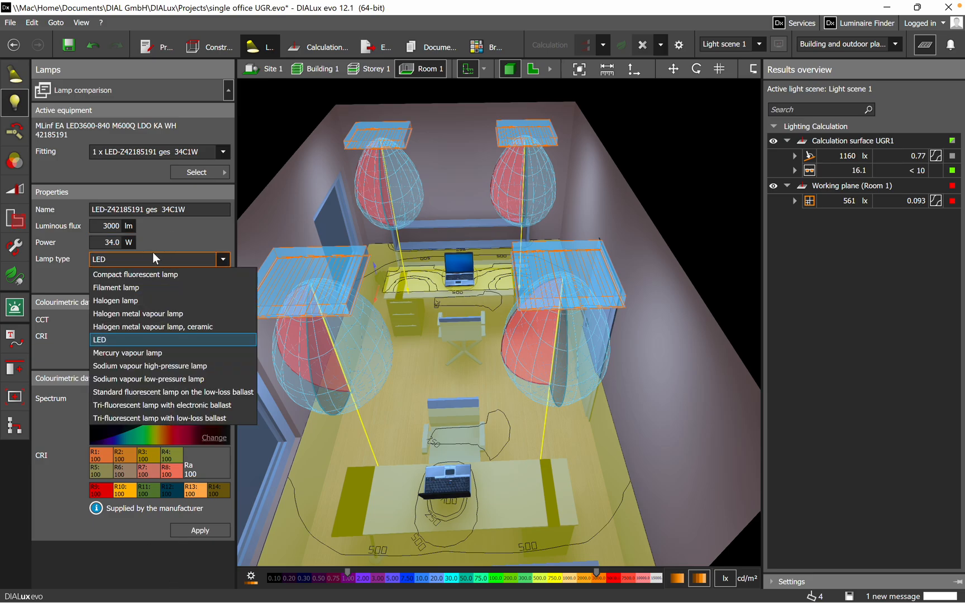
{"action": "left_click", "coordinate": [99, 339]}
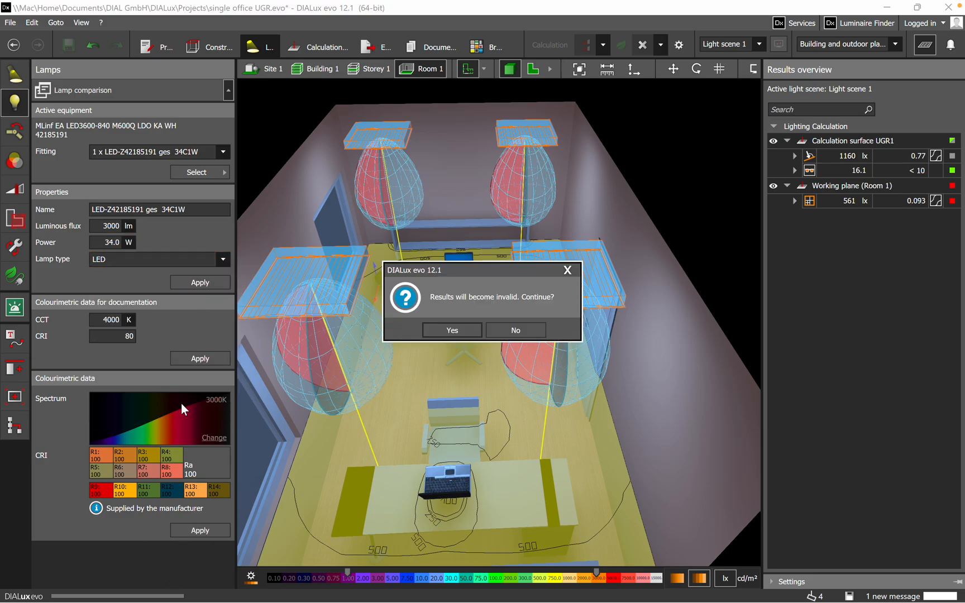
{"action": "left_click", "coordinate": [451, 330]}
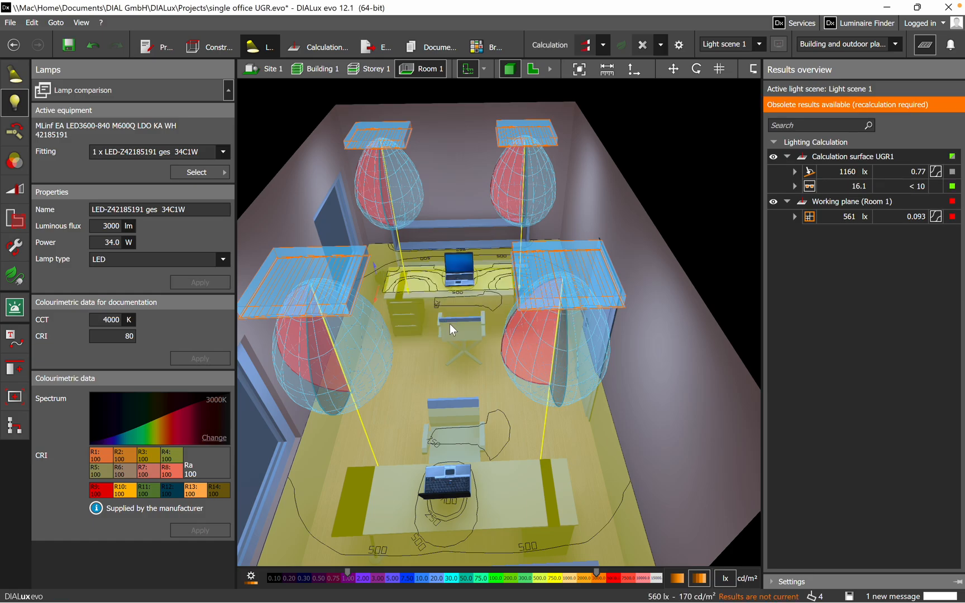
{"action": "left_click", "coordinate": [550, 45]}
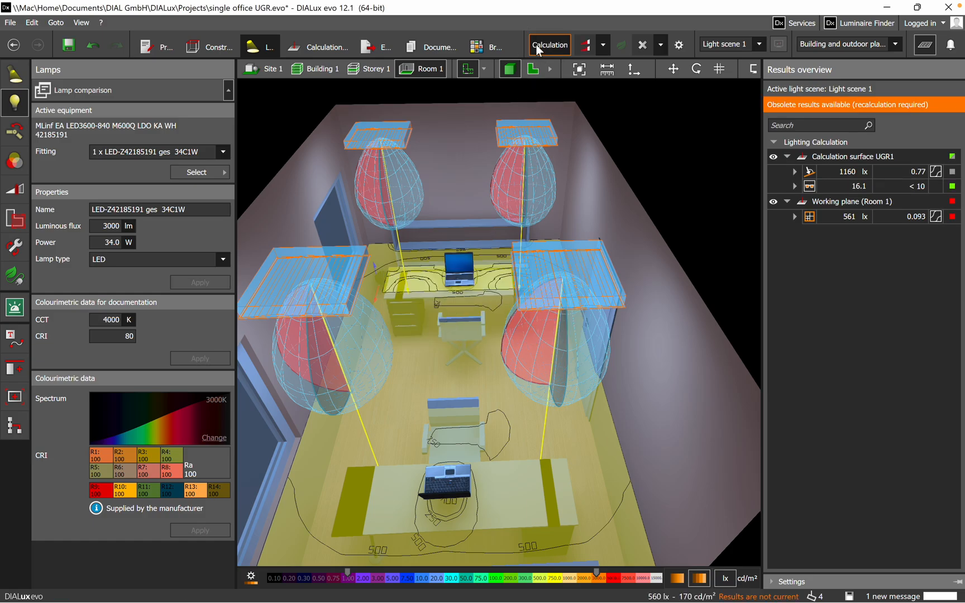
Step: Recalculate the lighting, giving 870 lx on the UGR surface and 420 lx on the working plane
{"action": "left_click", "coordinate": [549, 45]}
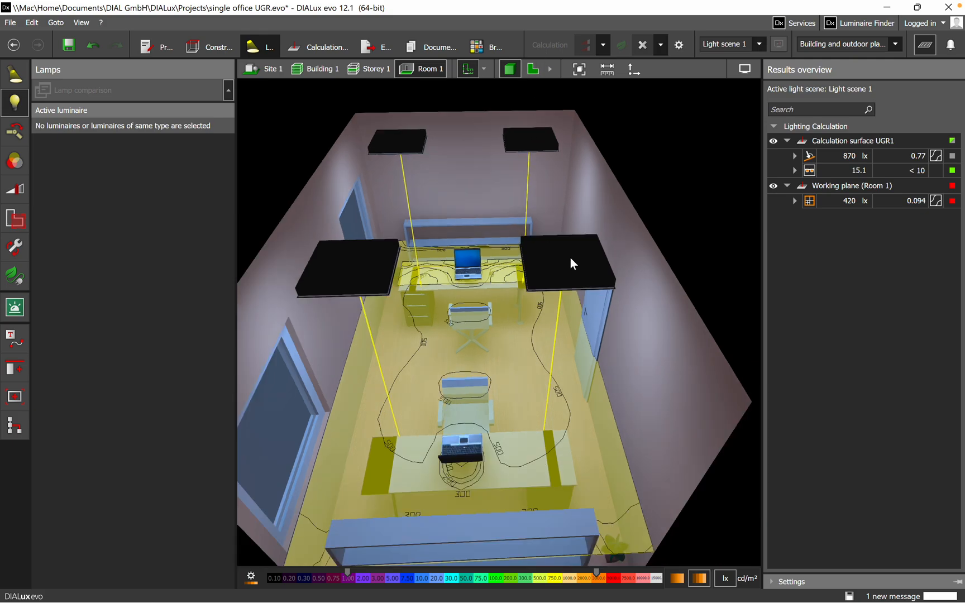
{"action": "left_click_drag", "start_coordinate": [571, 261], "coordinate": [537, 392]}
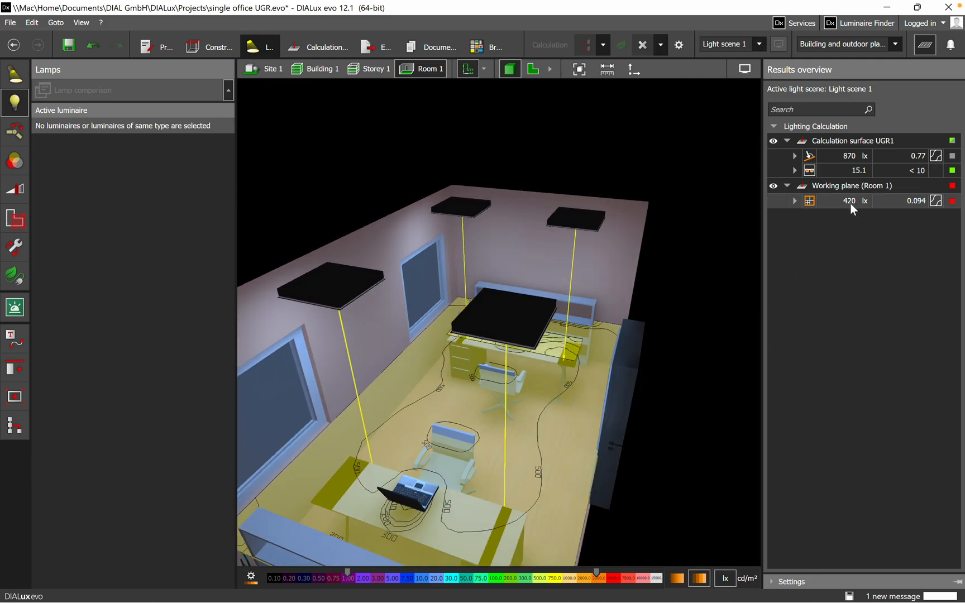
{"action": "mouse_move", "coordinate": [569, 412]}
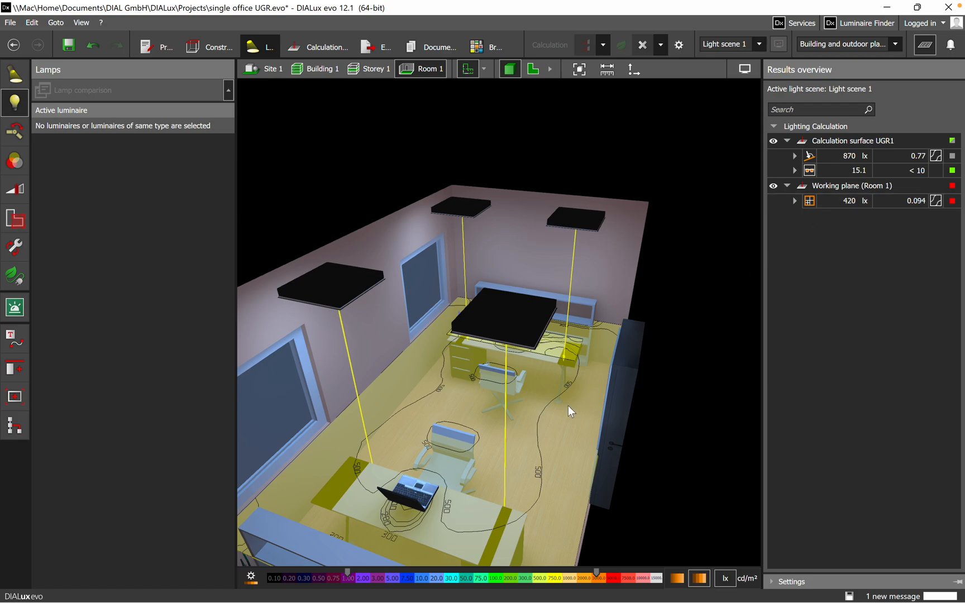
{"action": "left_click_drag", "start_coordinate": [569, 411], "coordinate": [589, 436]}
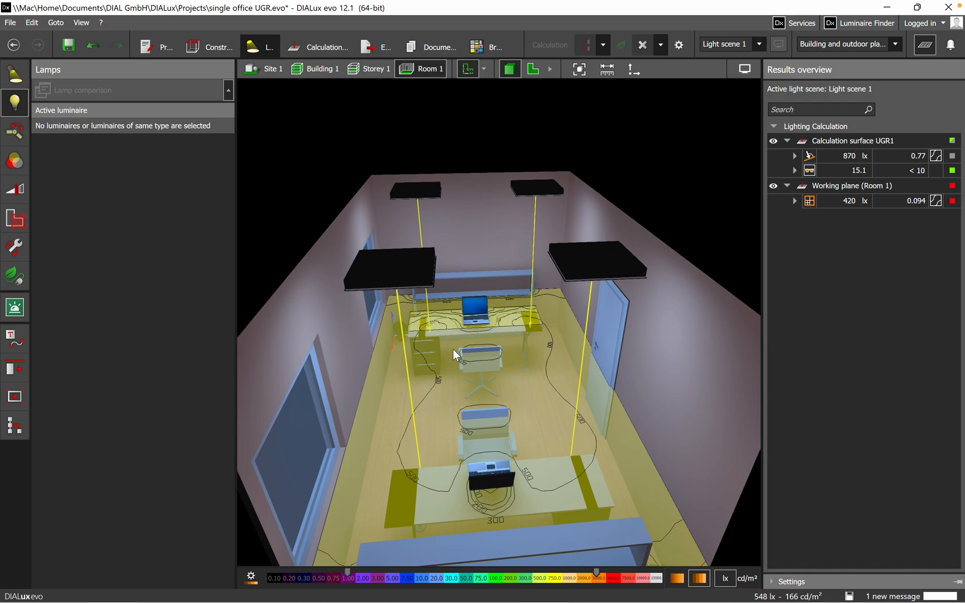
{"action": "mouse_move", "coordinate": [80, 96]}
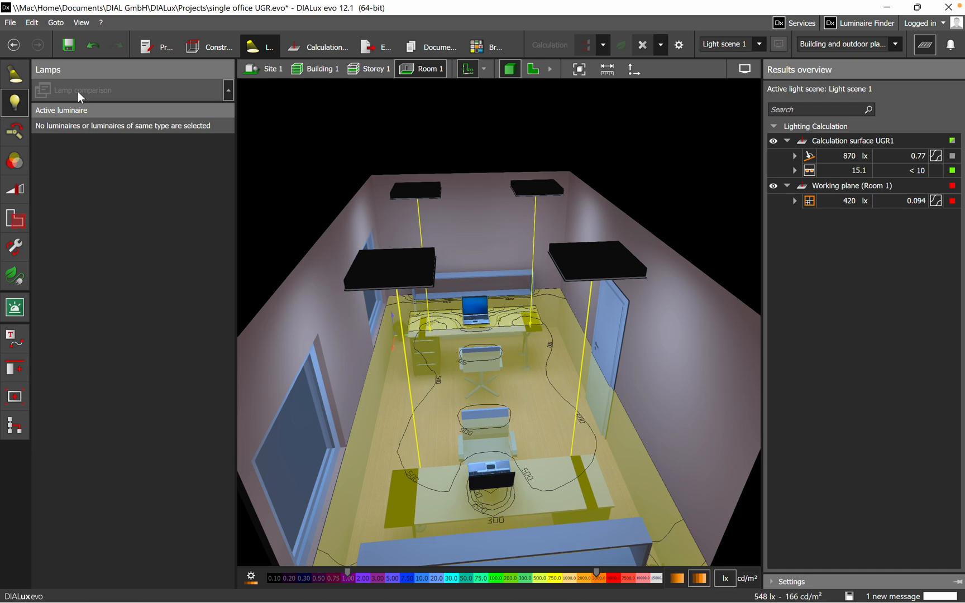
{"action": "mouse_move", "coordinate": [30, 282]}
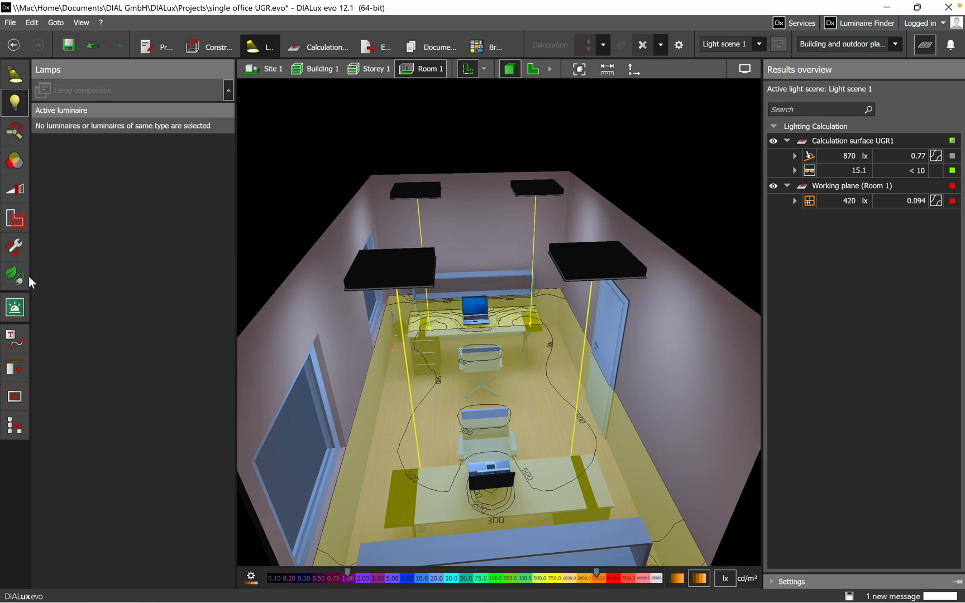
{"action": "mouse_move", "coordinate": [113, 210]}
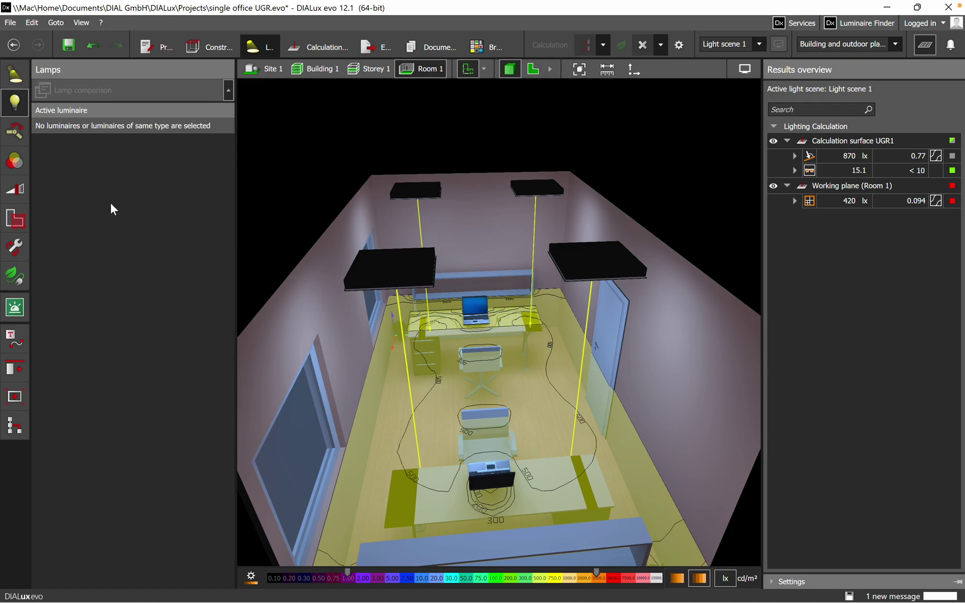
{"action": "left_click", "coordinate": [15, 276]}
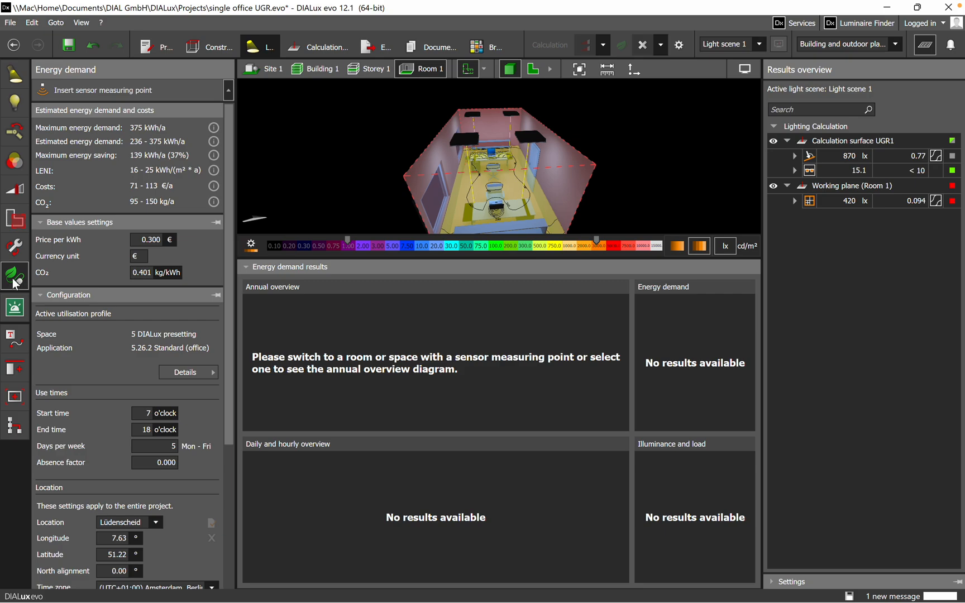
{"action": "mouse_move", "coordinate": [22, 279]}
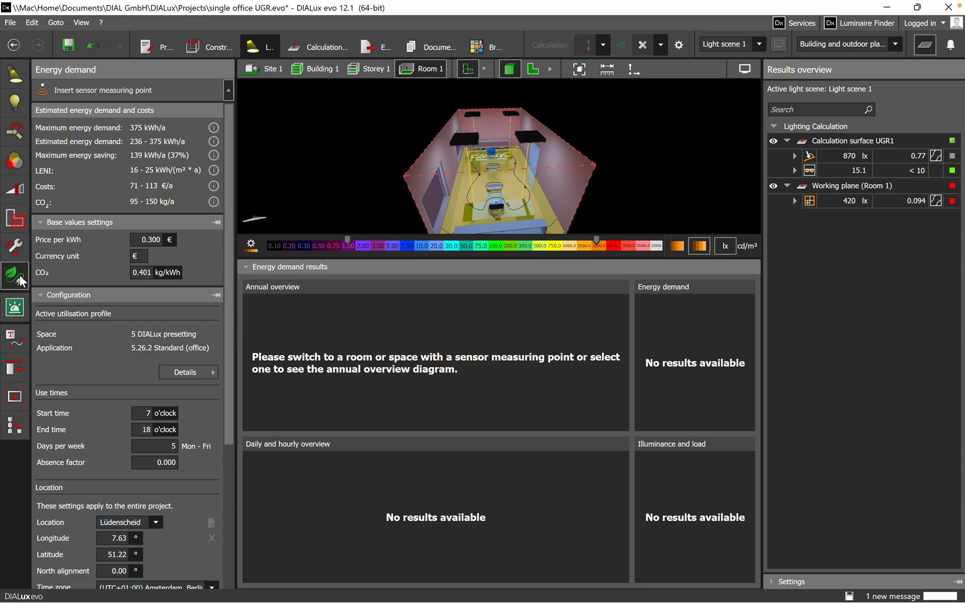
{"action": "mouse_move", "coordinate": [27, 278]}
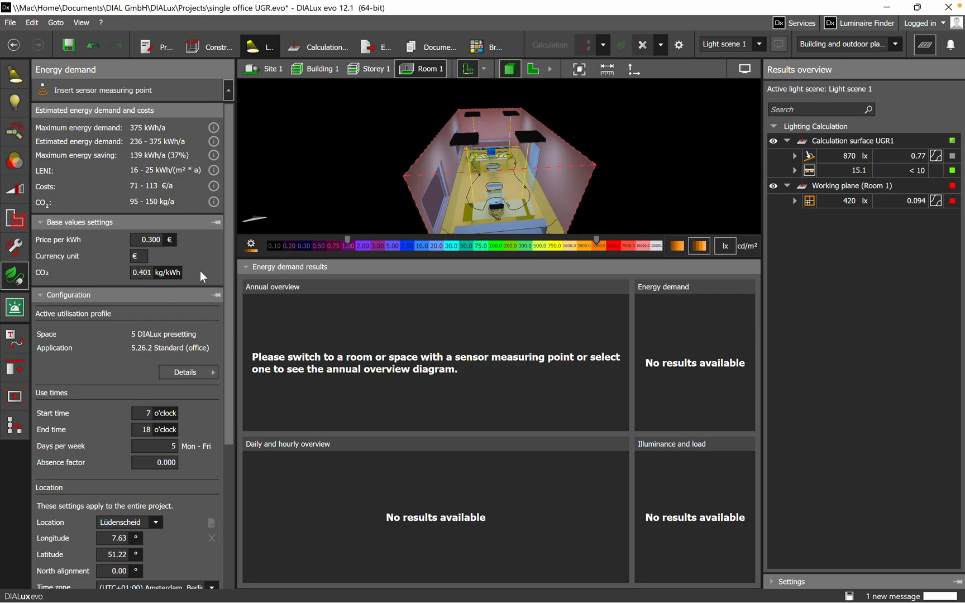
Step: Skip saving and scroll the Energy demand panel to the checklist showing zero sensor points
{"action": "scroll", "scroll_direction": "down", "scroll_amount": 3}
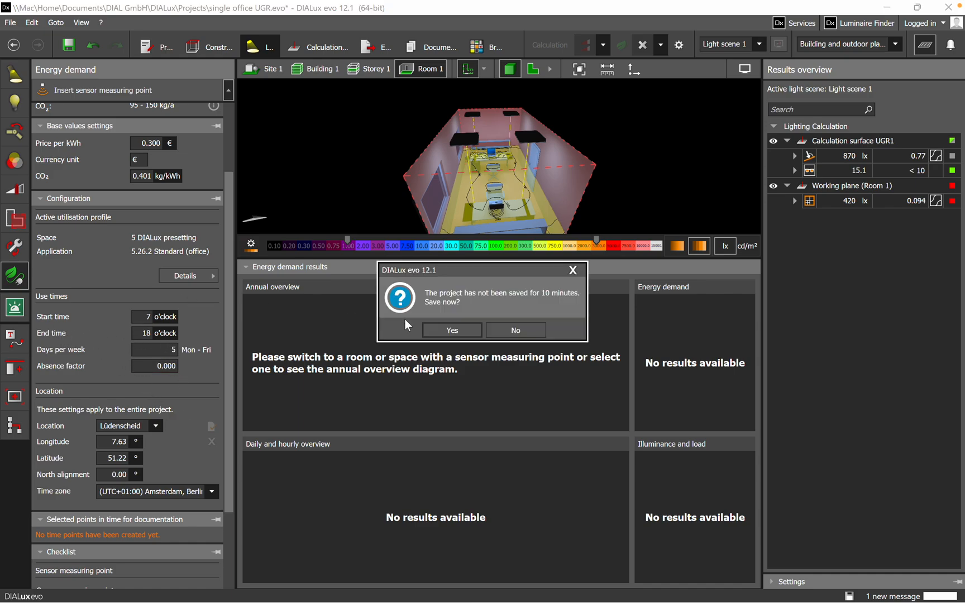
{"action": "left_click", "coordinate": [515, 330]}
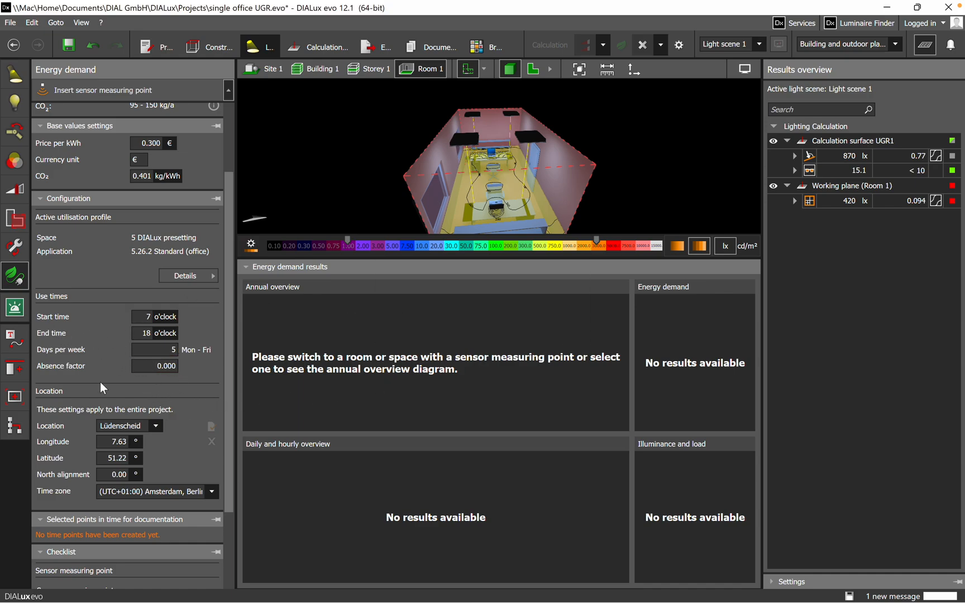
{"action": "scroll", "scroll_direction": "down", "scroll_amount": 3}
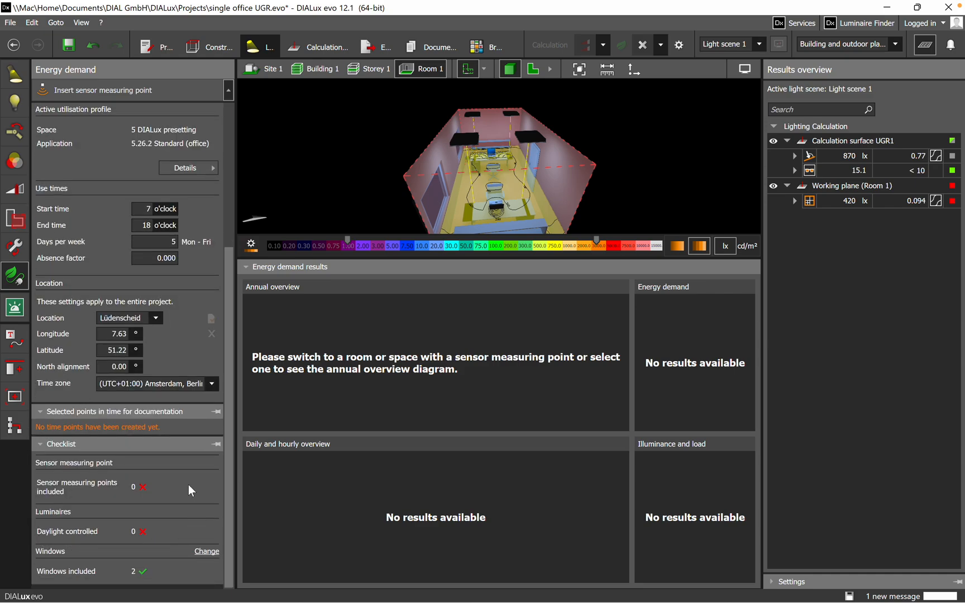
{"action": "mouse_move", "coordinate": [149, 515]}
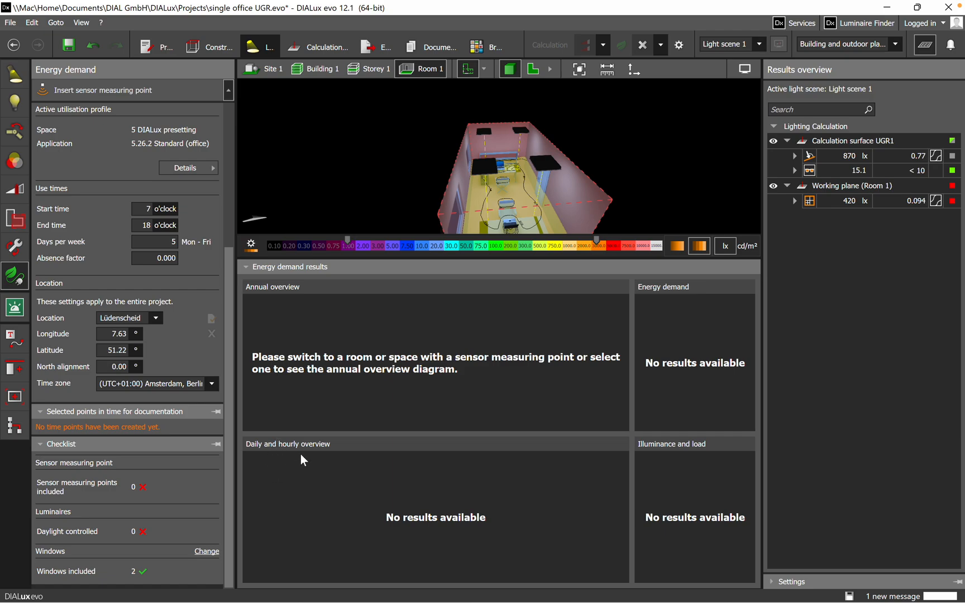
{"action": "mouse_move", "coordinate": [327, 458]}
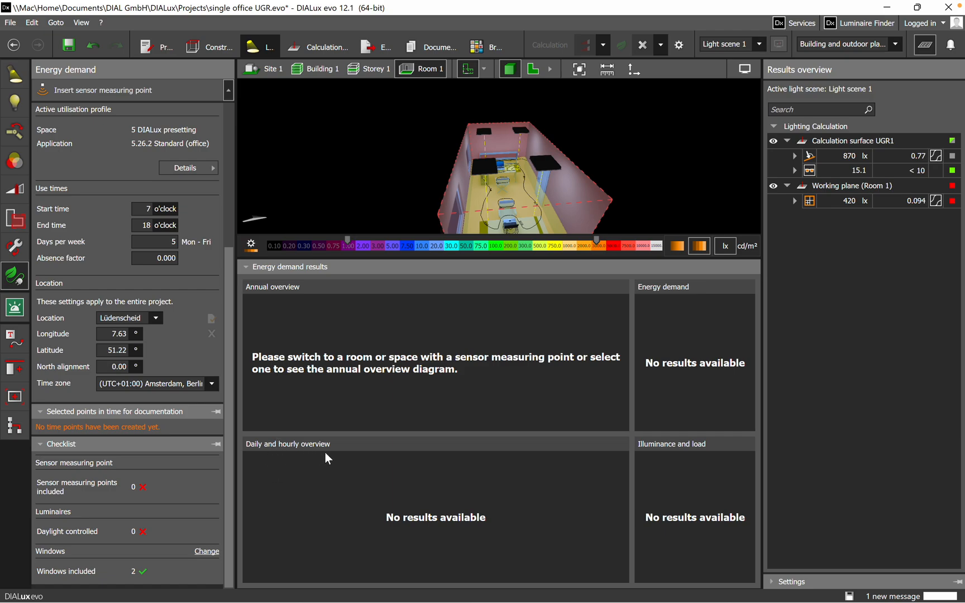
{"action": "mouse_move", "coordinate": [94, 88]}
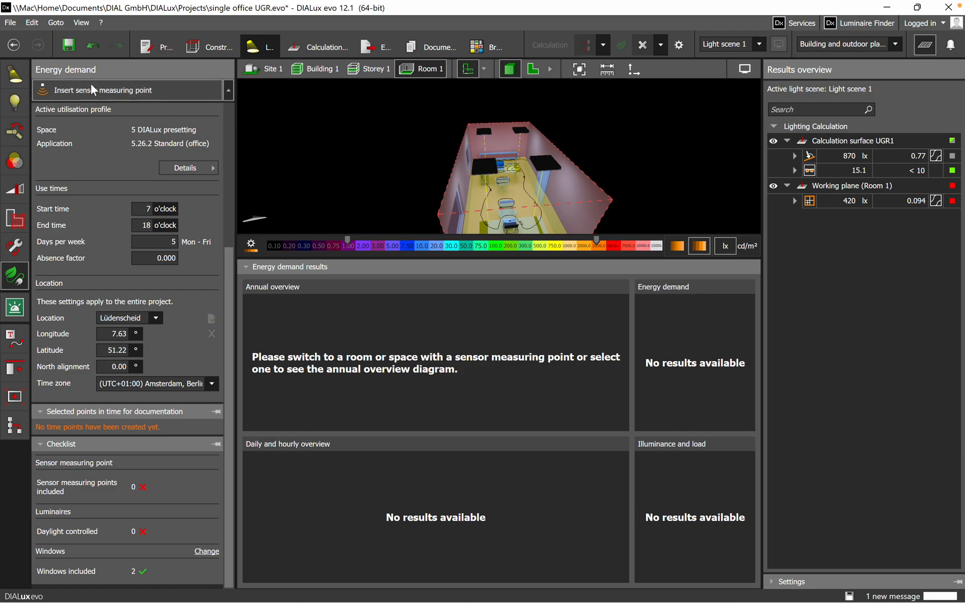
{"action": "mouse_move", "coordinate": [94, 91]}
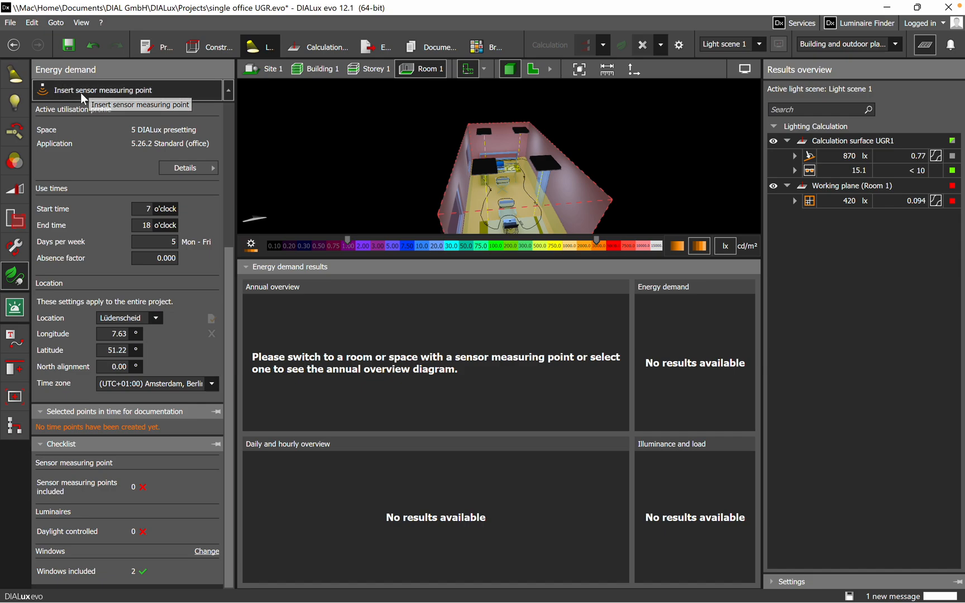
Step: Insert a sensor measuring point in Room 1, making four luminaires daylight-controlled
{"action": "left_click", "coordinate": [94, 90]}
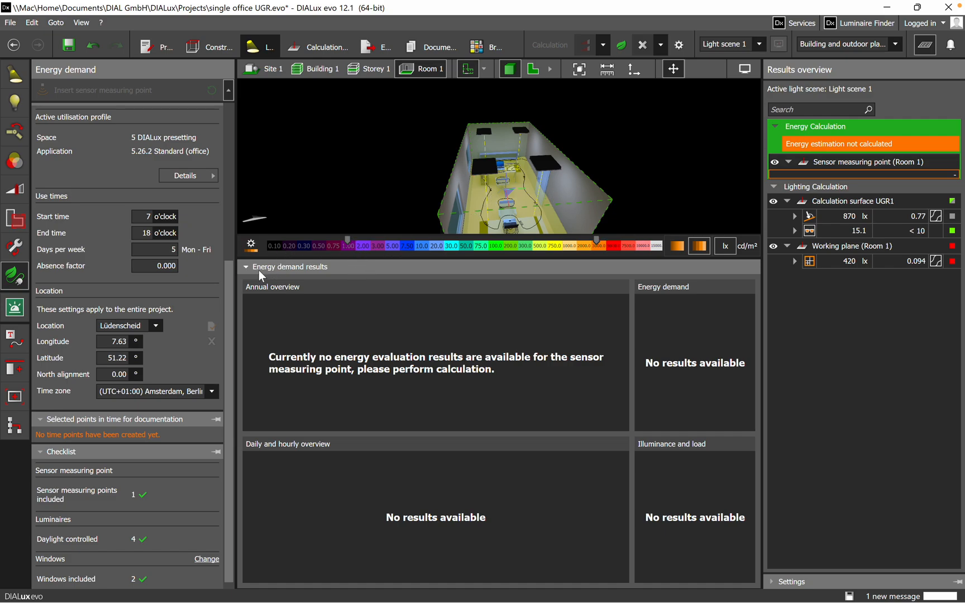
{"action": "mouse_move", "coordinate": [38, 505]}
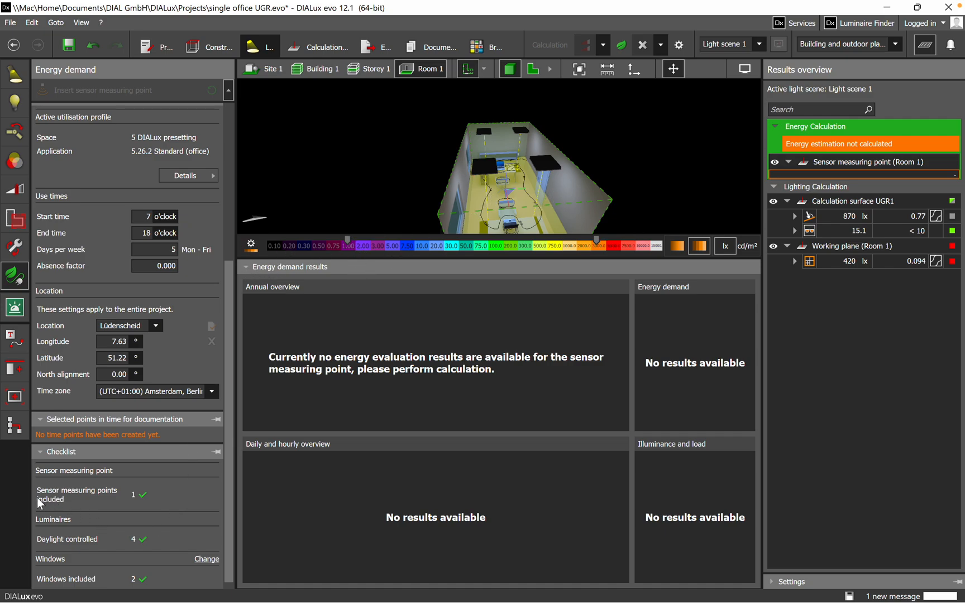
{"action": "mouse_move", "coordinate": [160, 498]}
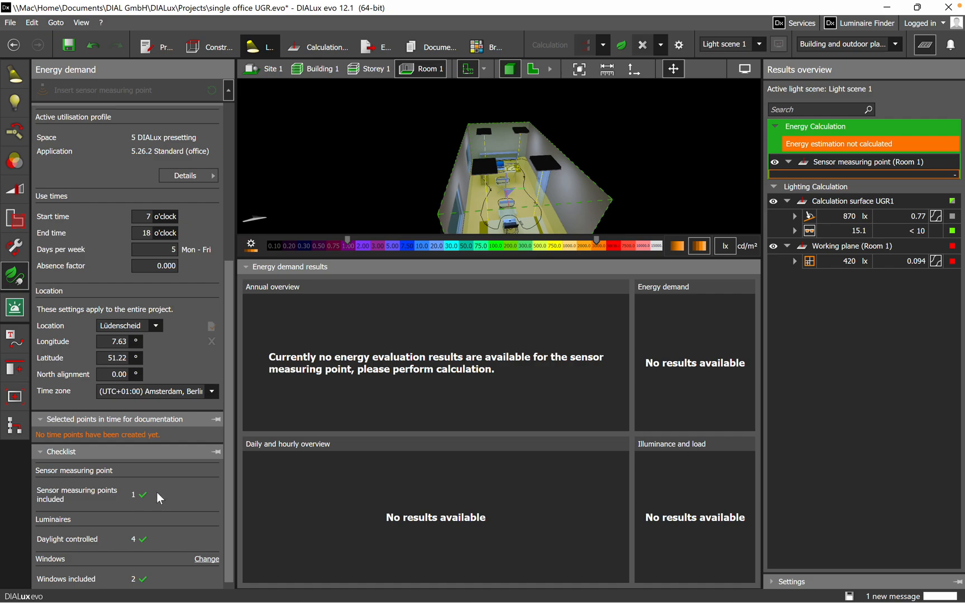
{"action": "mouse_move", "coordinate": [39, 565]}
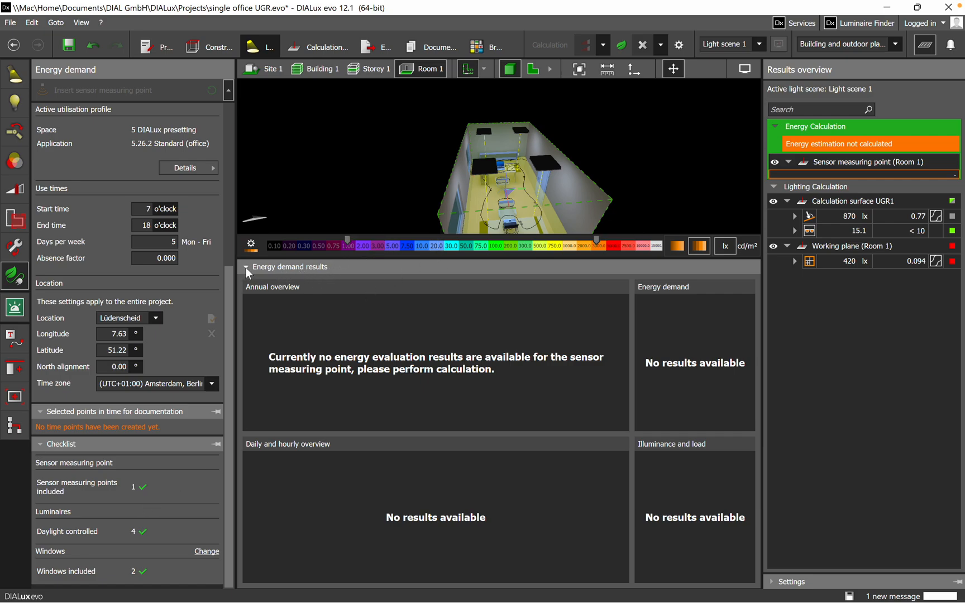
Step: Enlarge the 3D view and zoom in on the sensor at 2.5, 1.5, 0.8 m
{"action": "left_click", "coordinate": [246, 267]}
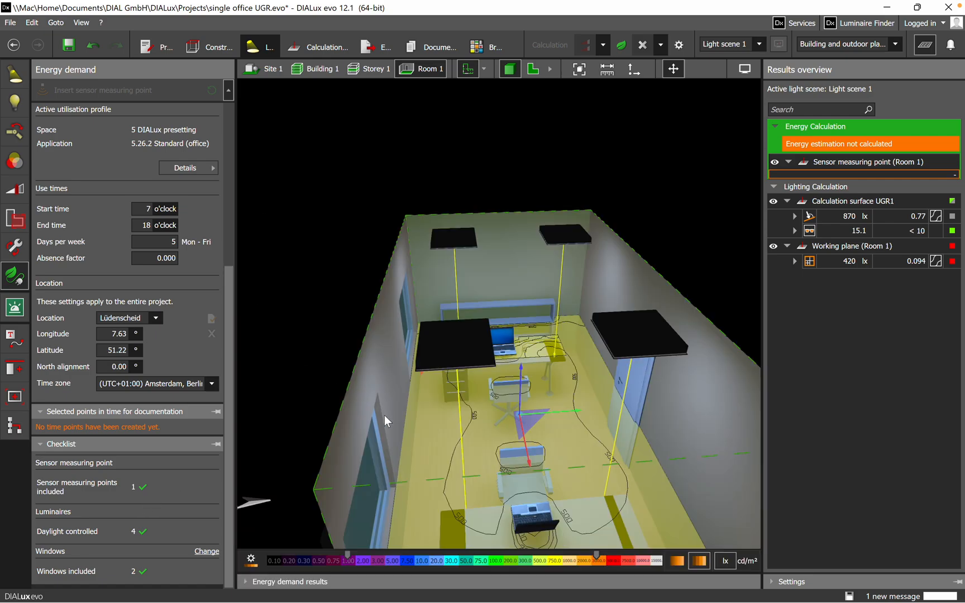
{"action": "left_click_drag", "start_coordinate": [387, 422], "coordinate": [439, 471]}
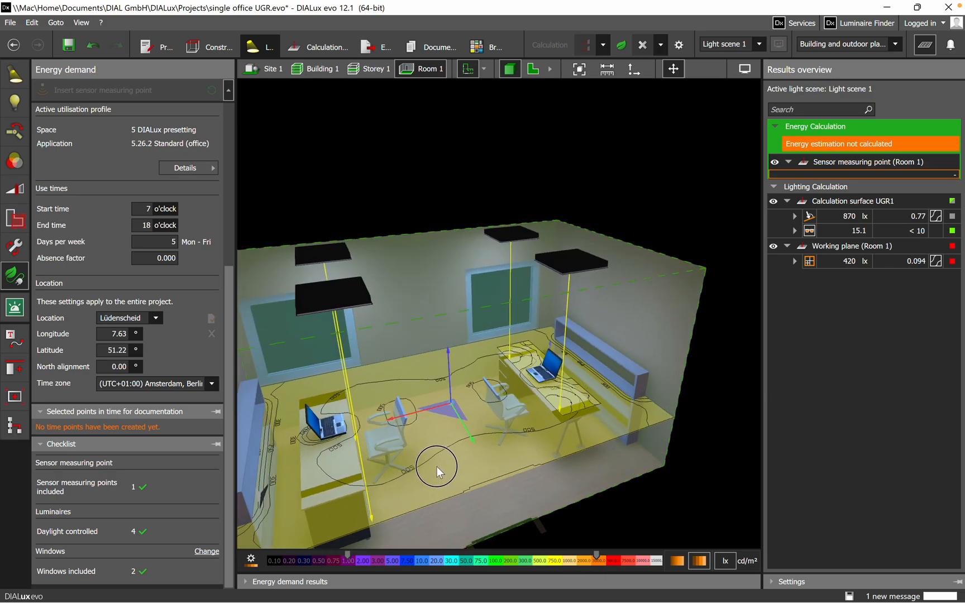
{"action": "left_click_drag", "start_coordinate": [436, 472], "coordinate": [451, 428]}
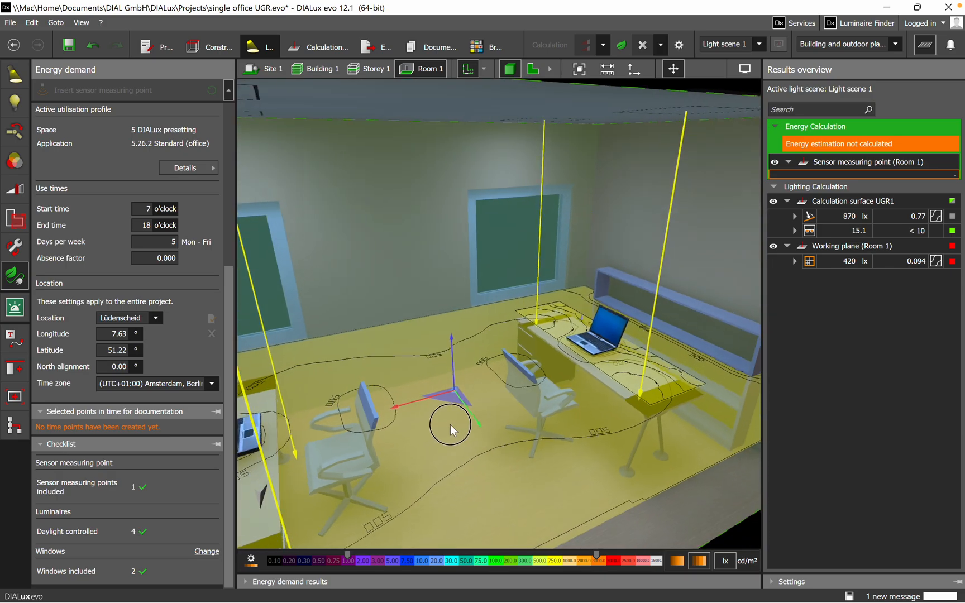
{"action": "left_click_drag", "start_coordinate": [452, 429], "coordinate": [520, 416]}
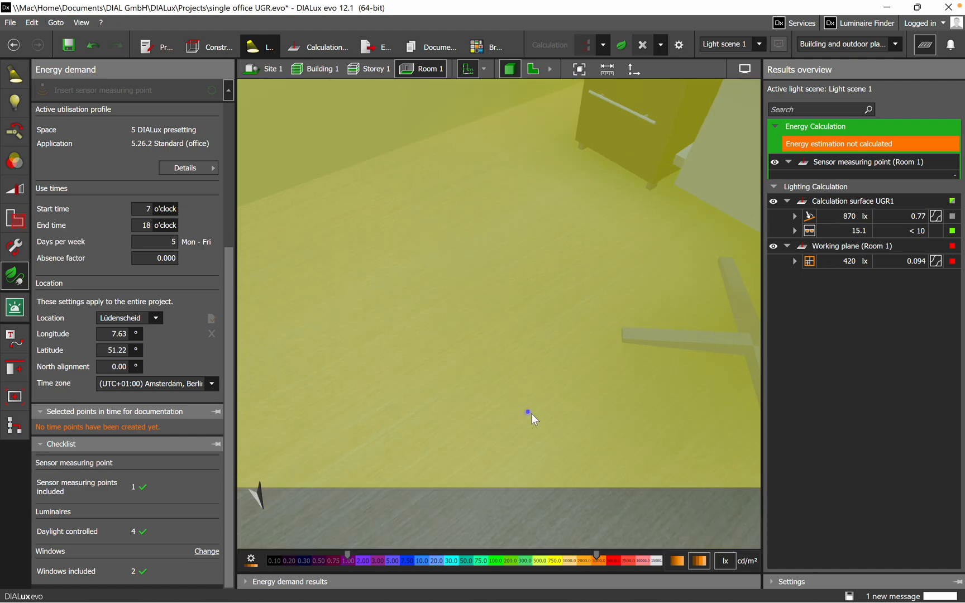
{"action": "mouse_move", "coordinate": [531, 427]}
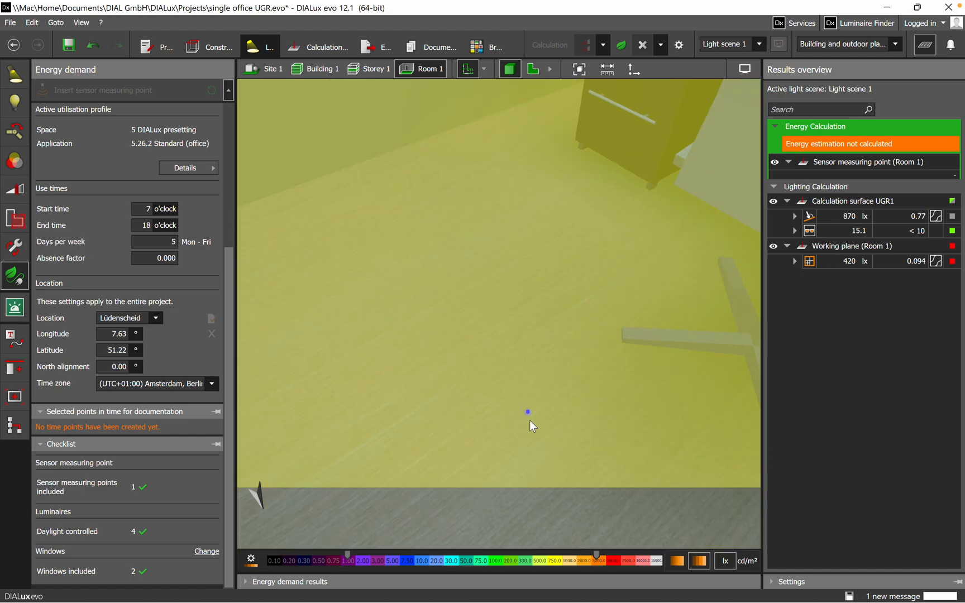
{"action": "left_click_drag", "start_coordinate": [529, 412], "coordinate": [461, 391]}
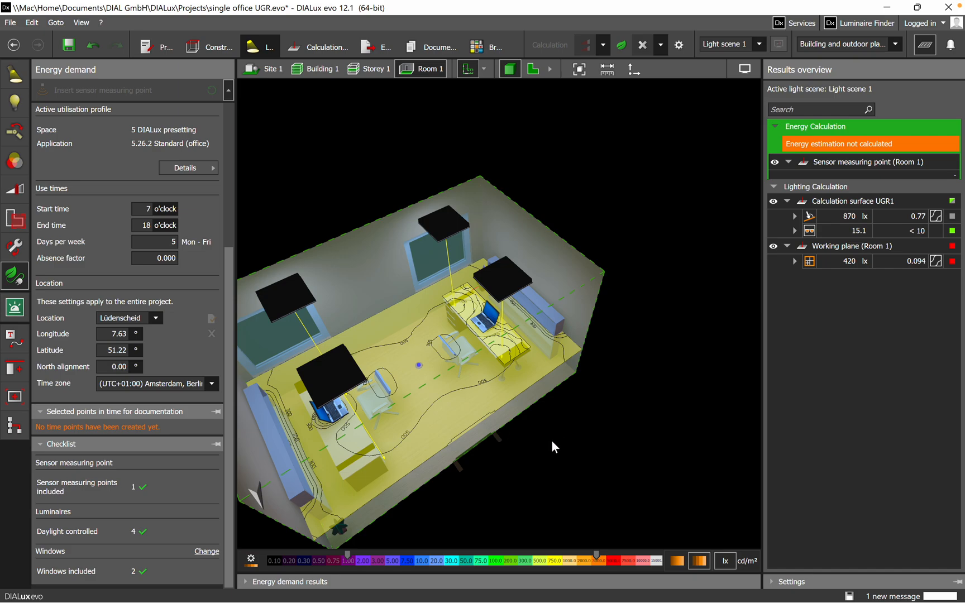
{"action": "mouse_move", "coordinate": [540, 502]}
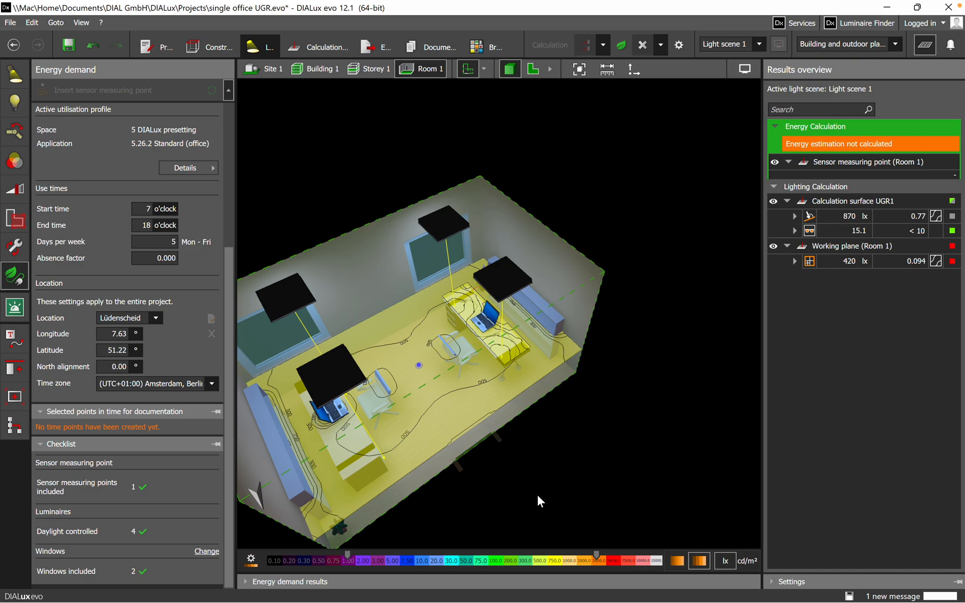
{"action": "mouse_move", "coordinate": [240, 395]}
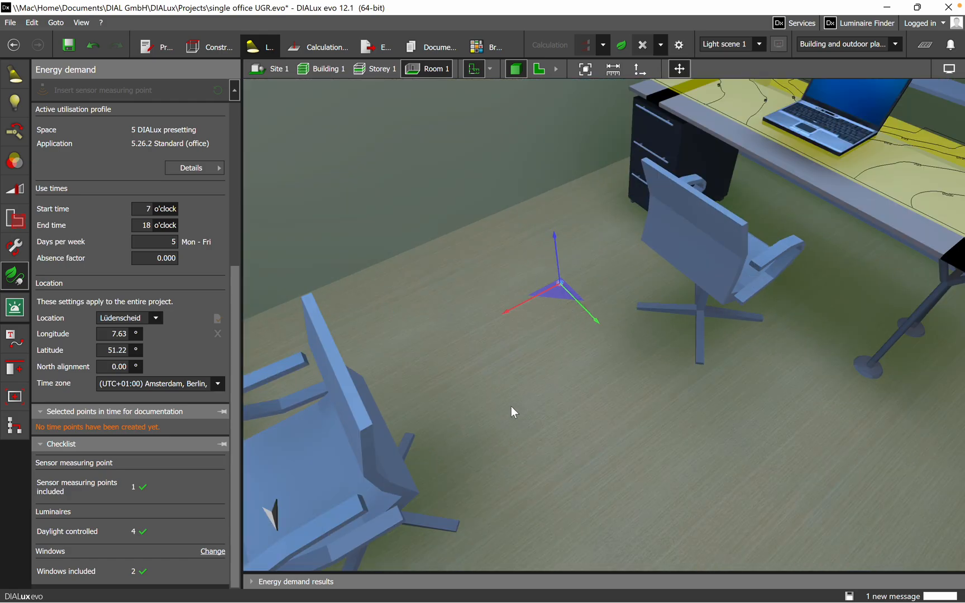
{"action": "left_click_drag", "start_coordinate": [514, 411], "coordinate": [705, 353]}
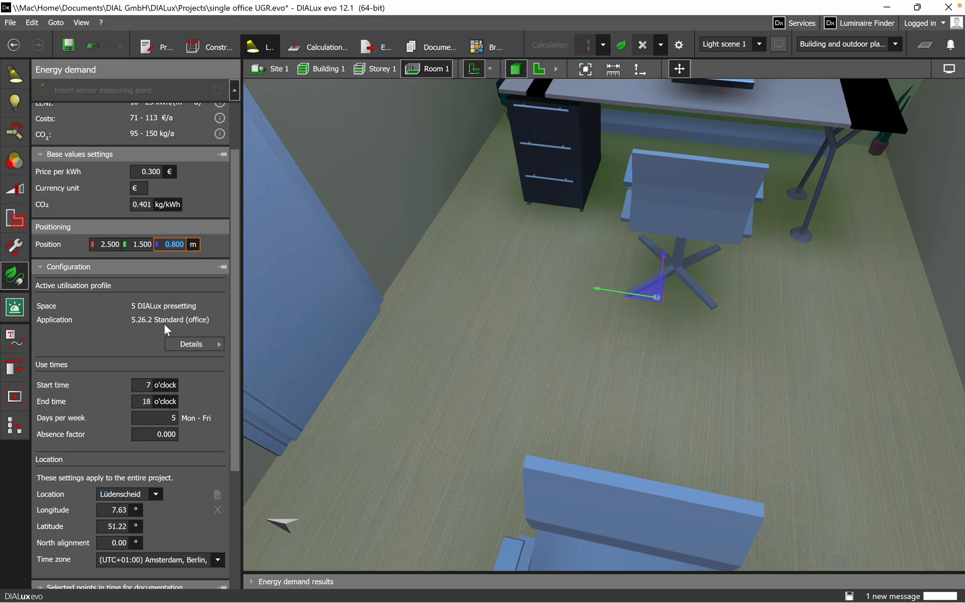
{"action": "mouse_move", "coordinate": [532, 303]}
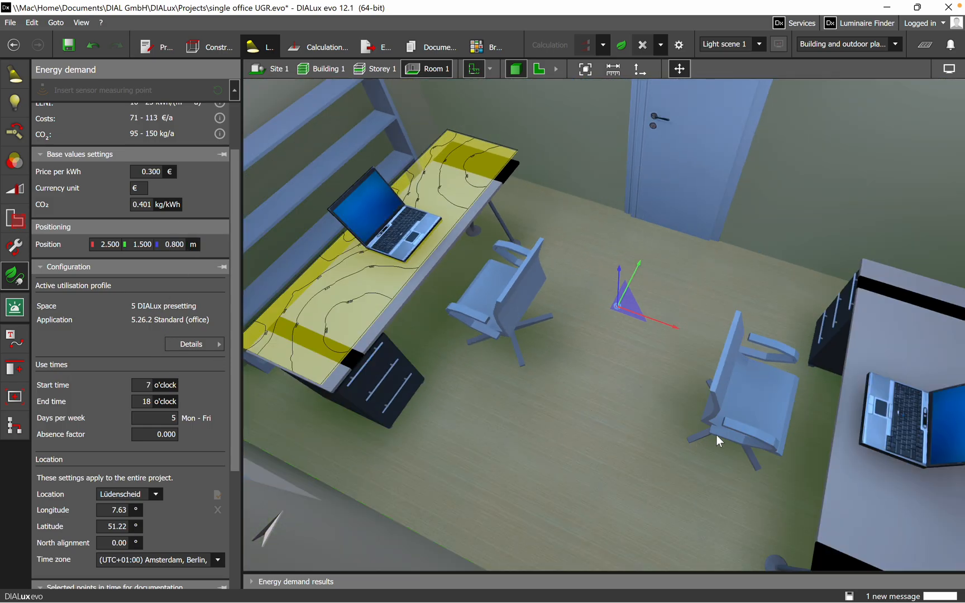
{"action": "left_click_drag", "start_coordinate": [720, 440], "coordinate": [670, 436]}
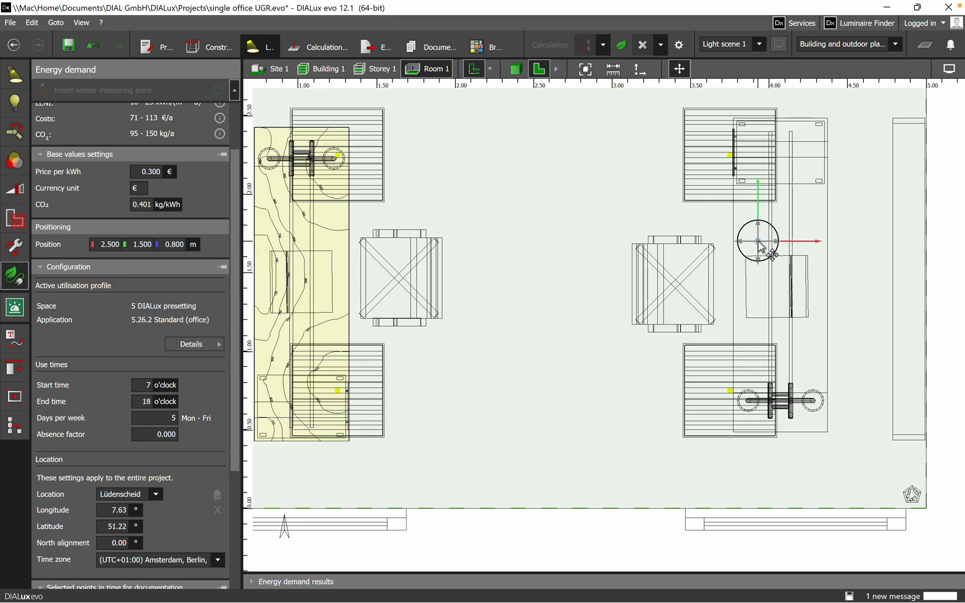
Step: Move the sensor onto the right-hand desk at 3.928, 1.701, 0.8 m and check it in 3D
{"action": "left_click_drag", "start_coordinate": [756, 241], "coordinate": [775, 241]}
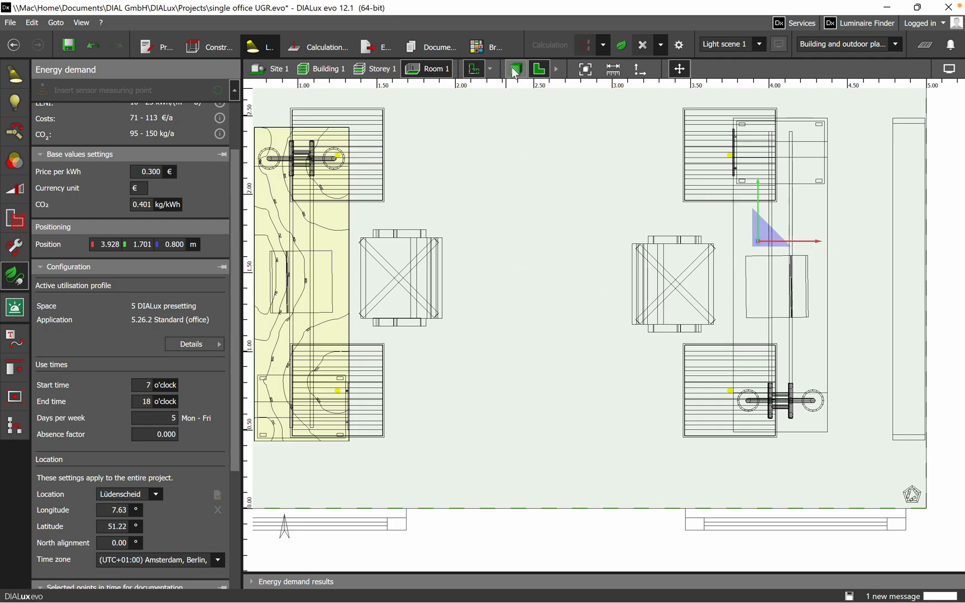
{"action": "left_click", "coordinate": [515, 69]}
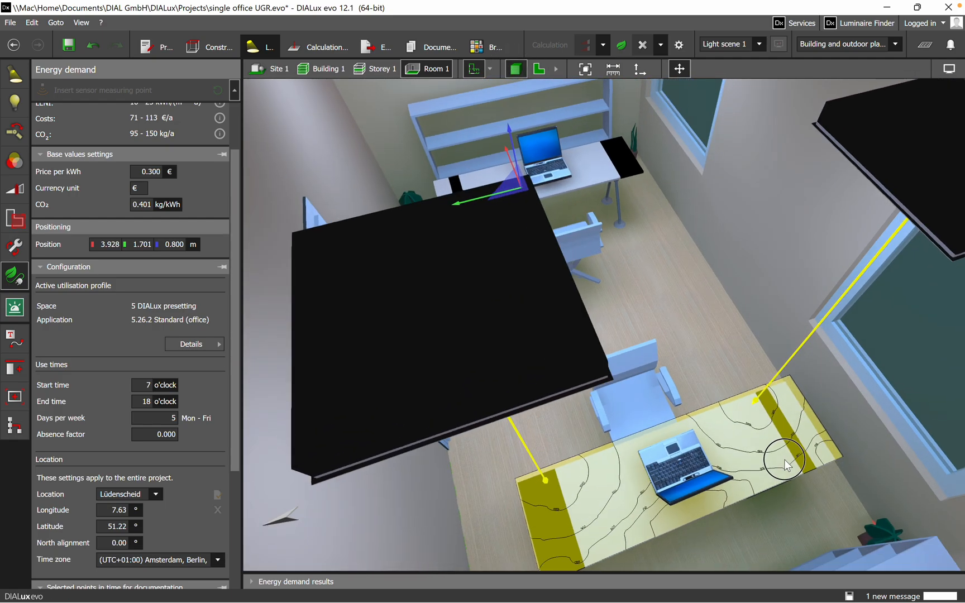
{"action": "left_click_drag", "start_coordinate": [785, 462], "coordinate": [604, 448]}
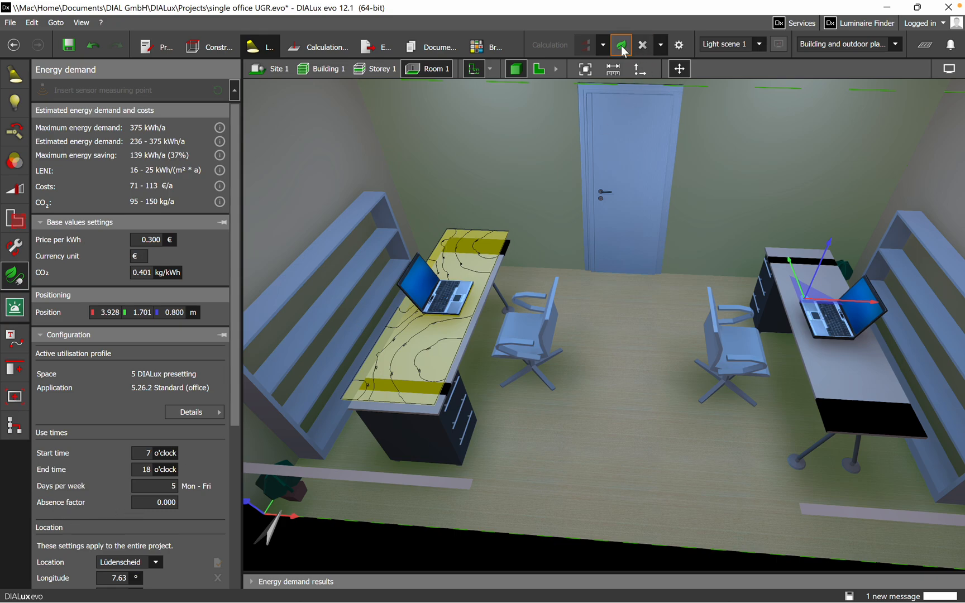
{"action": "mouse_move", "coordinate": [622, 44]}
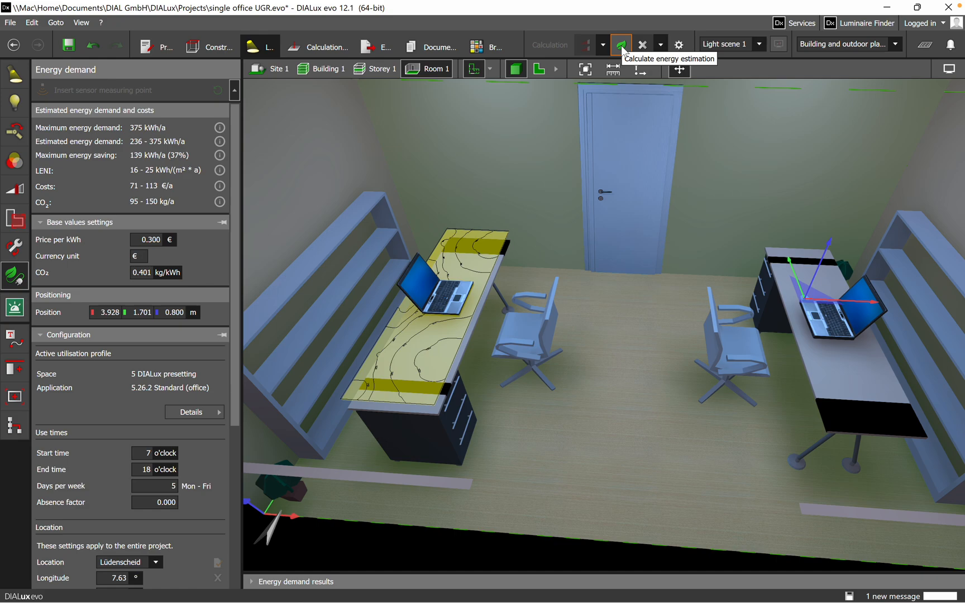
Step: Run the energy estimation: 390 kWh/a, LENI 26.0, 117.03 €/a, 156 kg/a CO₂
{"action": "left_click", "coordinate": [624, 44]}
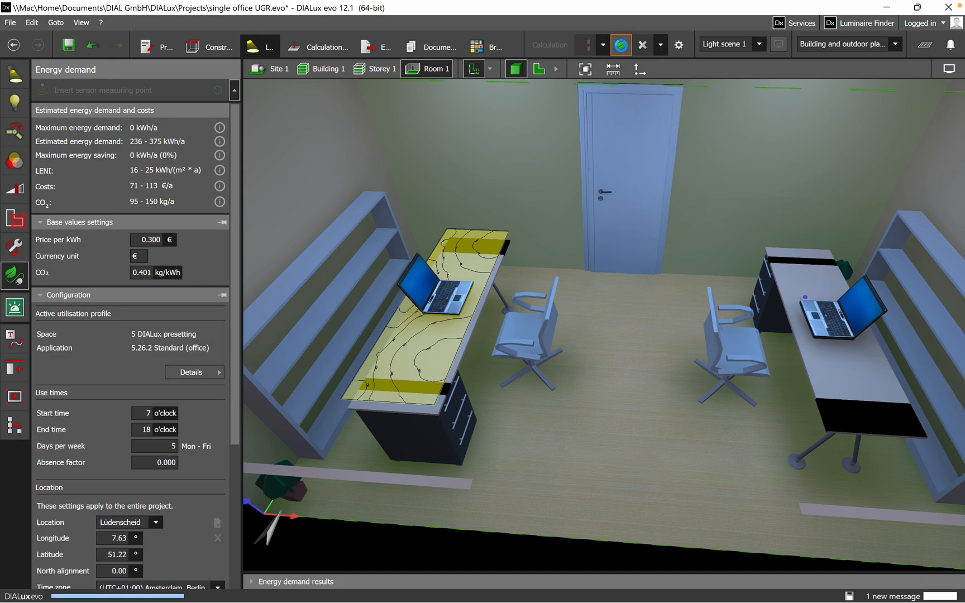
{"action": "left_click", "coordinate": [621, 44]}
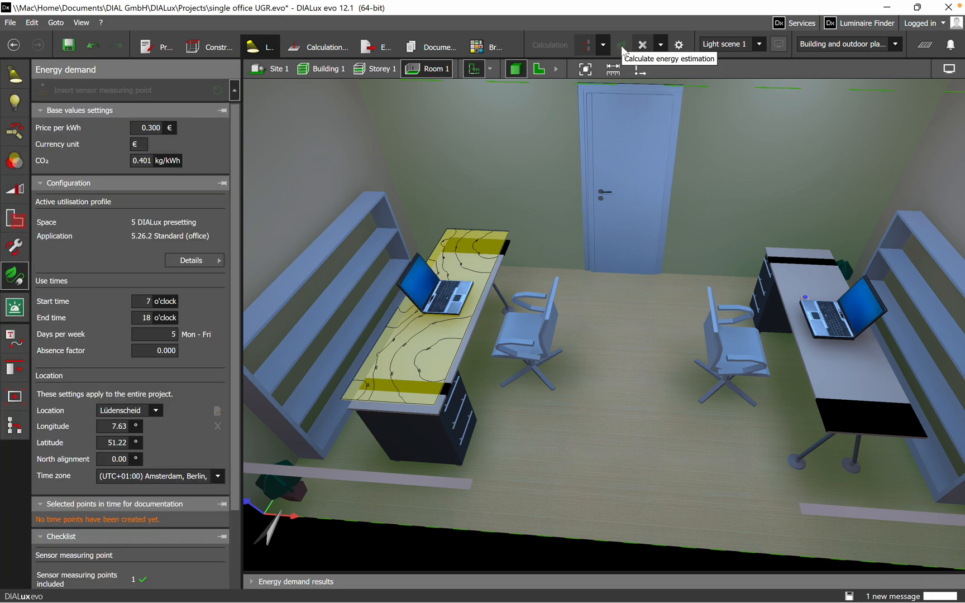
{"action": "left_click", "coordinate": [621, 44]}
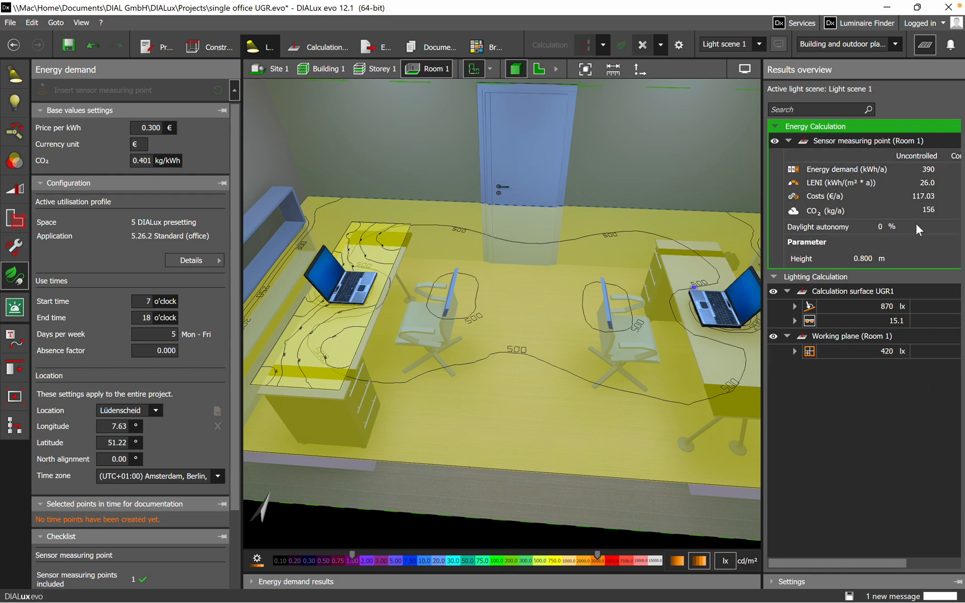
{"action": "mouse_move", "coordinate": [867, 183]}
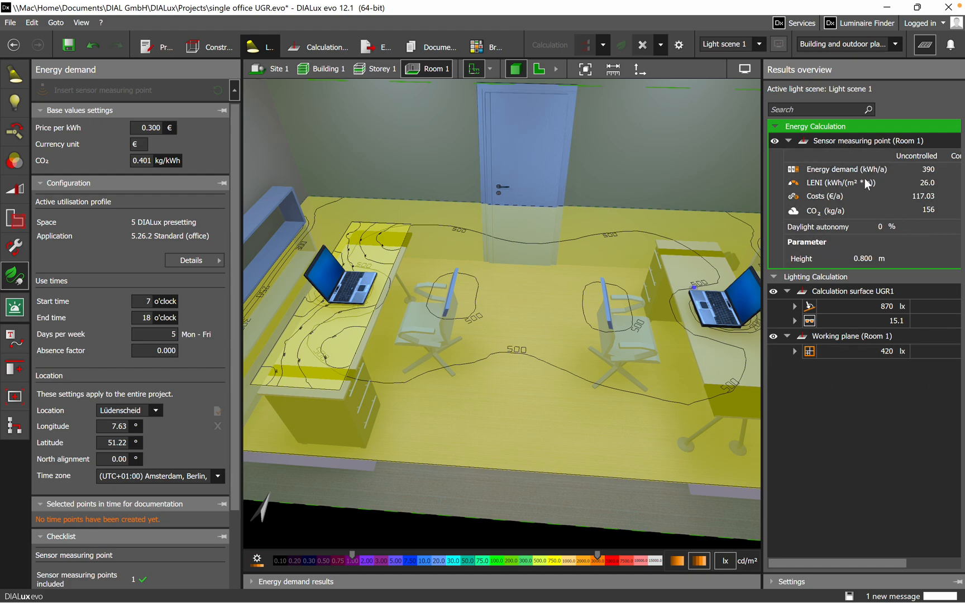
{"action": "mouse_move", "coordinate": [940, 180]}
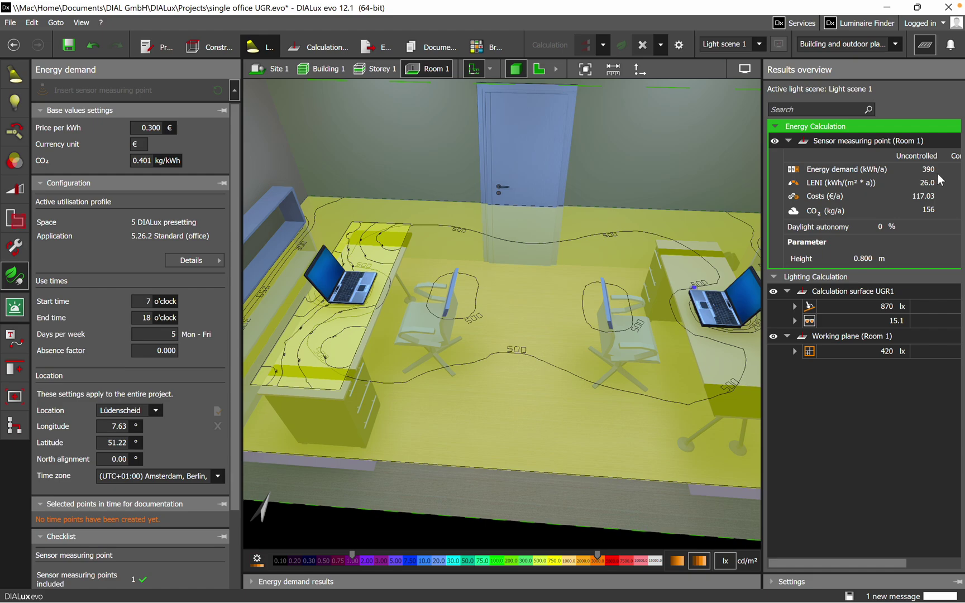
{"action": "mouse_move", "coordinate": [842, 198]}
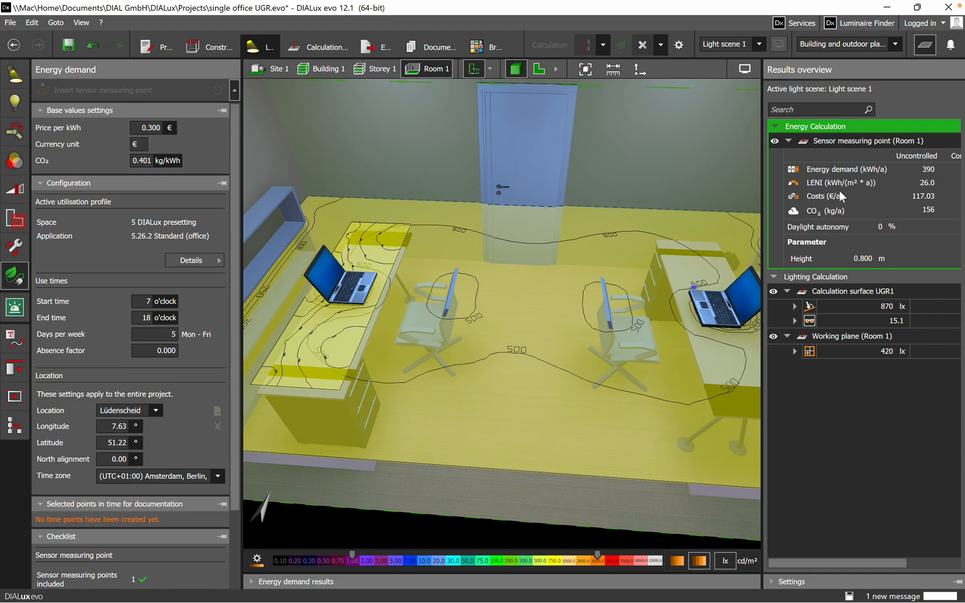
{"action": "mouse_move", "coordinate": [926, 209]}
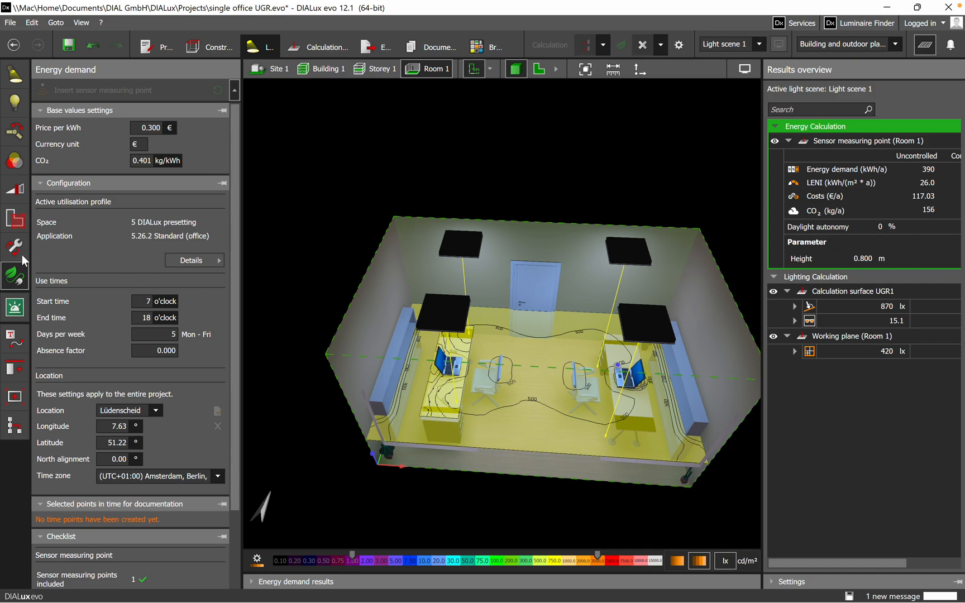
Step: Visit maintenance factors, then show annual and daily energy demand charts (7/1/2022: 1.50 vs 0.94 kWh)
{"action": "left_click", "coordinate": [14, 246]}
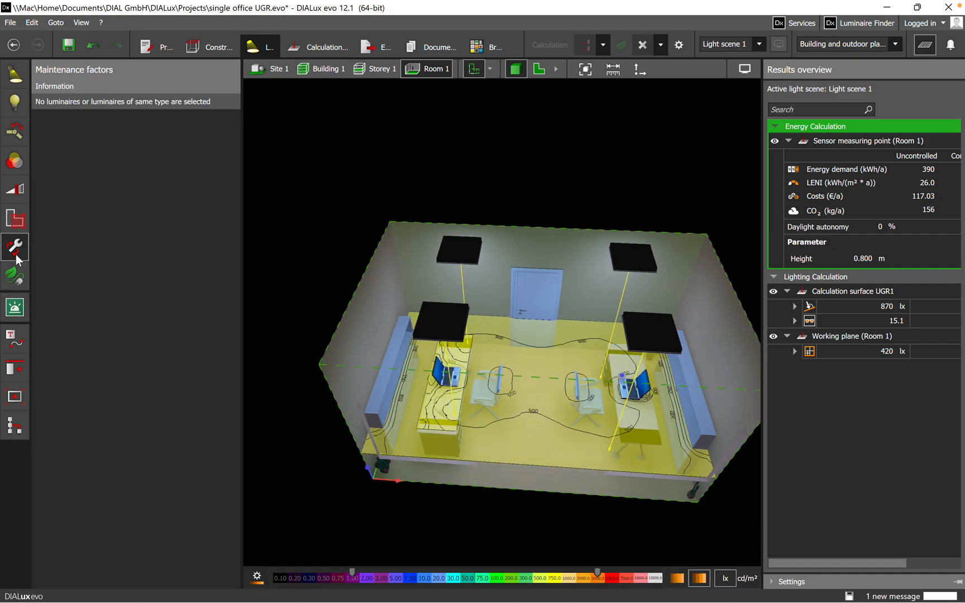
{"action": "left_click", "coordinate": [14, 275]}
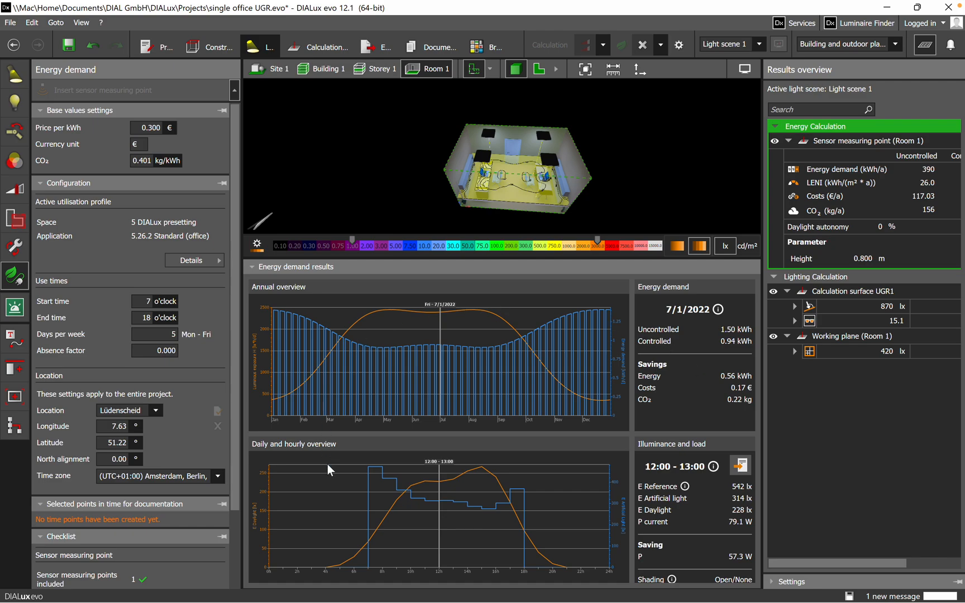
{"action": "mouse_move", "coordinate": [432, 520]}
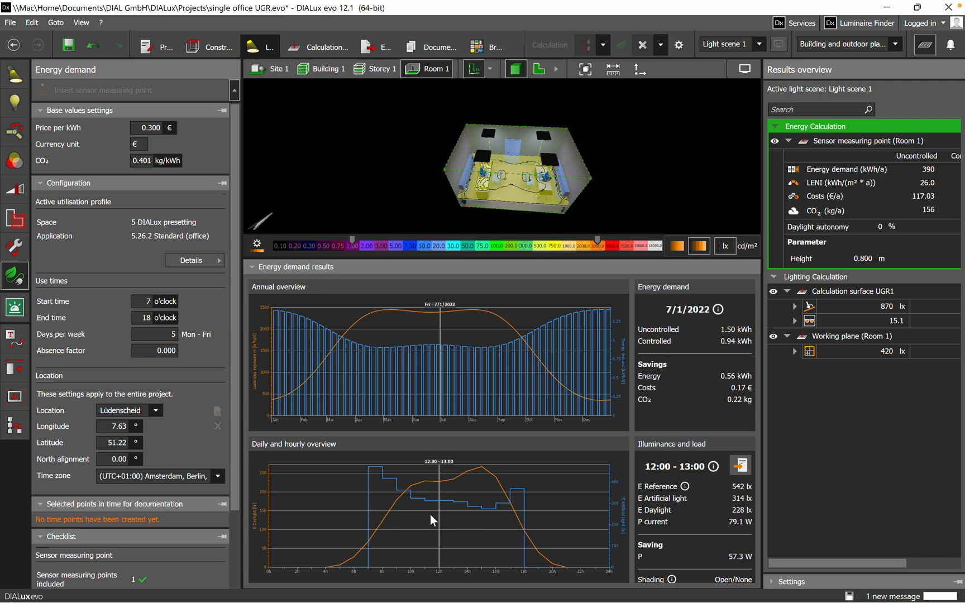
{"action": "mouse_move", "coordinate": [259, 249]}
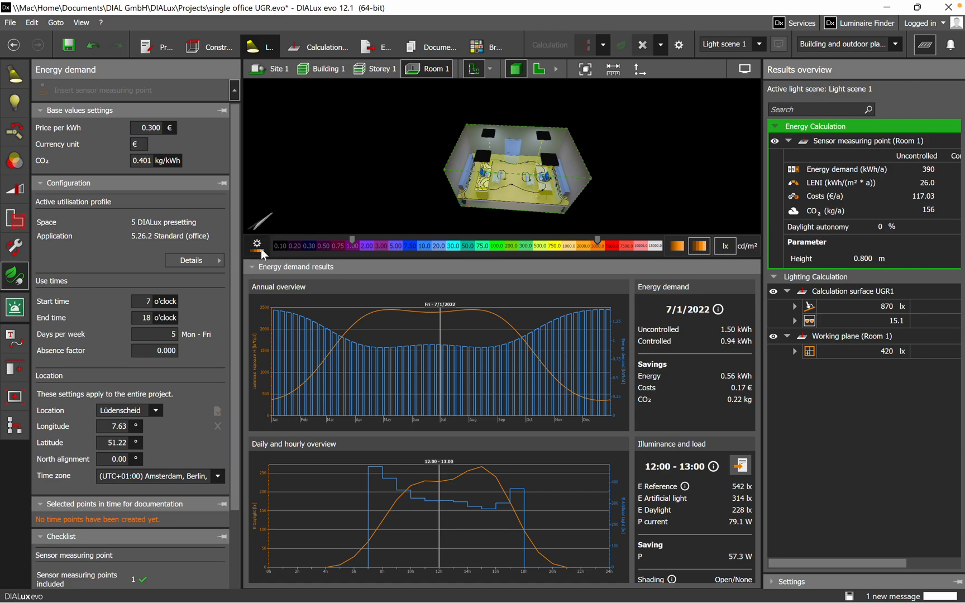
{"action": "left_click", "coordinate": [257, 244]}
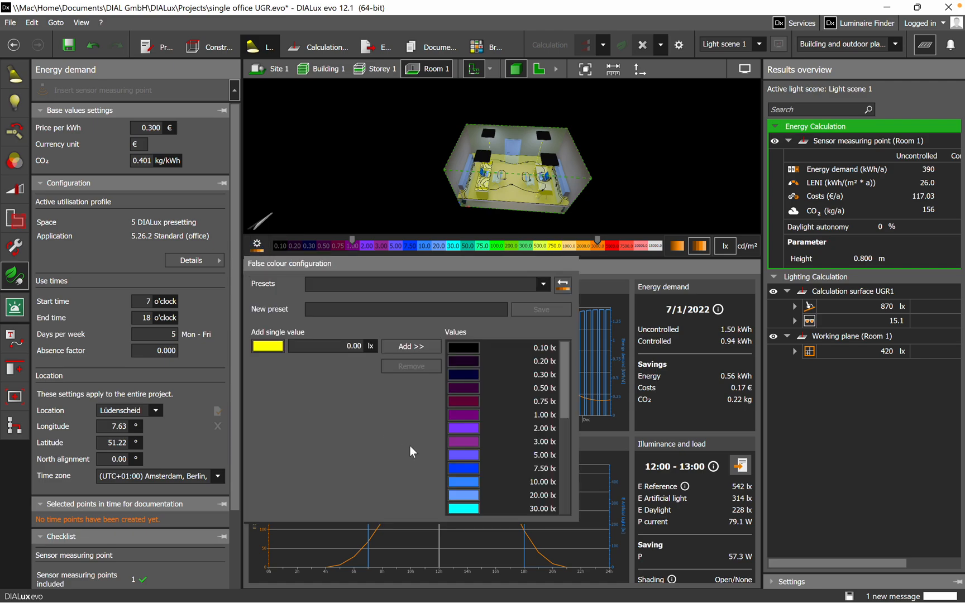
{"action": "mouse_move", "coordinate": [259, 275]}
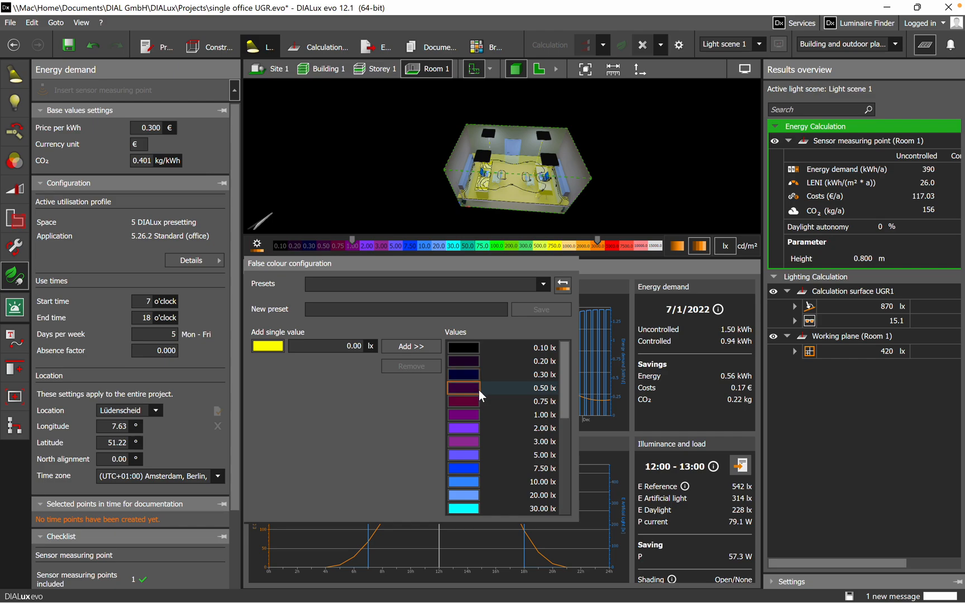
{"action": "left_click", "coordinate": [543, 284]}
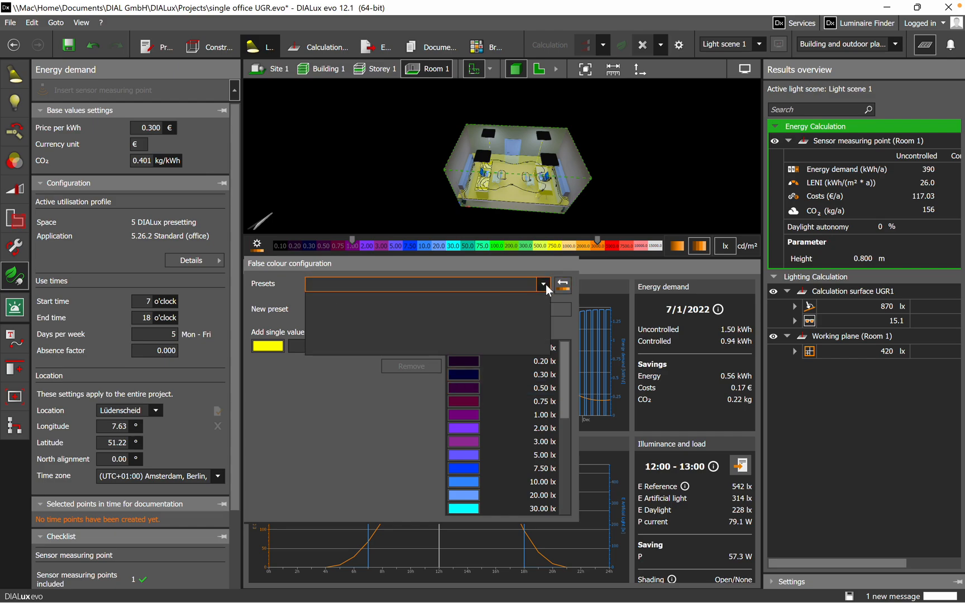
{"action": "left_click", "coordinate": [563, 284]}
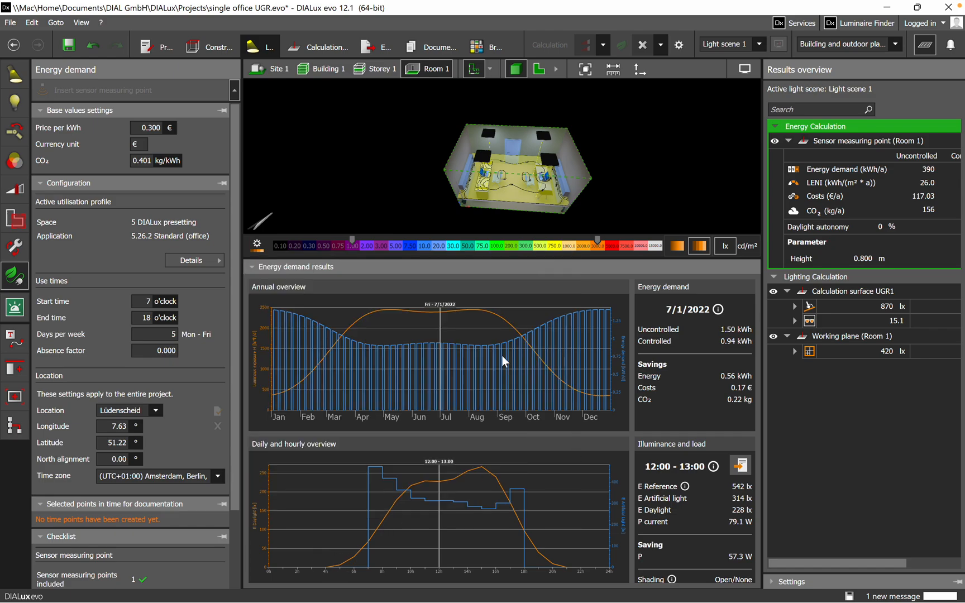
{"action": "mouse_move", "coordinate": [544, 485]}
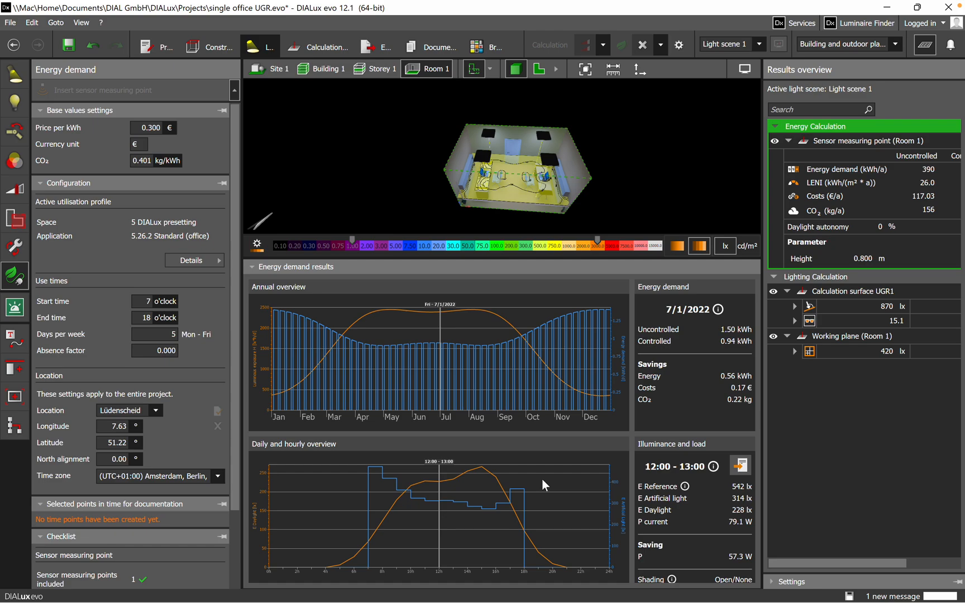
{"action": "mouse_move", "coordinate": [259, 298]}
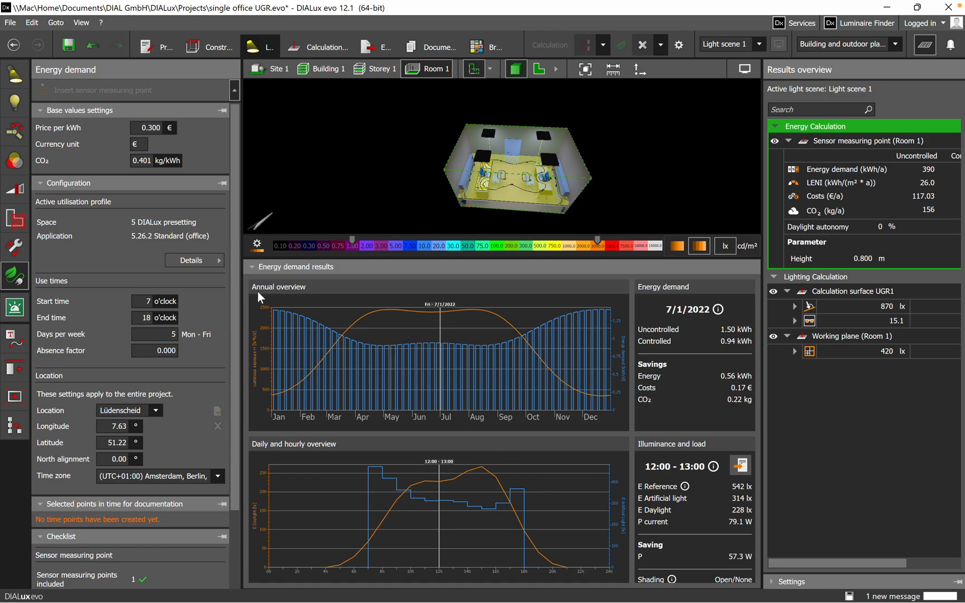
{"action": "mouse_move", "coordinate": [417, 301]}
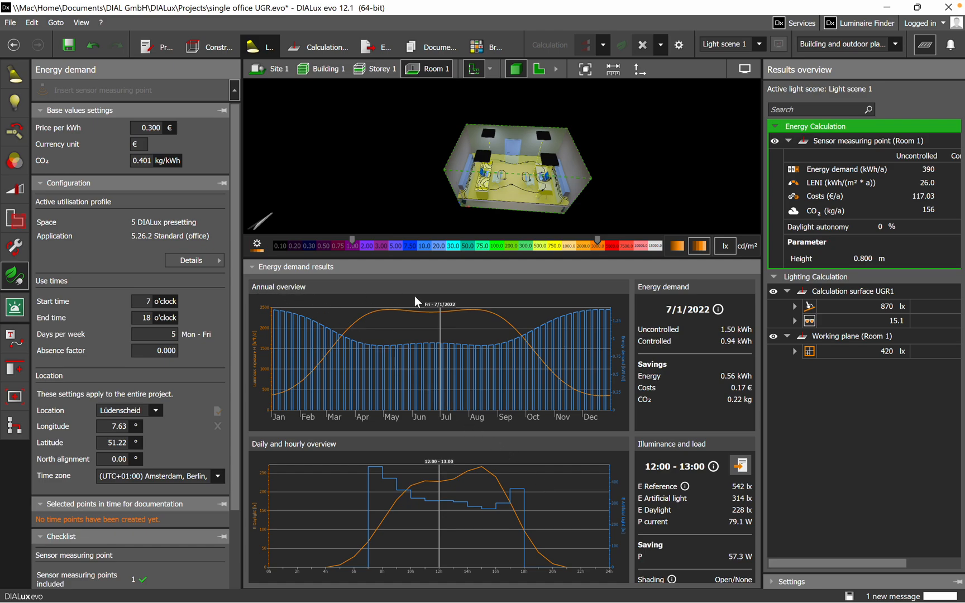
{"action": "mouse_move", "coordinate": [716, 370]}
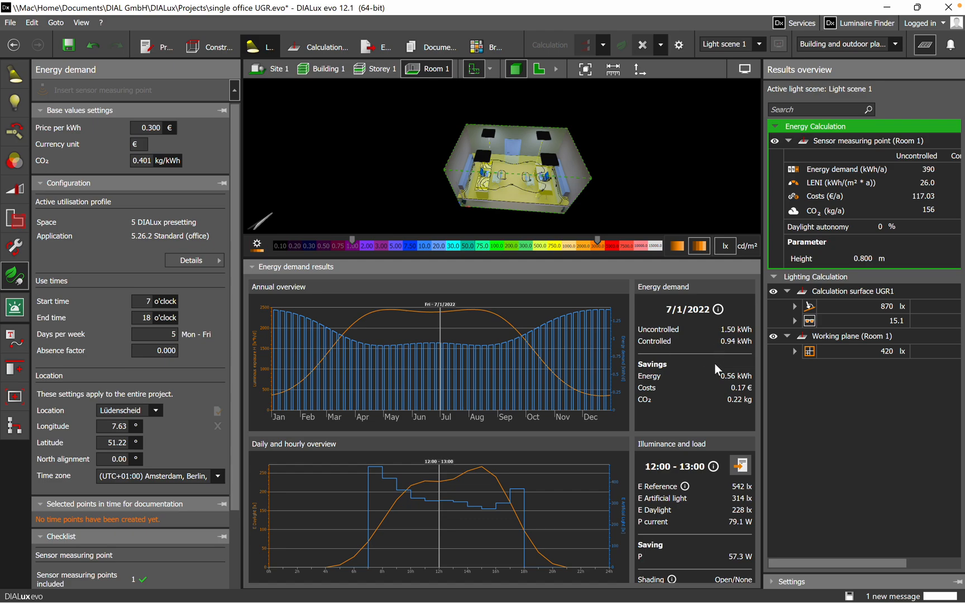
{"action": "mouse_move", "coordinate": [739, 414]}
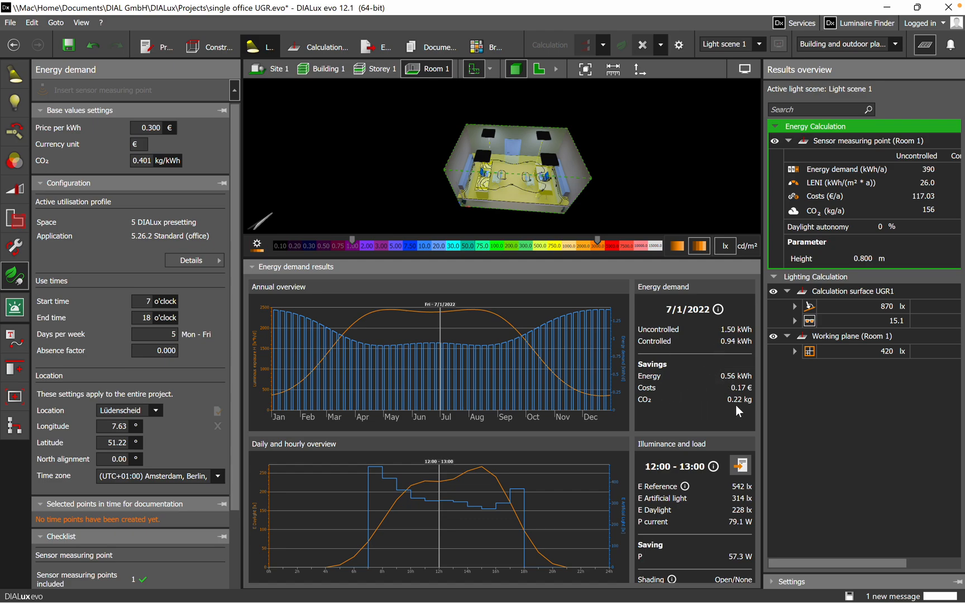
{"action": "mouse_move", "coordinate": [678, 420]}
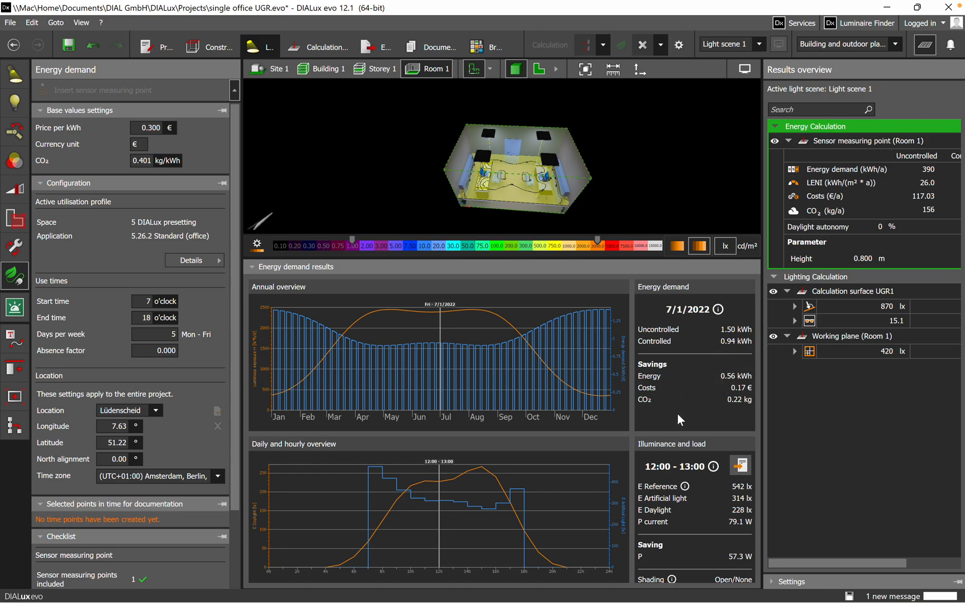
{"action": "mouse_move", "coordinate": [348, 355]}
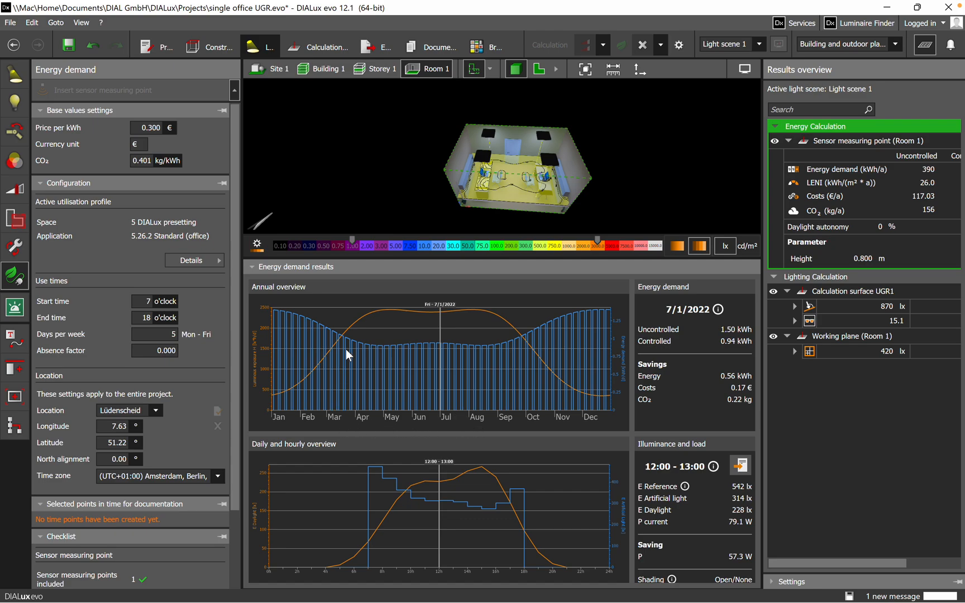
{"action": "mouse_move", "coordinate": [428, 336]}
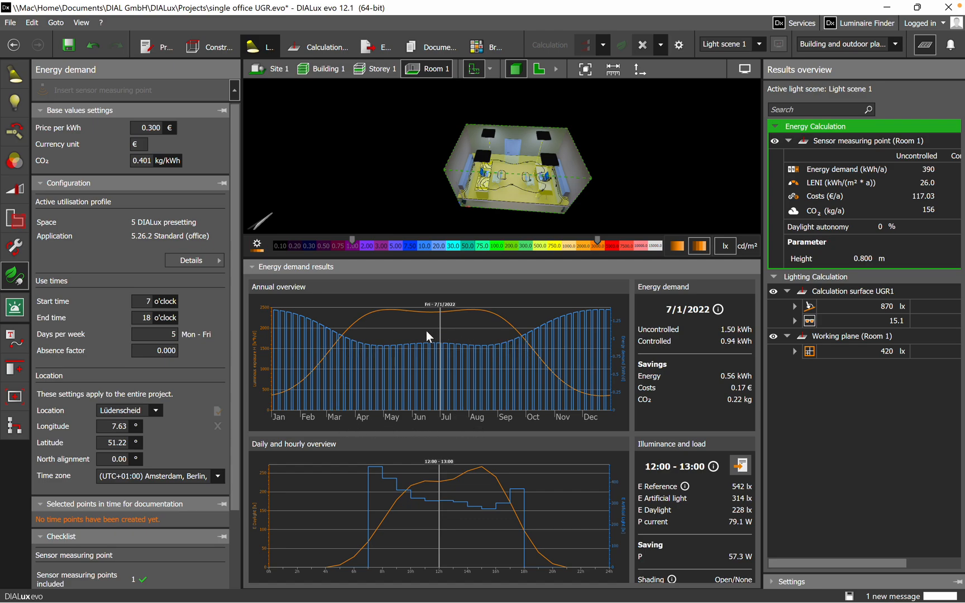
{"action": "mouse_move", "coordinate": [418, 353]}
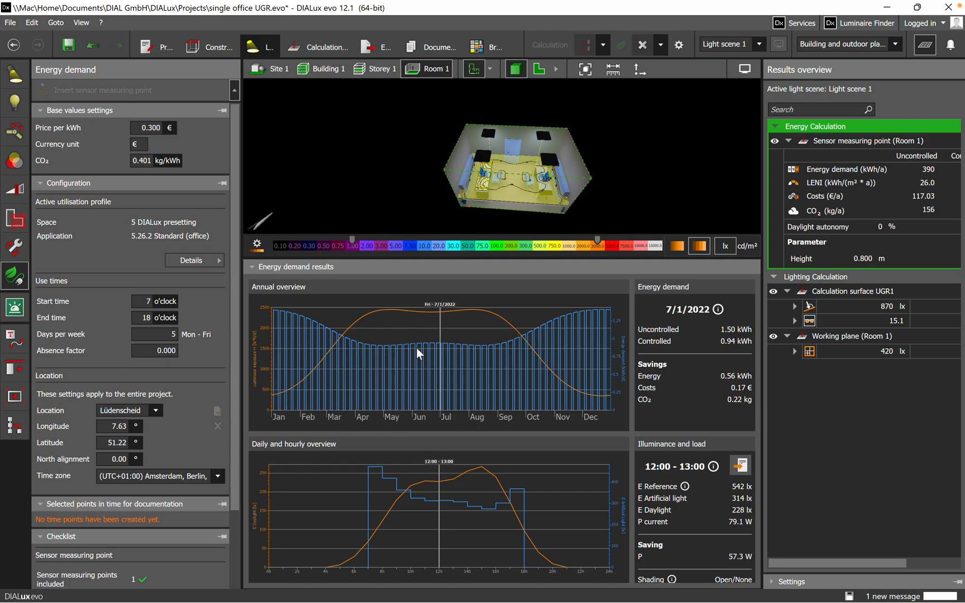
{"action": "left_click", "coordinate": [144, 318]}
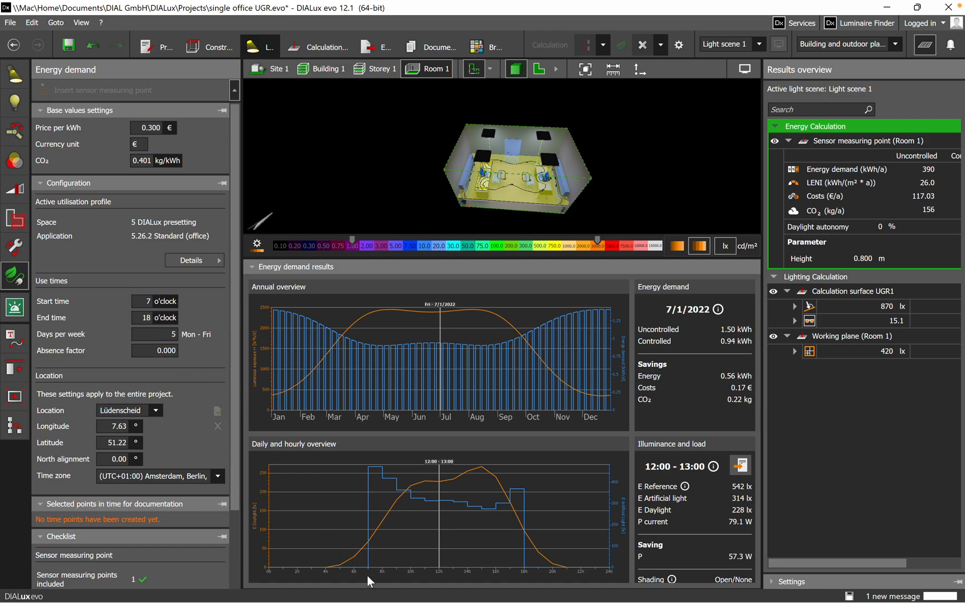
{"action": "mouse_move", "coordinate": [346, 453]}
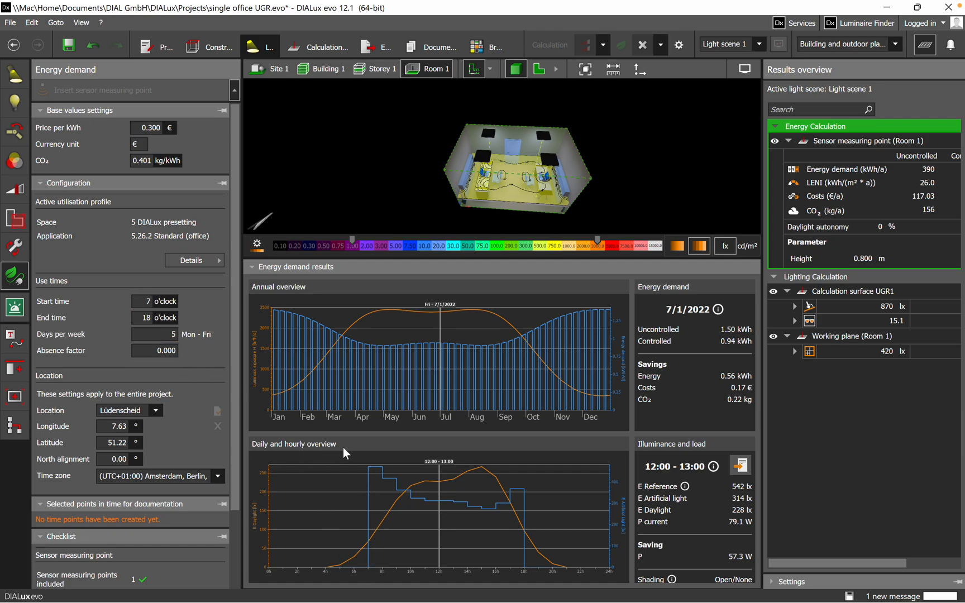
{"action": "mouse_move", "coordinate": [378, 483]}
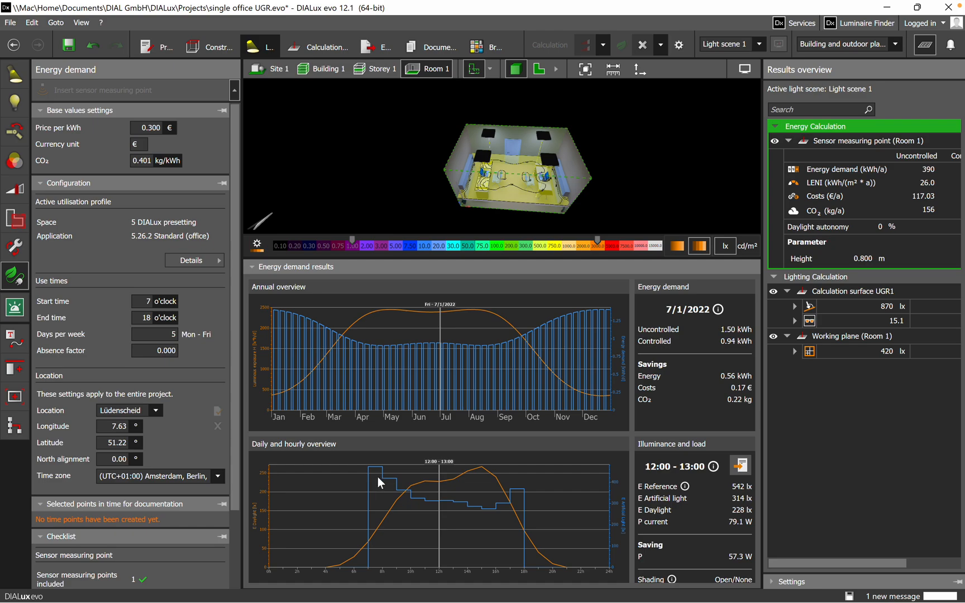
{"action": "mouse_move", "coordinate": [524, 578]}
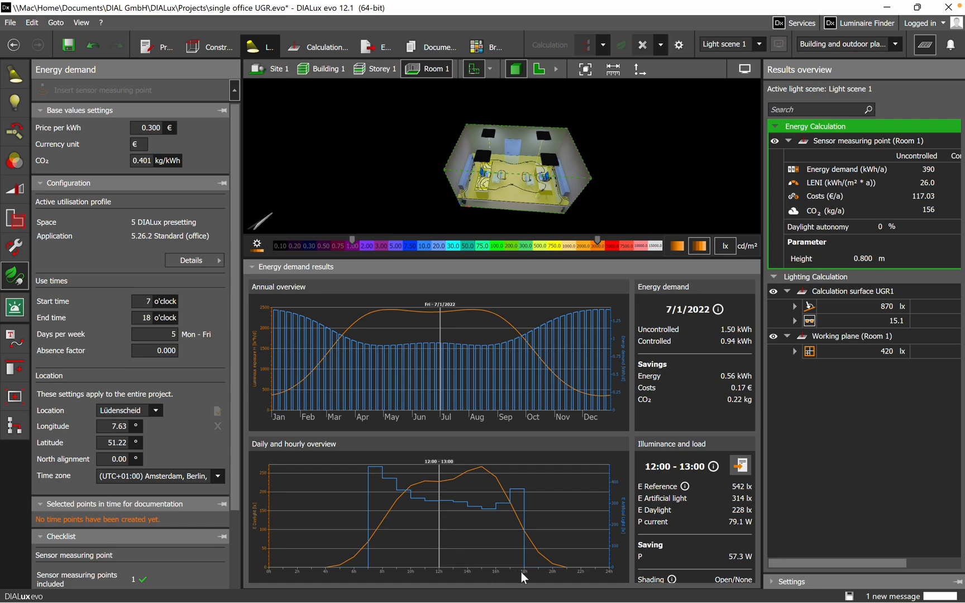
{"action": "mouse_move", "coordinate": [663, 440]}
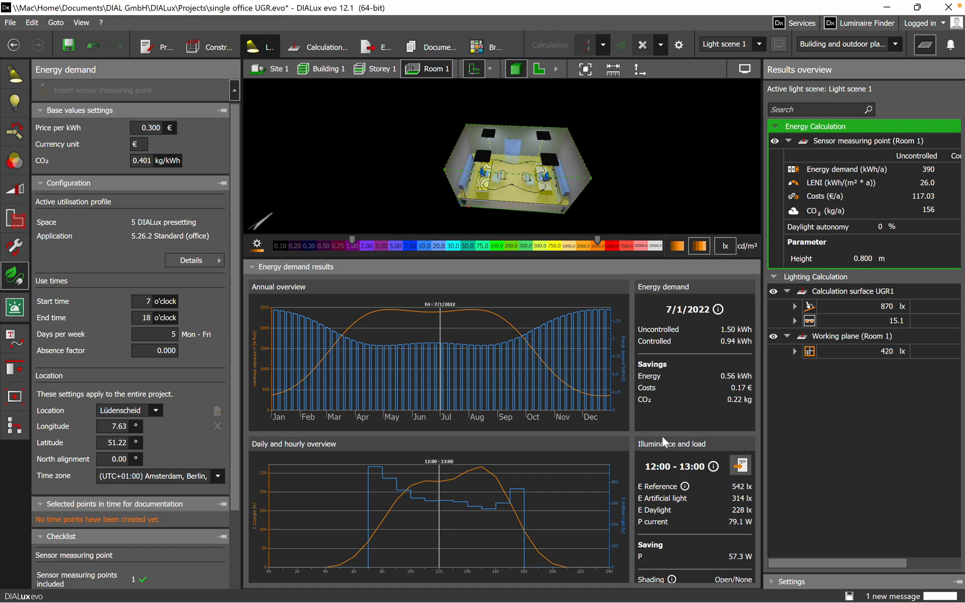
{"action": "mouse_move", "coordinate": [691, 480]}
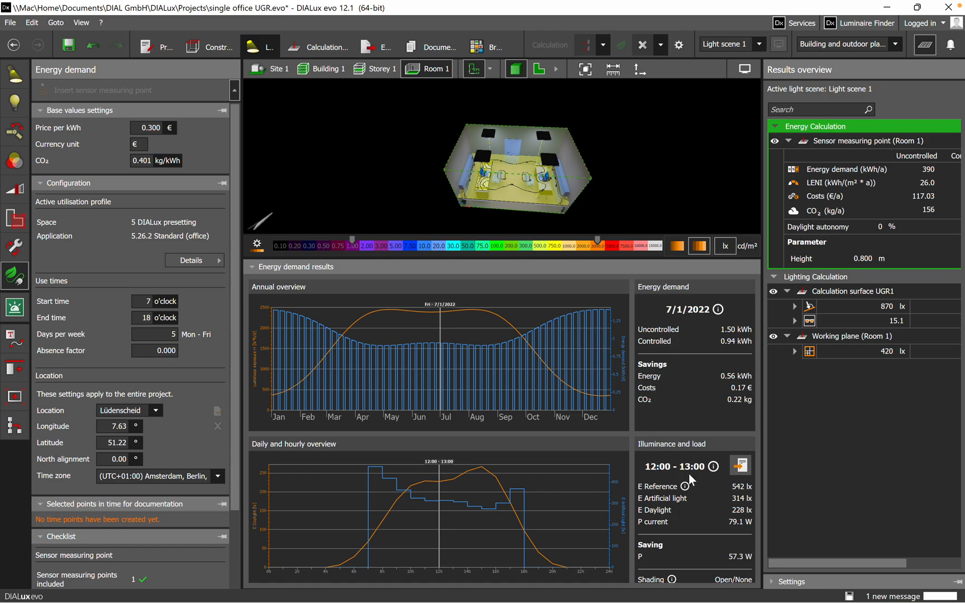
{"action": "mouse_move", "coordinate": [673, 495]}
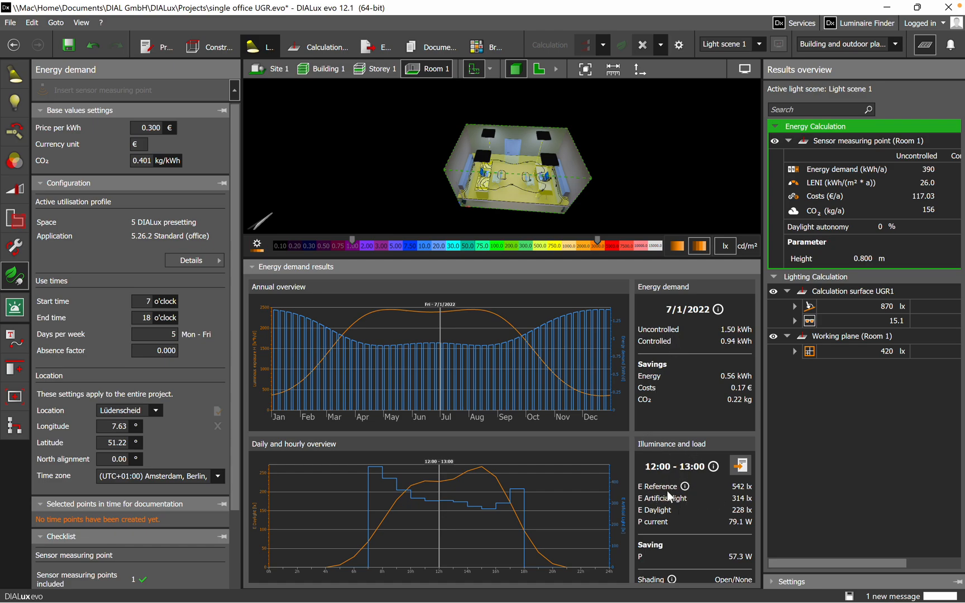
{"action": "mouse_move", "coordinate": [737, 499]}
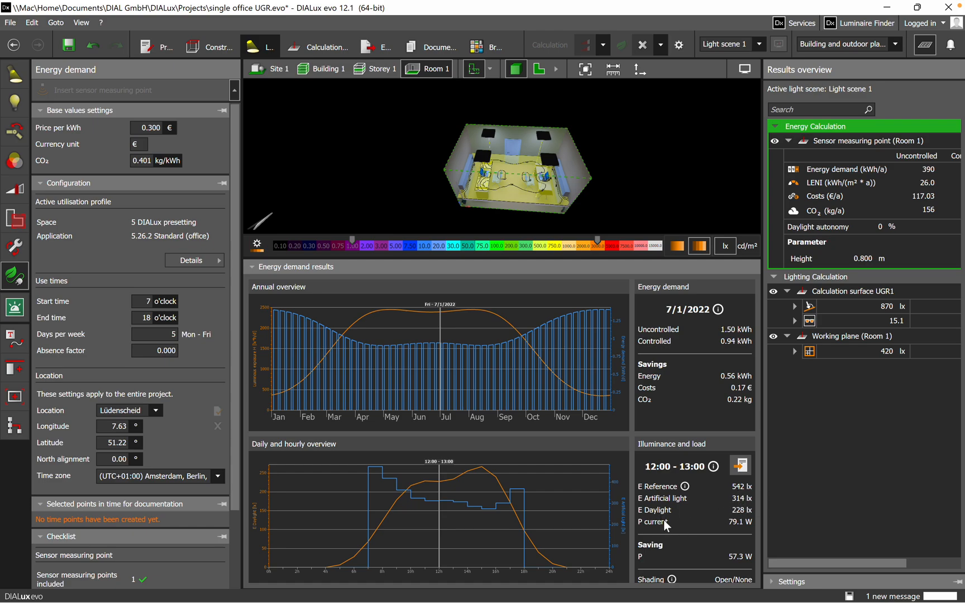
{"action": "mouse_move", "coordinate": [701, 520]}
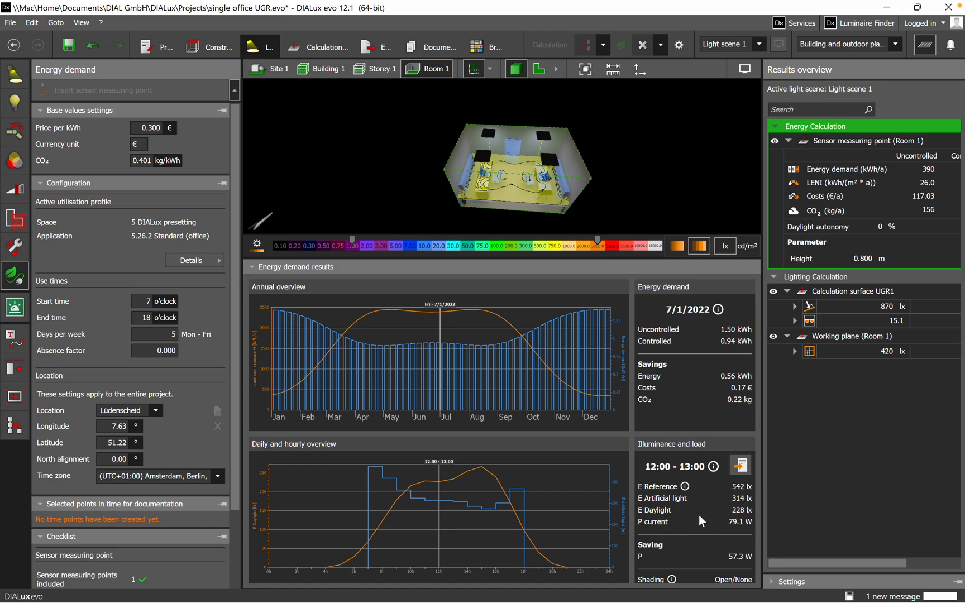
{"action": "mouse_move", "coordinate": [804, 486]}
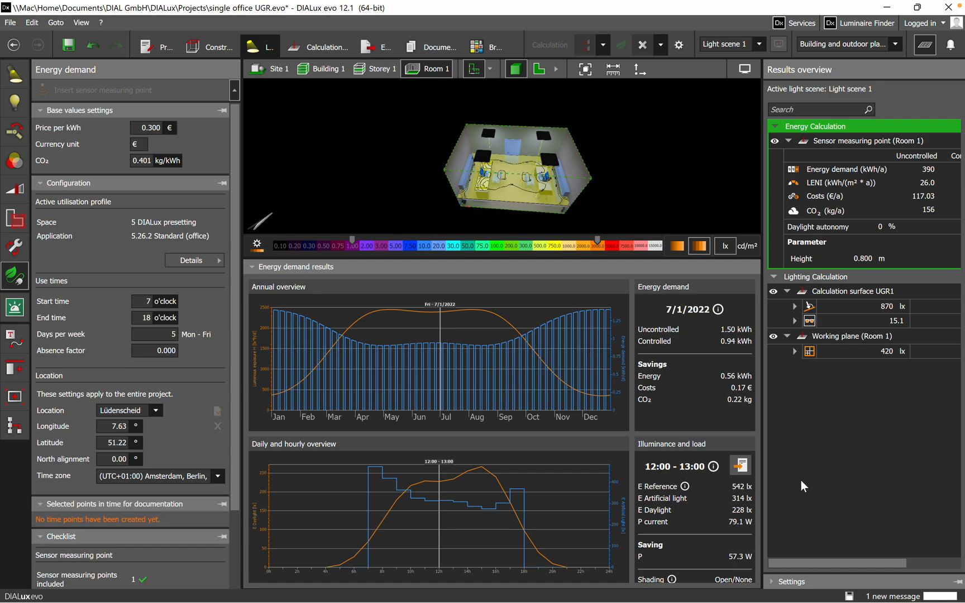
{"action": "mouse_move", "coordinate": [665, 590]}
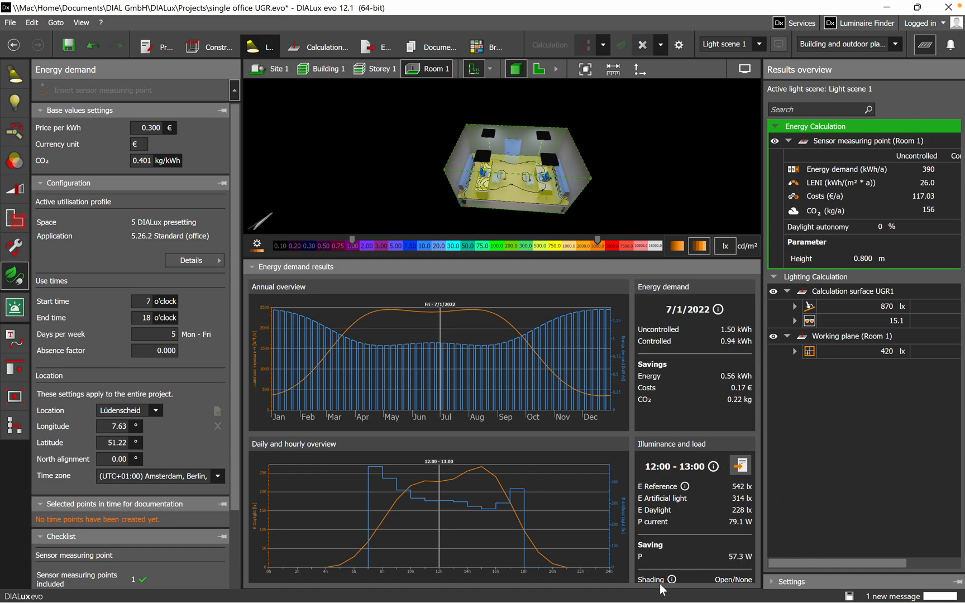
{"action": "mouse_move", "coordinate": [669, 597]}
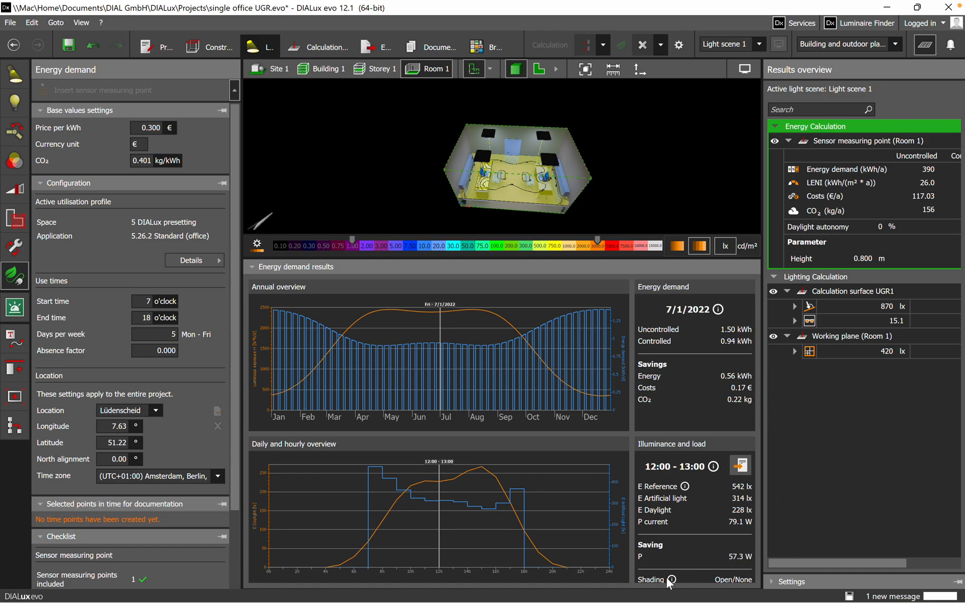
{"action": "mouse_move", "coordinate": [828, 384]}
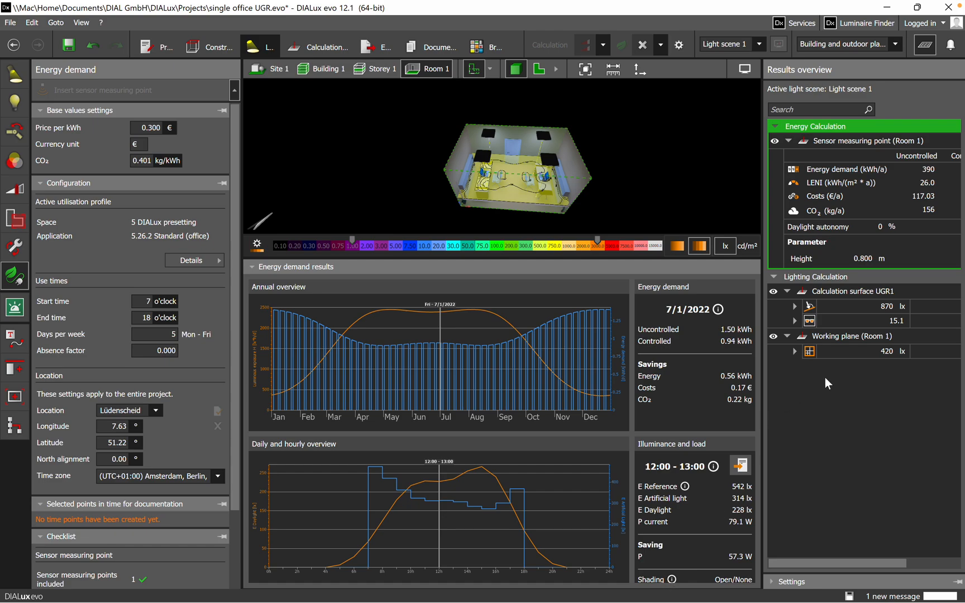
{"action": "mouse_move", "coordinate": [109, 493]}
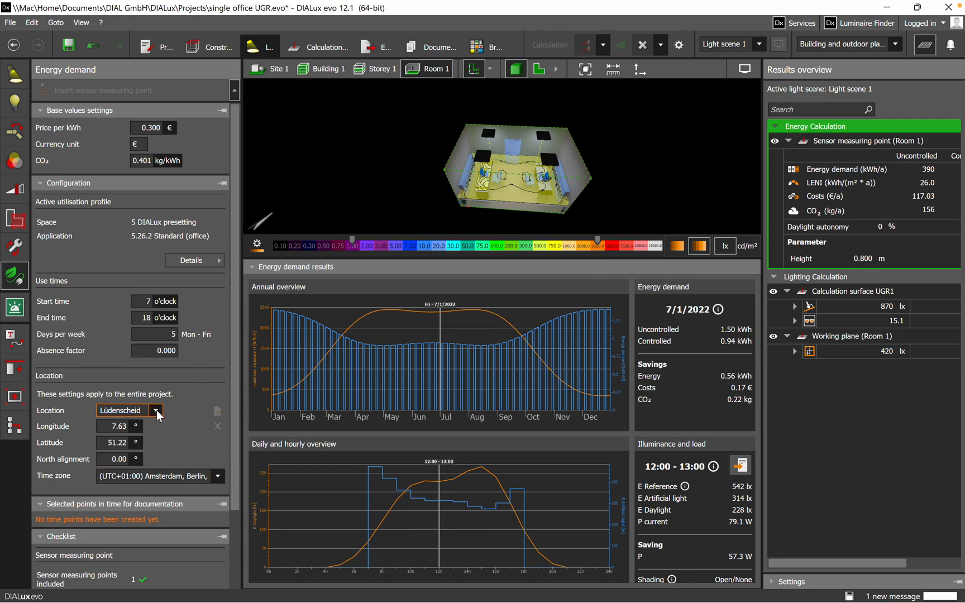
Step: Move the 3D view into the office to see the desk with the sensor point
{"action": "left_click", "coordinate": [157, 410]}
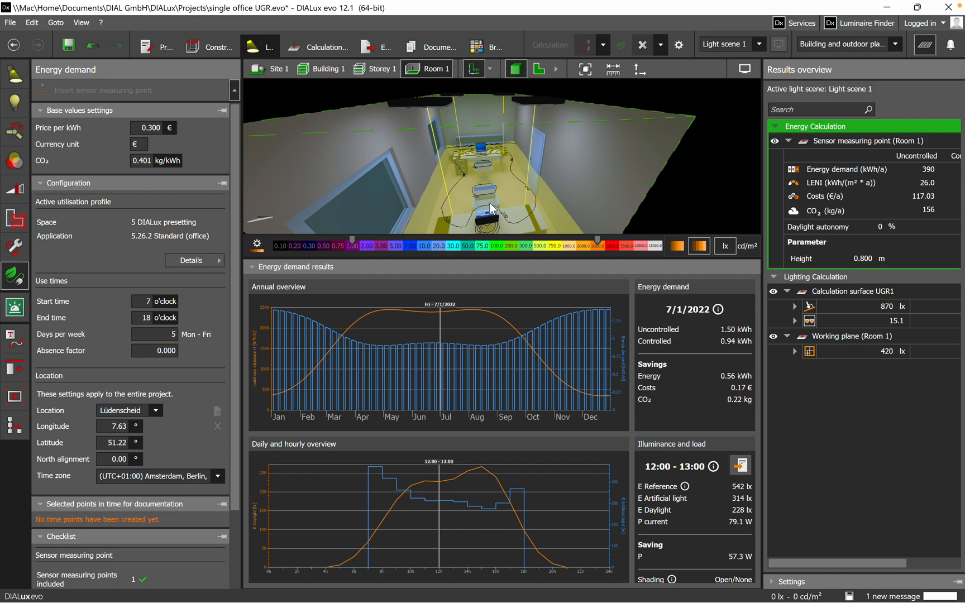
{"action": "mouse_move", "coordinate": [377, 387]}
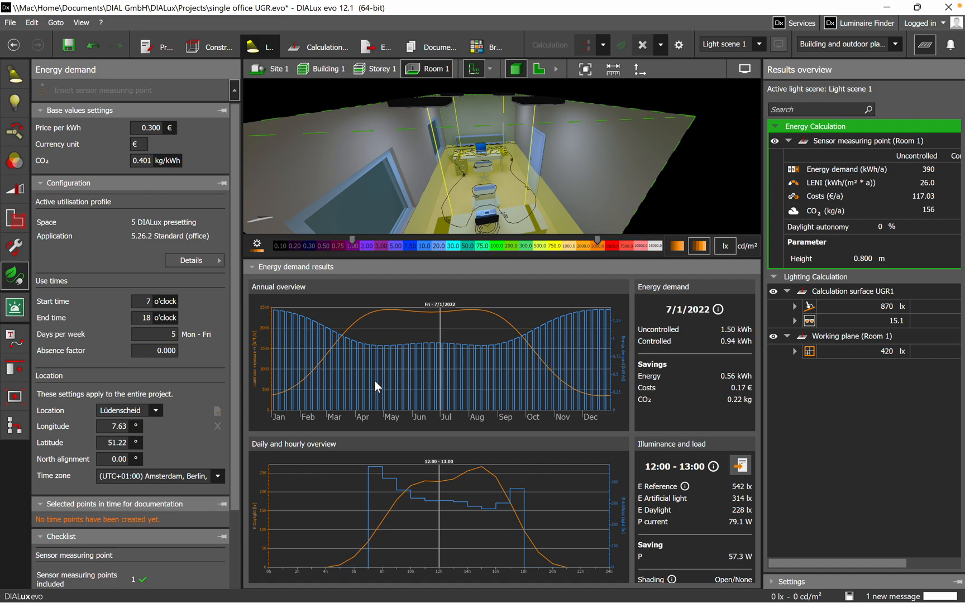
{"action": "mouse_move", "coordinate": [499, 390]}
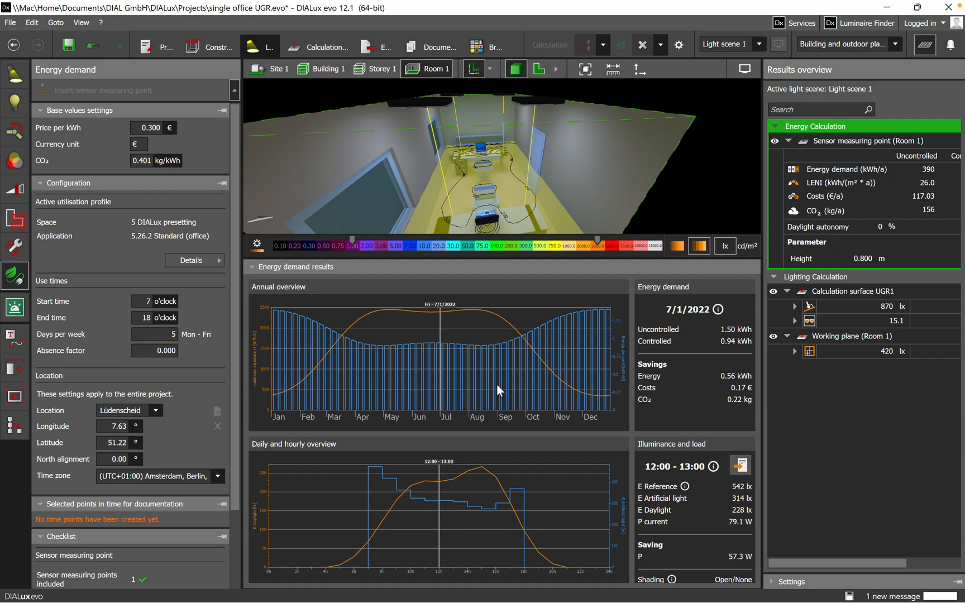
{"action": "mouse_move", "coordinate": [689, 433]}
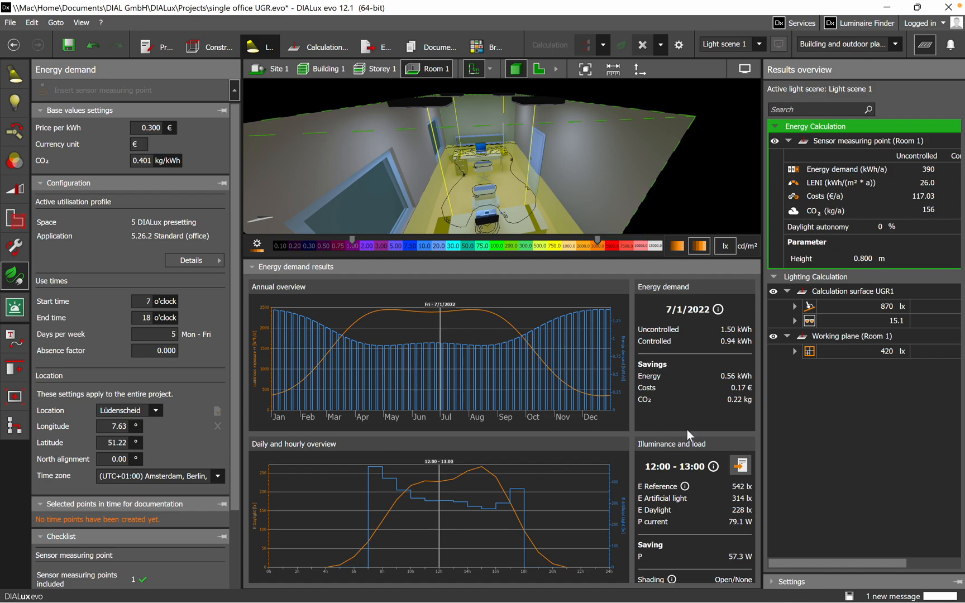
{"action": "mouse_move", "coordinate": [740, 466]}
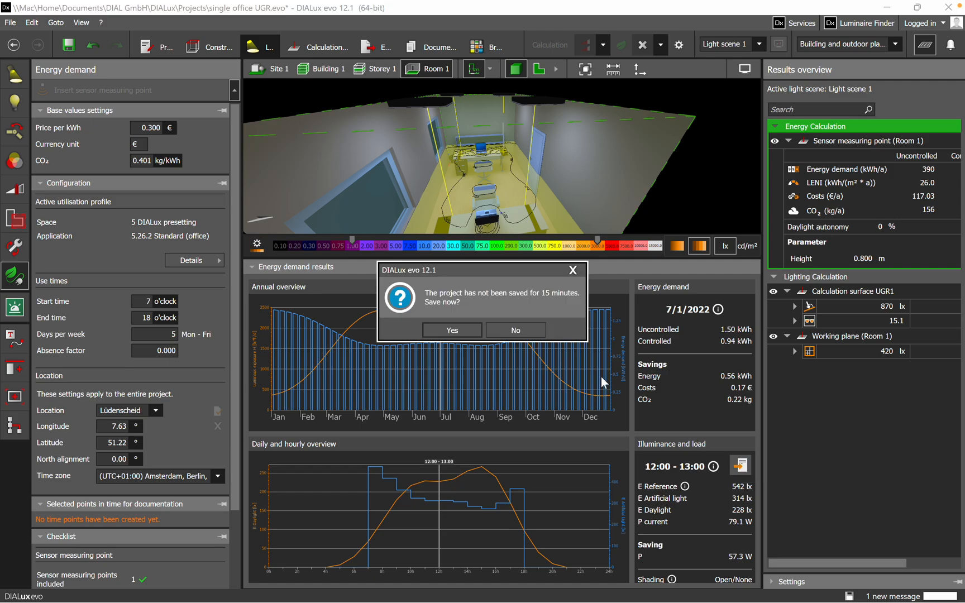
Step: Dismiss the save reminder unsaved, pick the start time, and orbit outside the room
{"action": "left_click", "coordinate": [516, 330]}
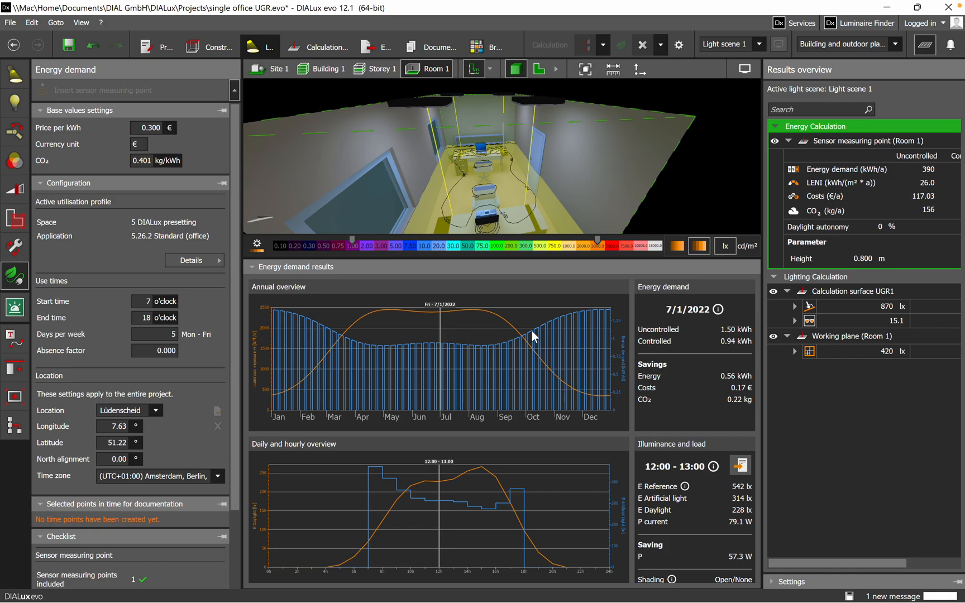
{"action": "left_click", "coordinate": [143, 301]}
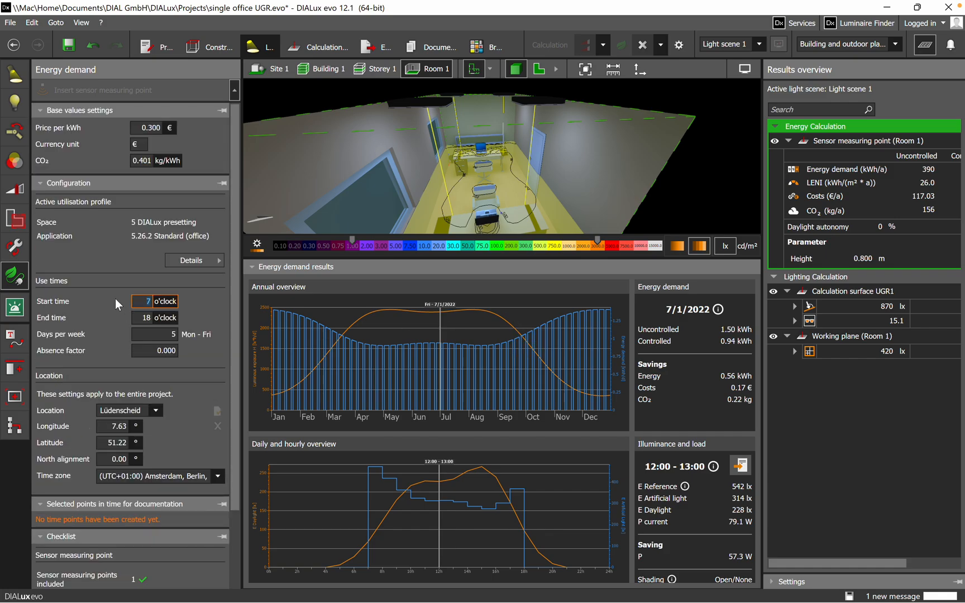
{"action": "mouse_move", "coordinate": [106, 292]}
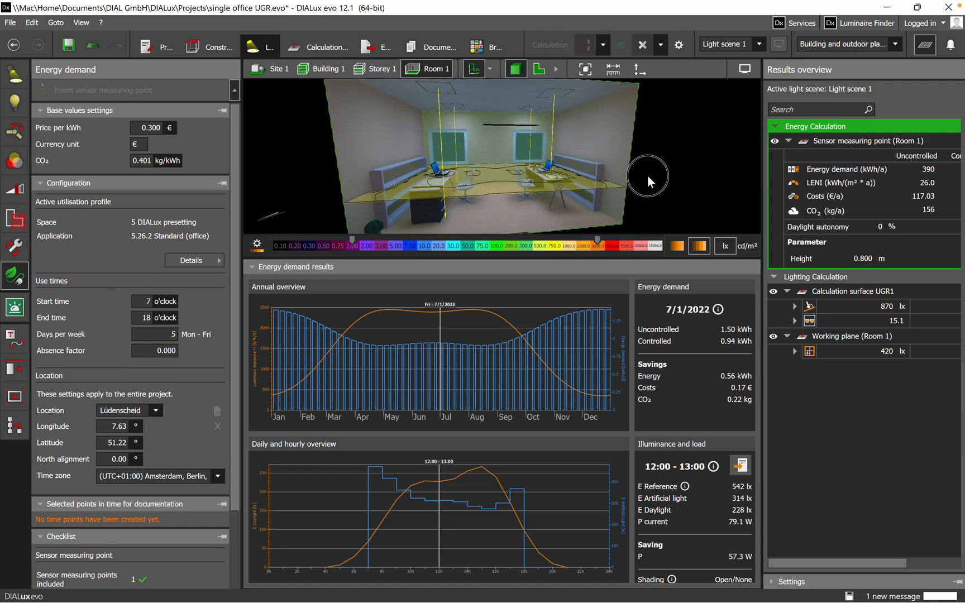
{"action": "left_click_drag", "start_coordinate": [646, 176], "coordinate": [609, 157]}
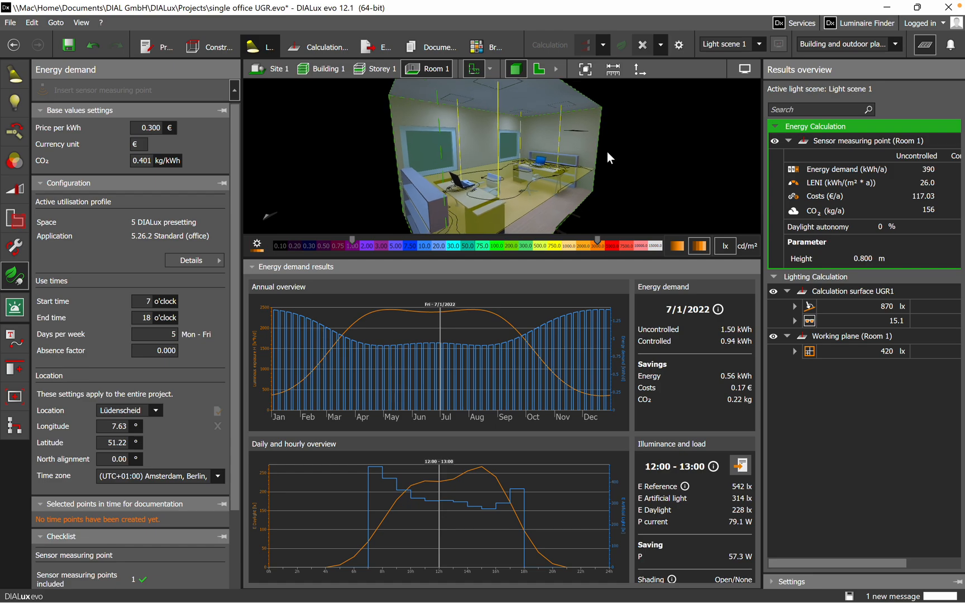
{"action": "left_click_drag", "start_coordinate": [609, 157], "coordinate": [633, 185]}
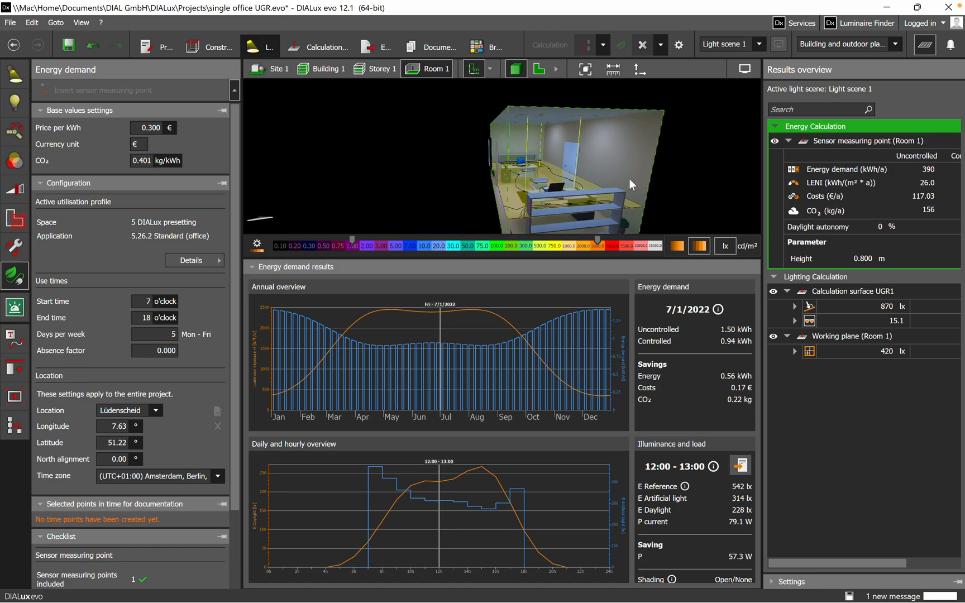